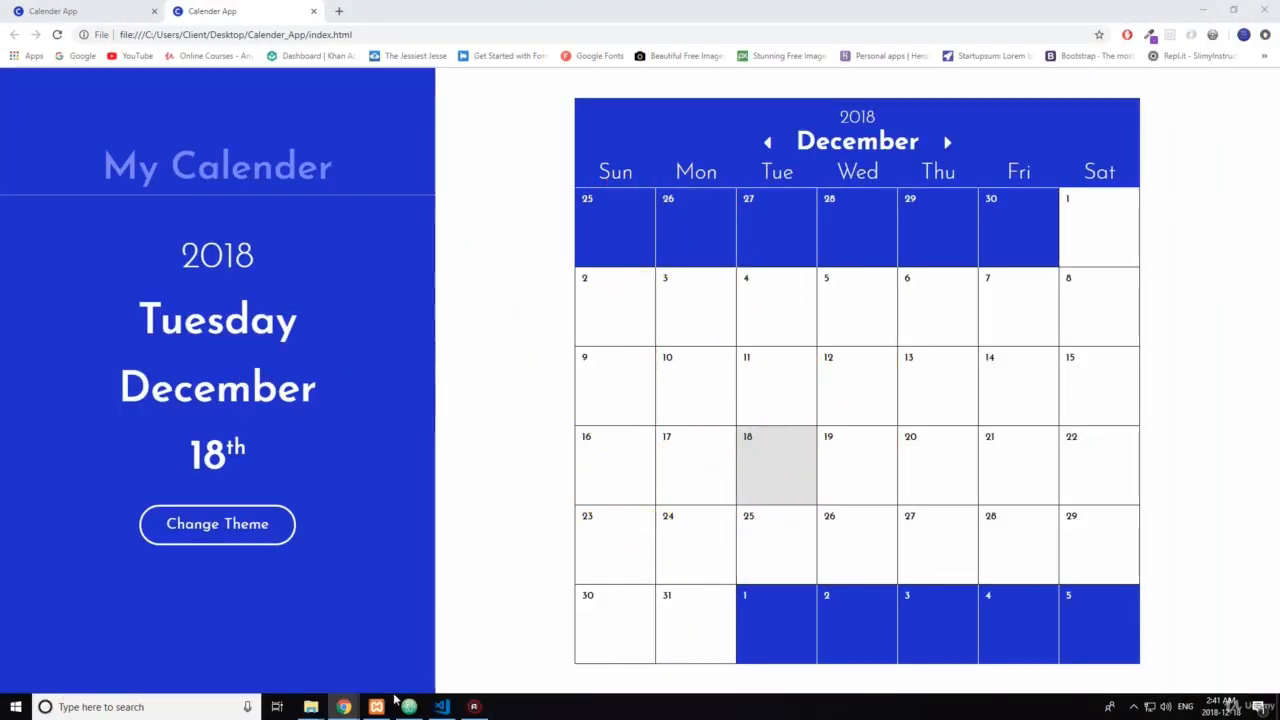
Step: Switch from the Chrome calendar page to Atom with index.html open
click(408, 708)
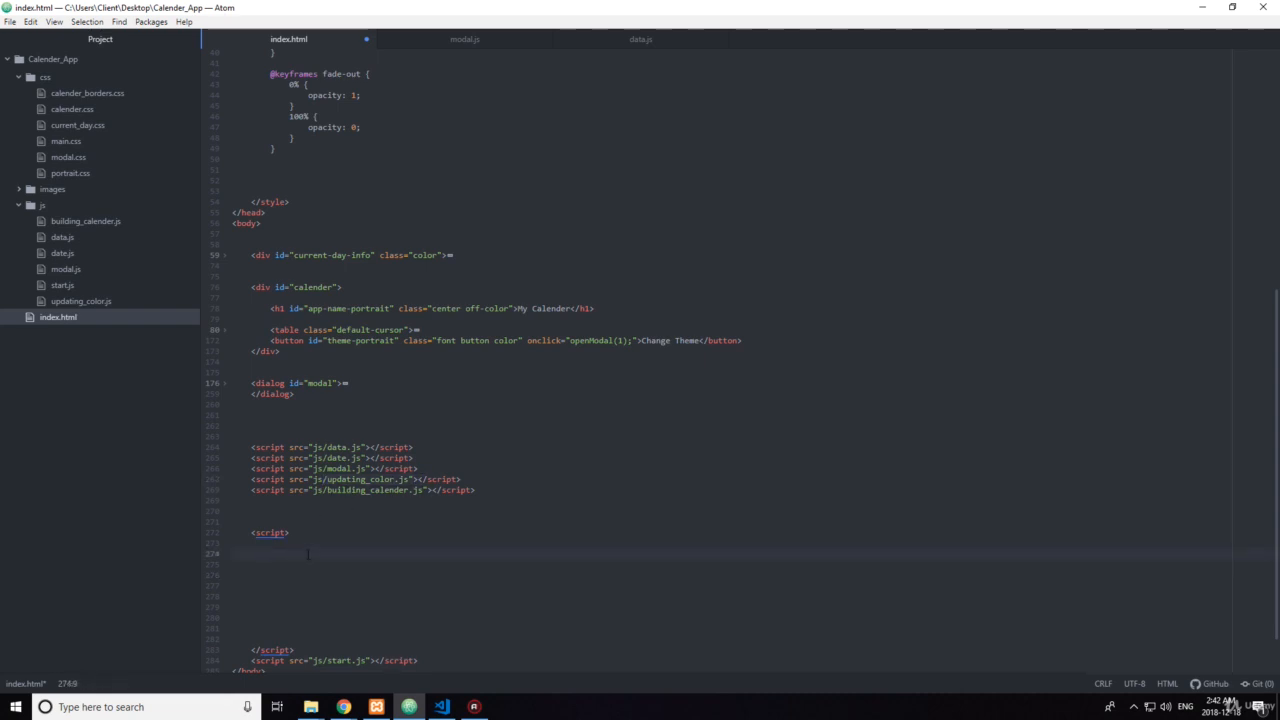
Step: Write renderFavColorPicker(): get the "fav-color" element into template and remove its "hidden" attribute
text(f)
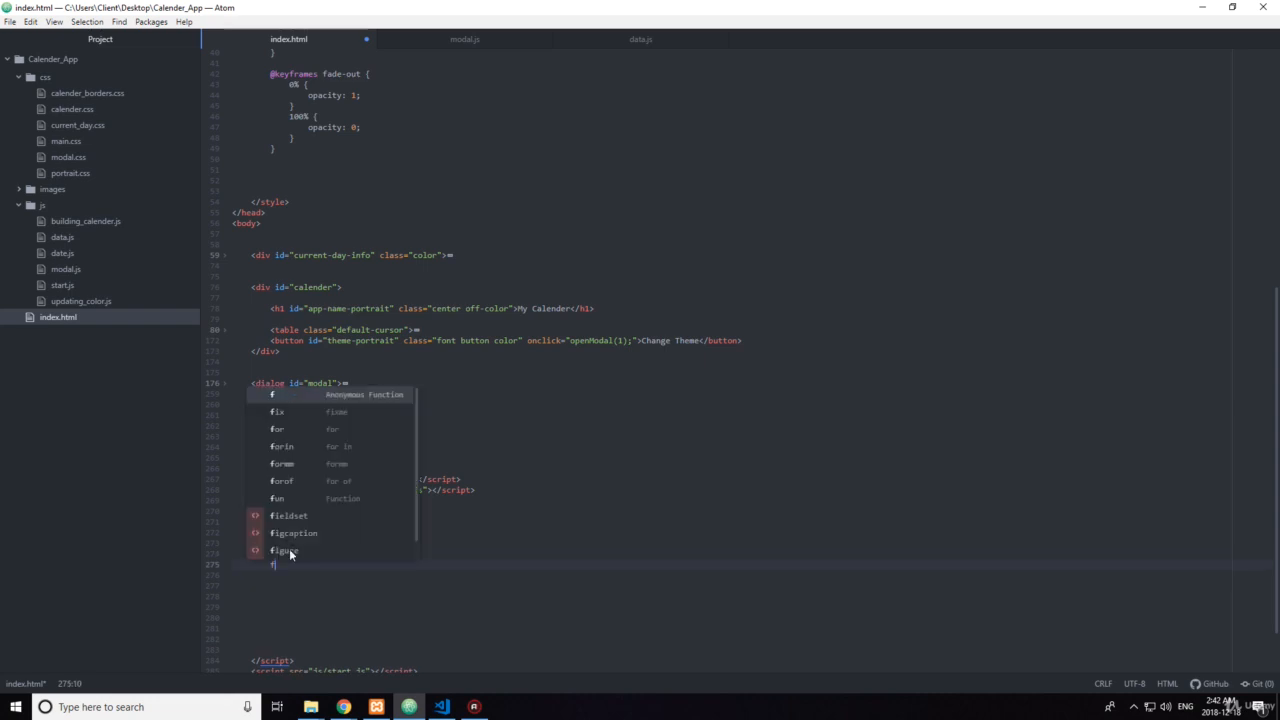
text(unction rend)
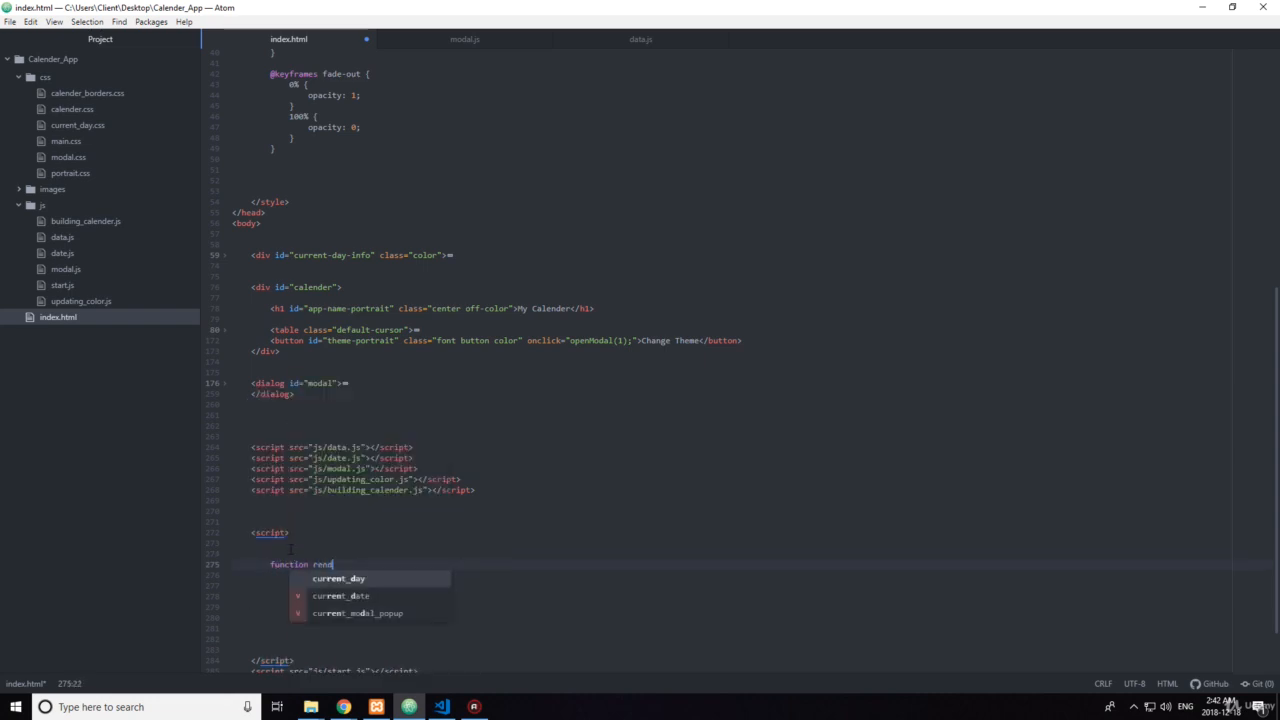
text(erFavColorPicker()
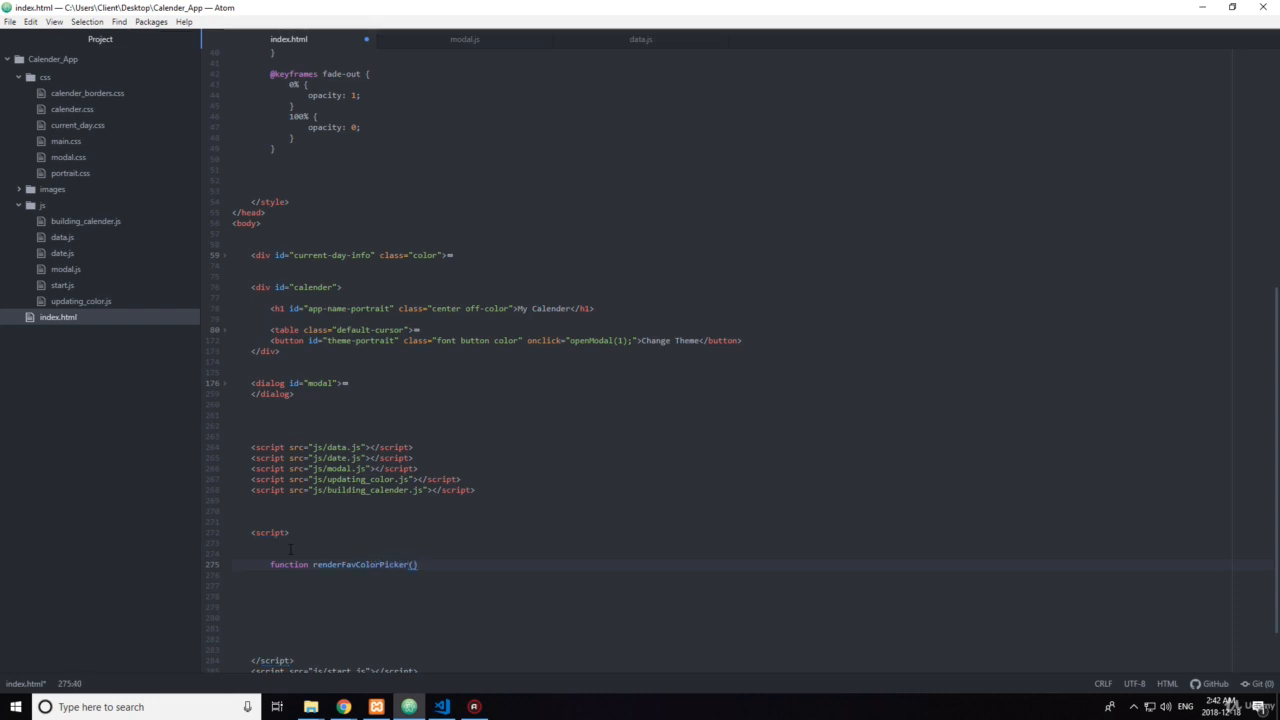
text({)
click(754, 574)
text(var template)
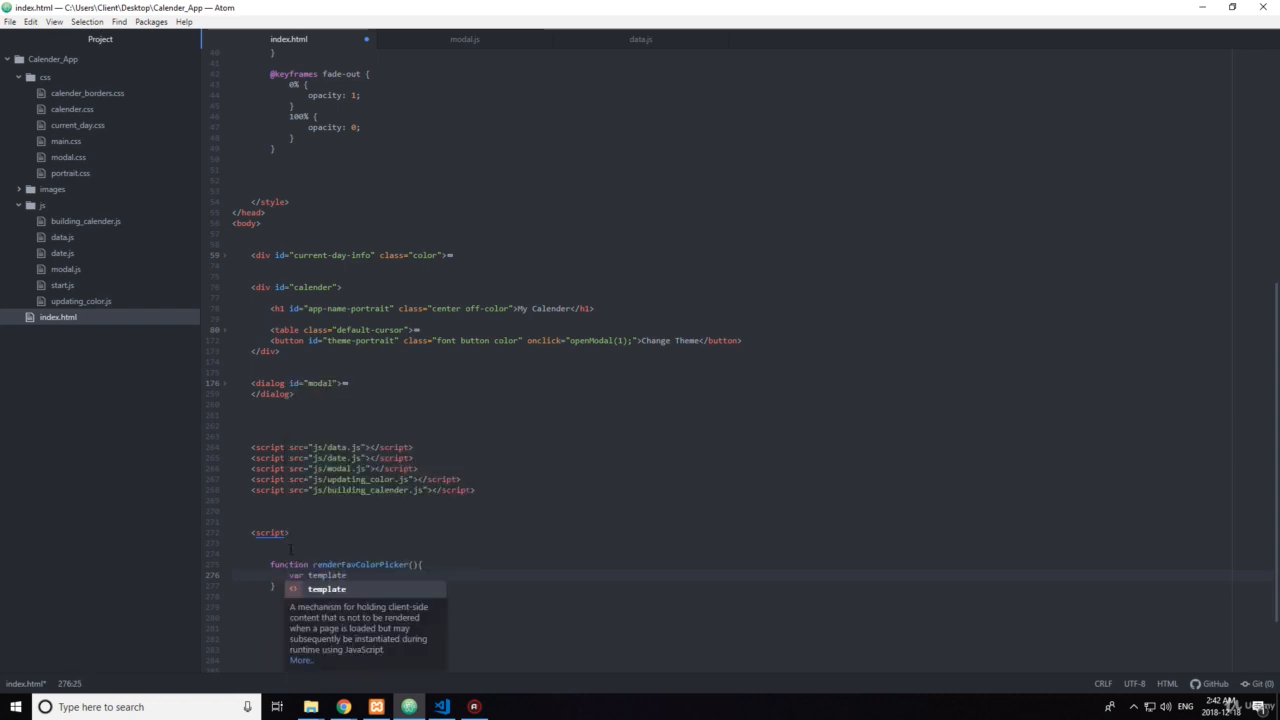
text(= document)
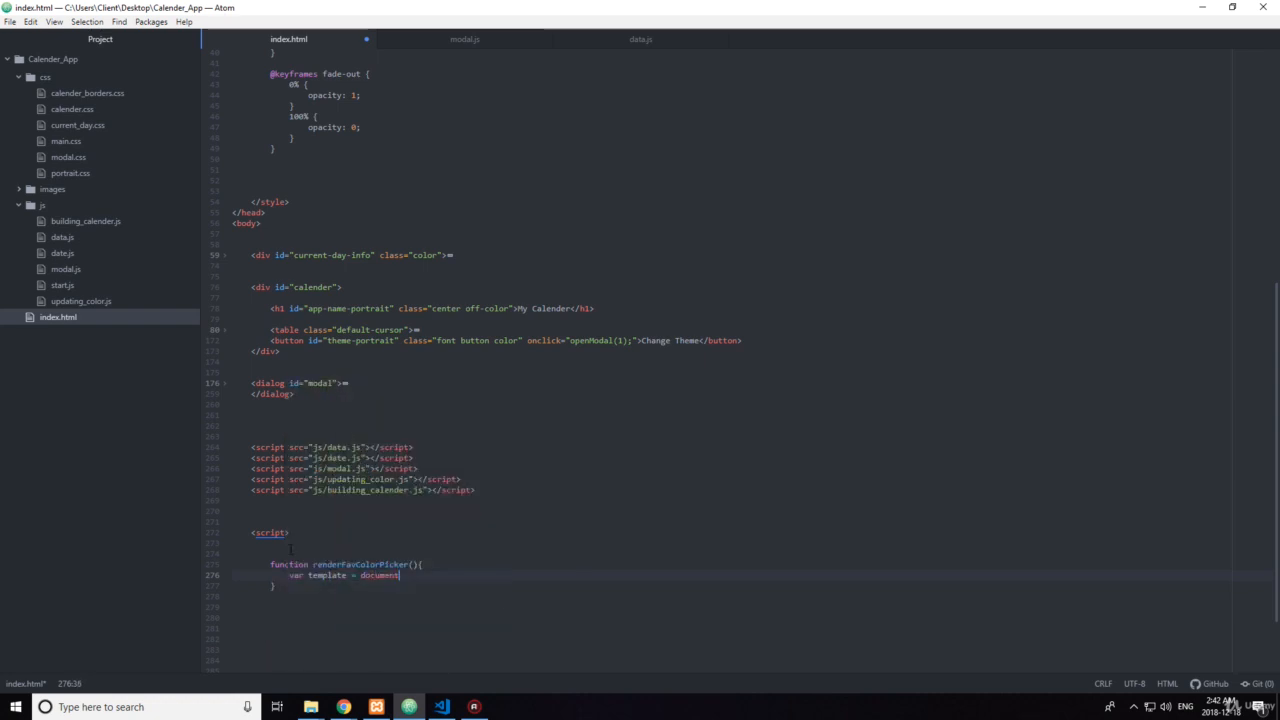
text(.getElementById();)
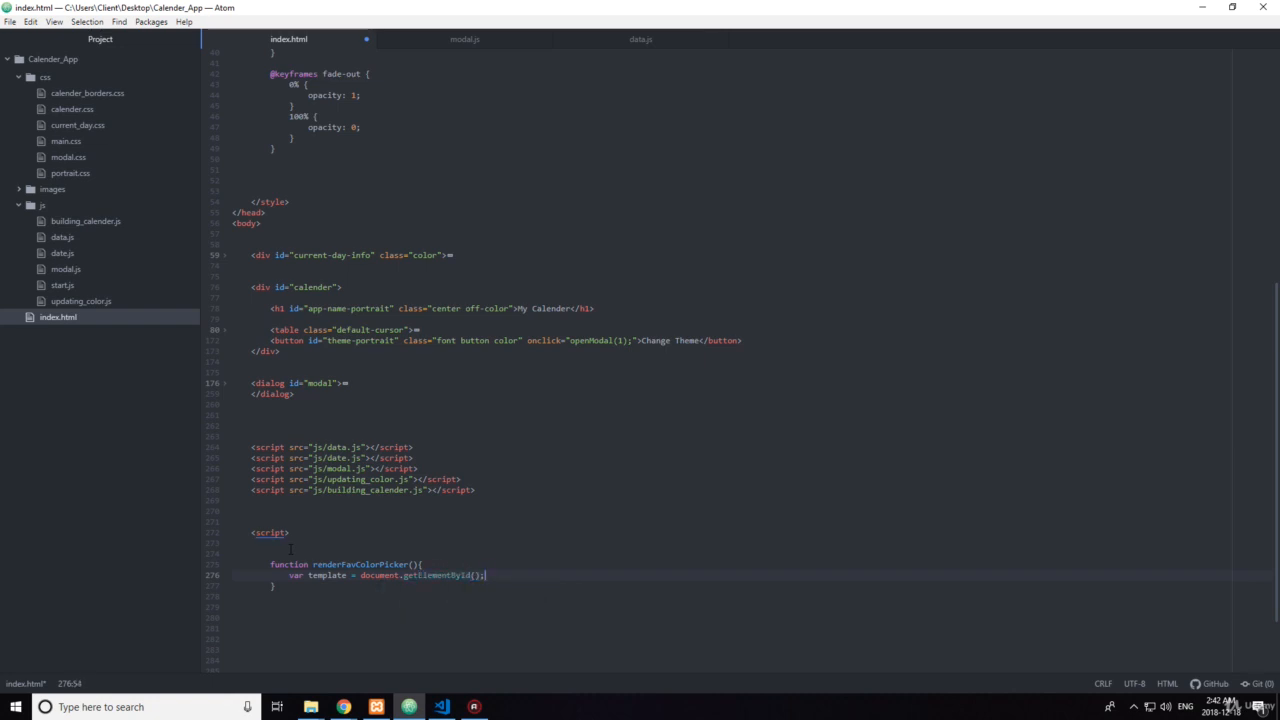
text(fav-color")
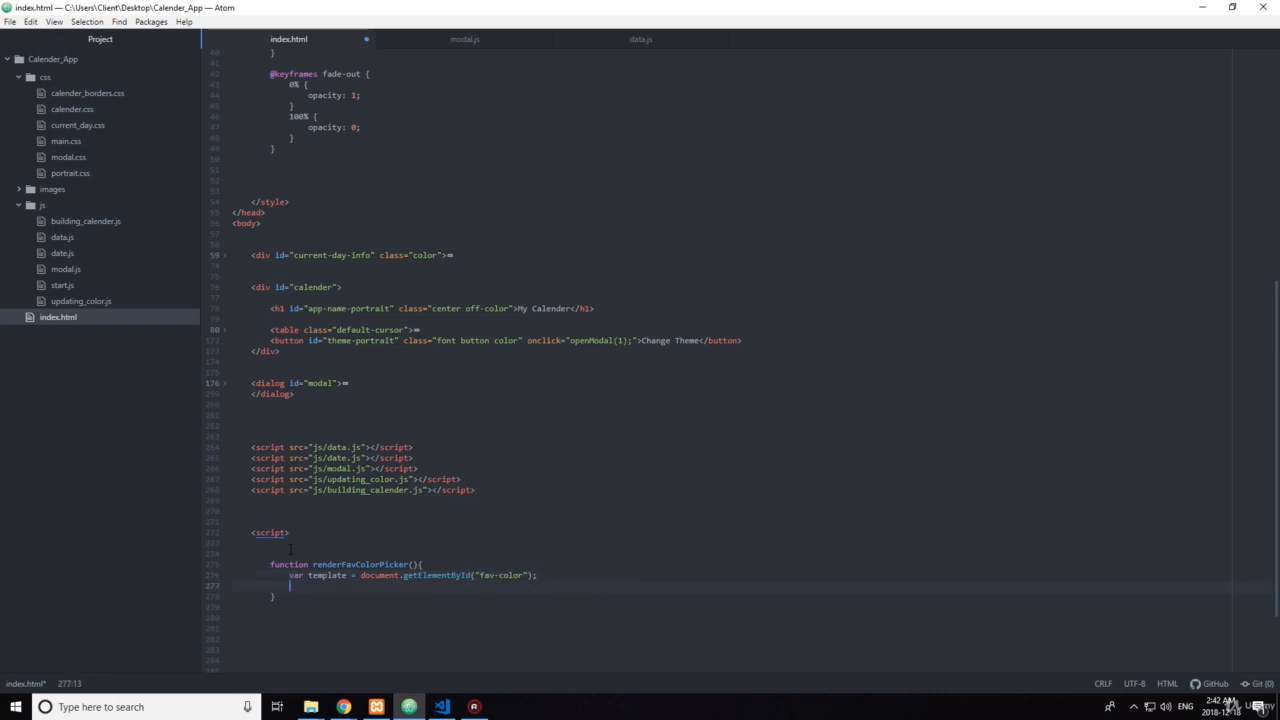
text(template.removeAttribute("hidden");)
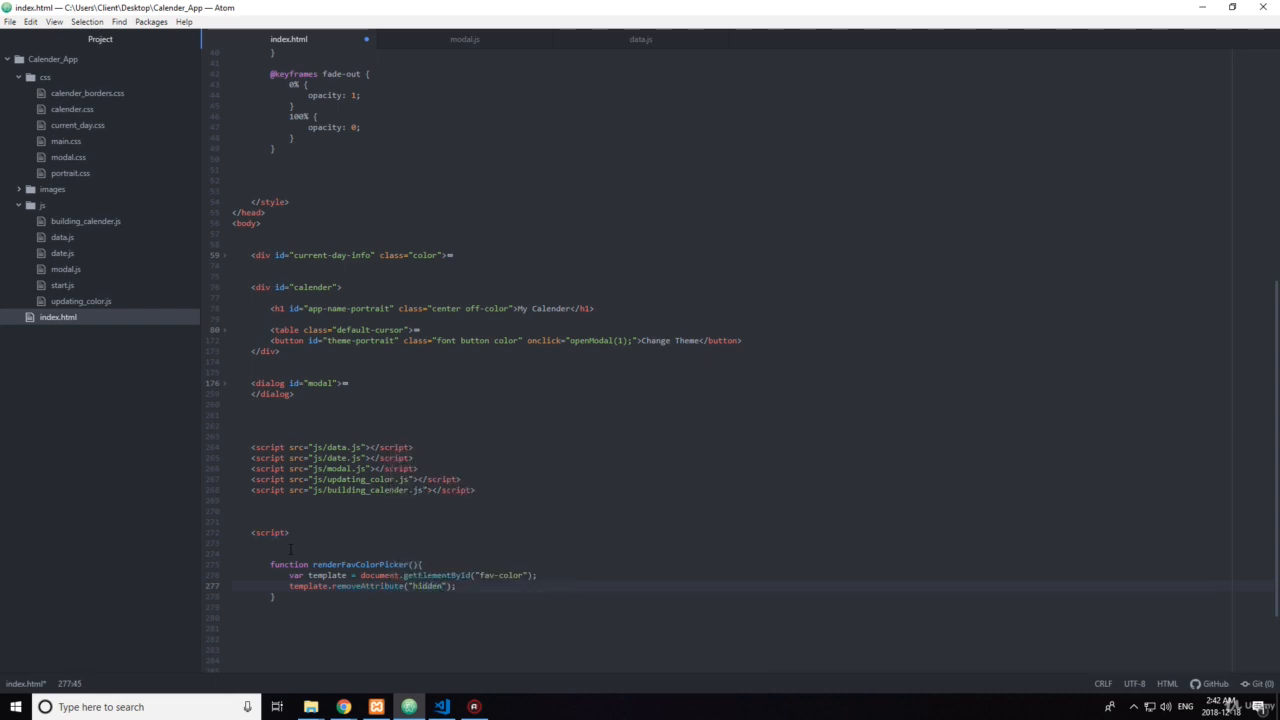
mouse_move(464, 40)
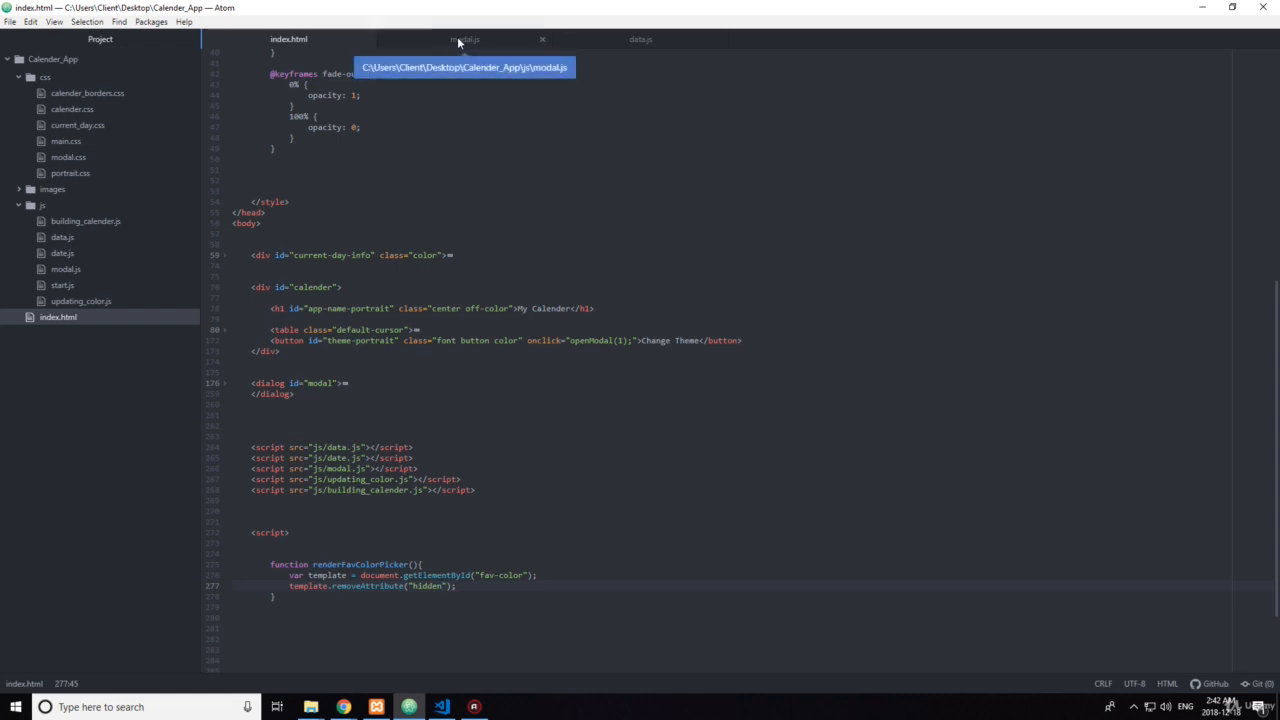
Step: In modal.js, make case 1 of the popup switch call renderFavColorPicker(); then return to index.html
click(464, 40)
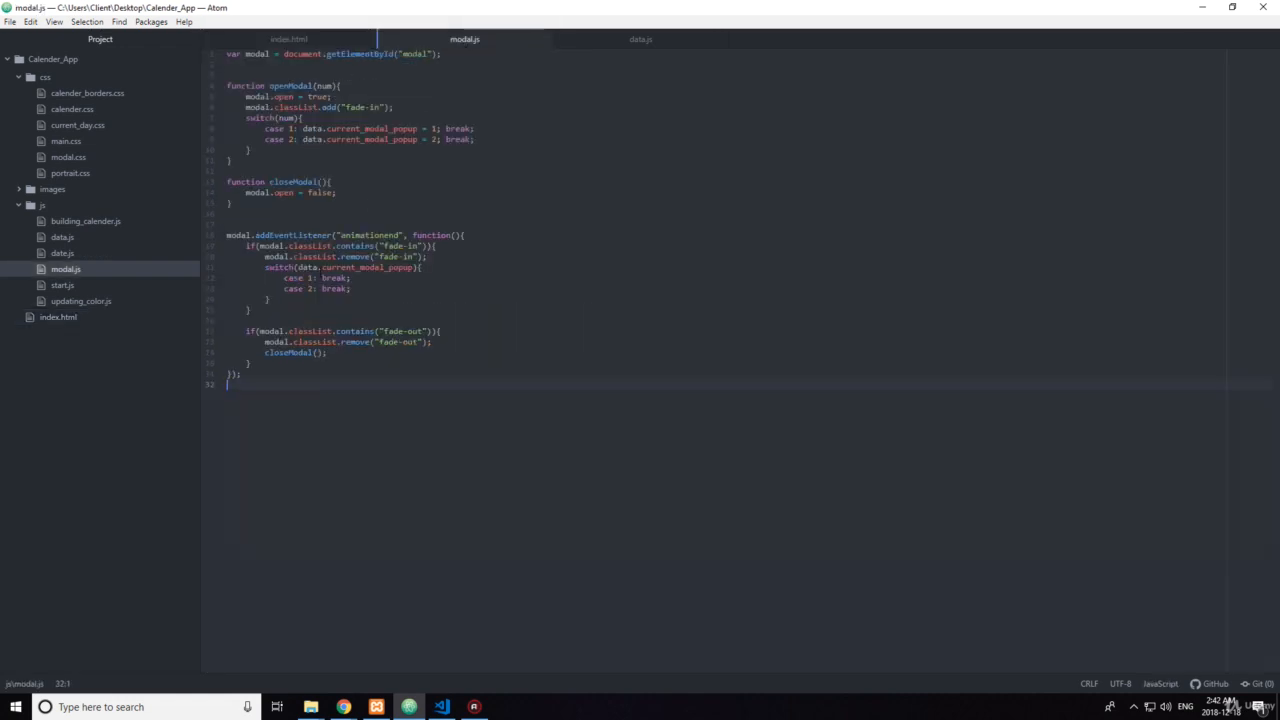
text(renderFavColorPicker)
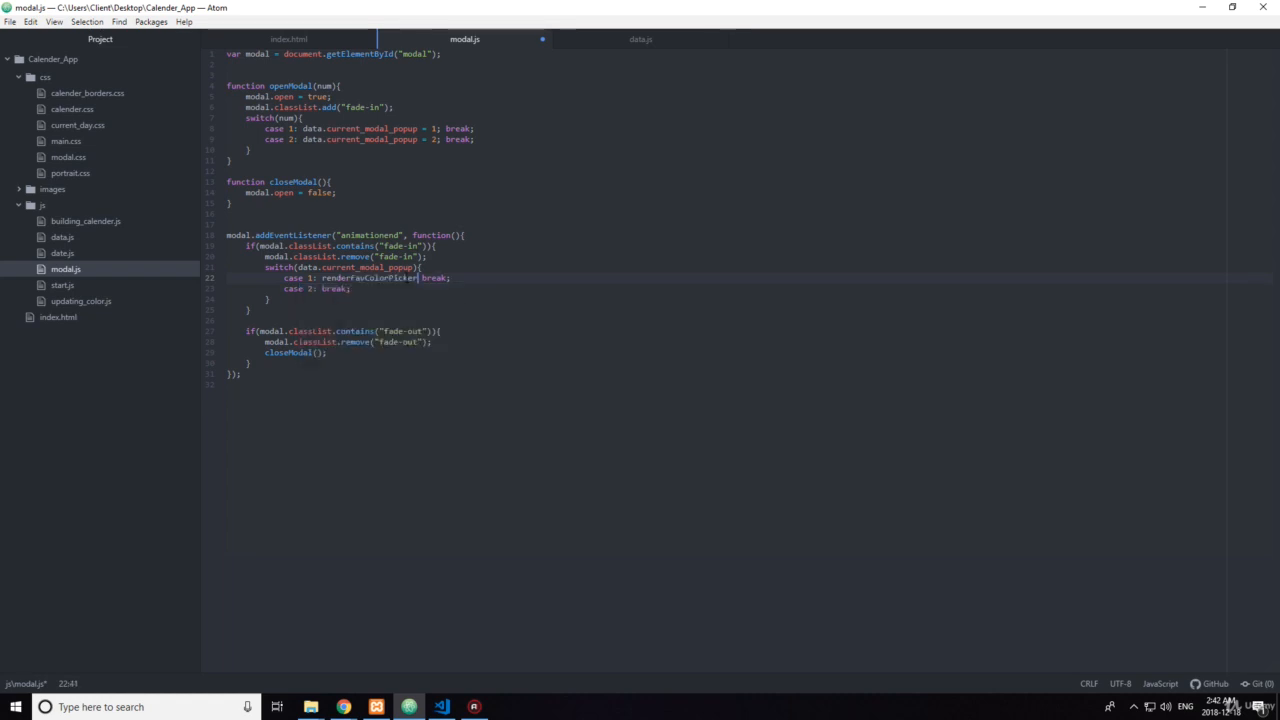
text(();)
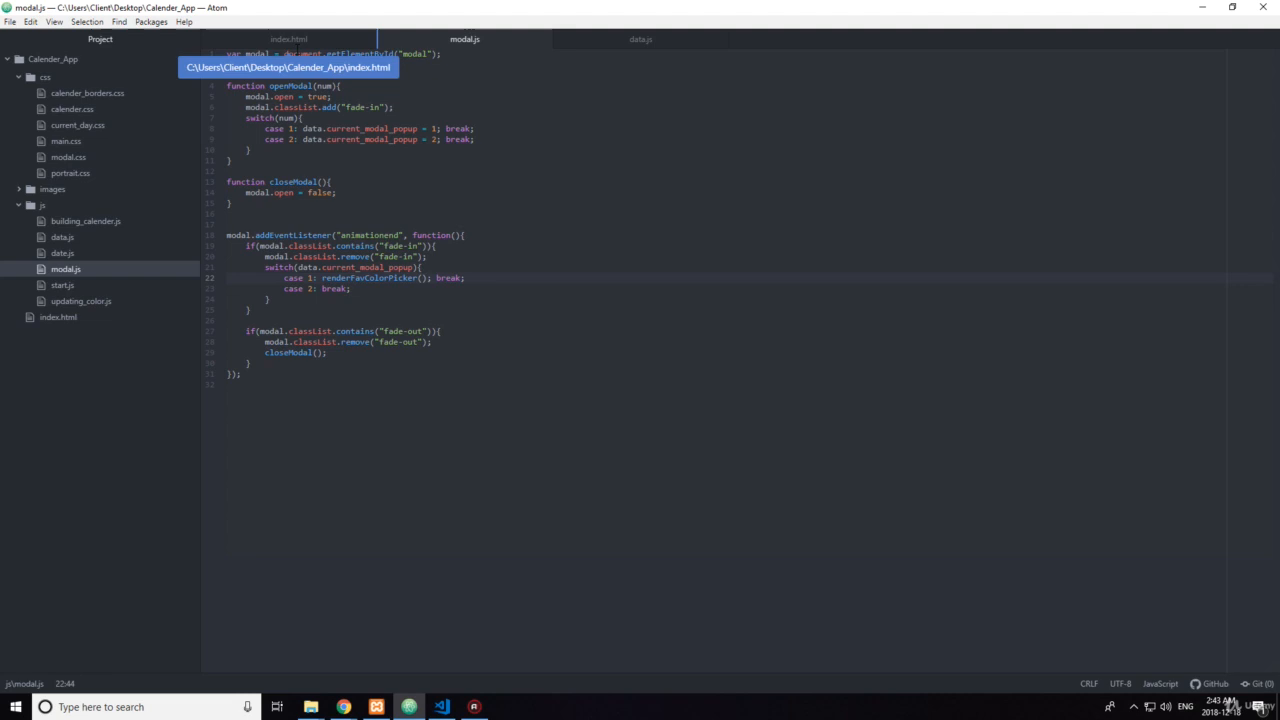
click(288, 40)
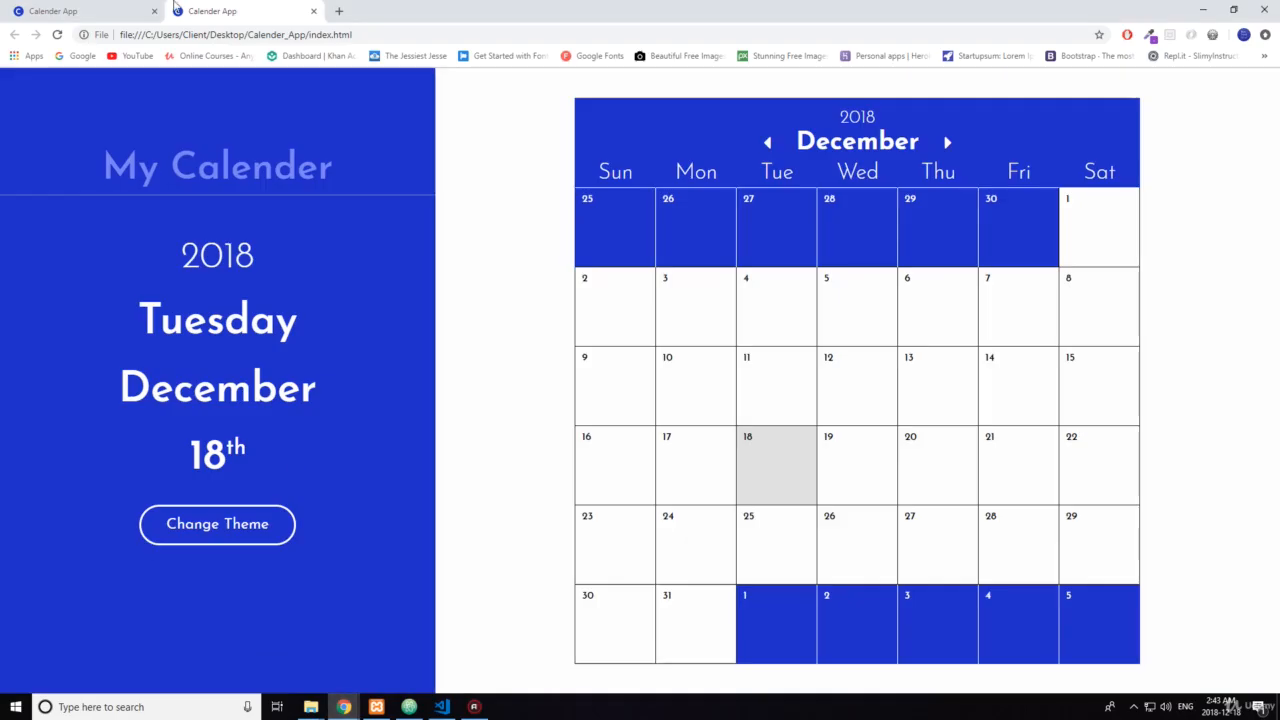
Step: Open the theme popup, reload the page and reopen it to see the twelve color swatches
click(216, 524)
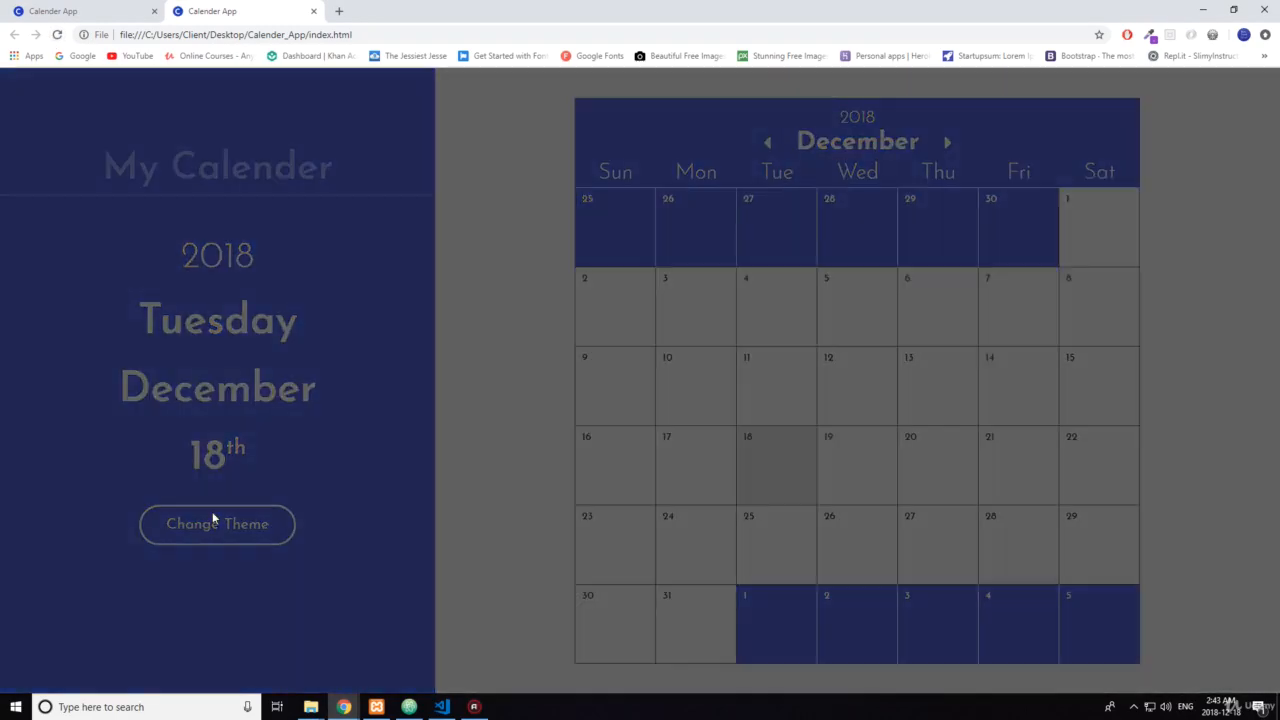
click(216, 524)
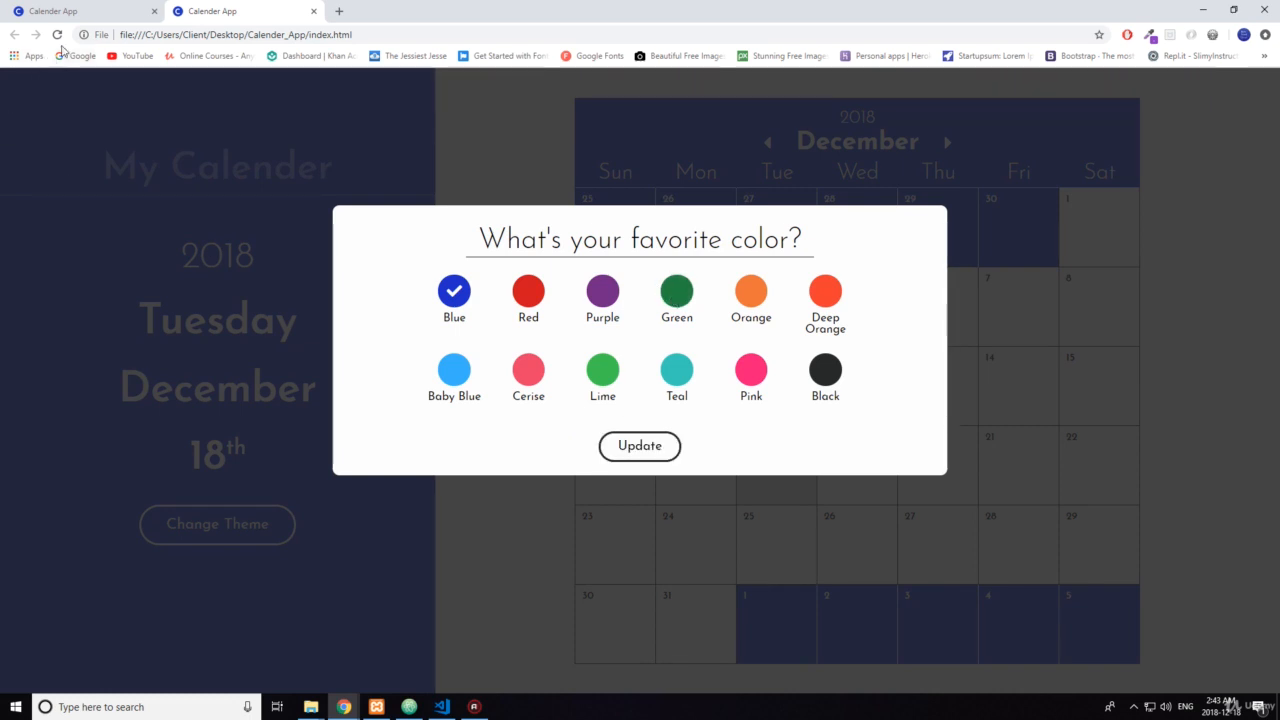
click(640, 444)
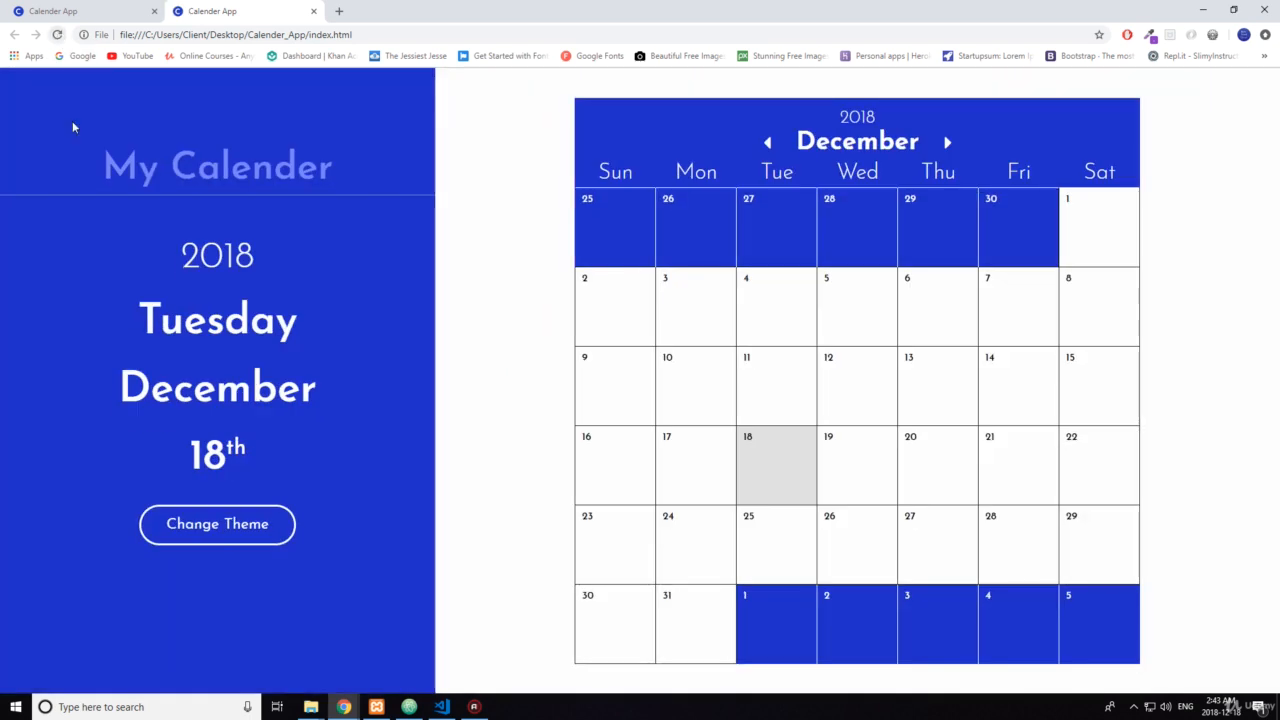
click(216, 524)
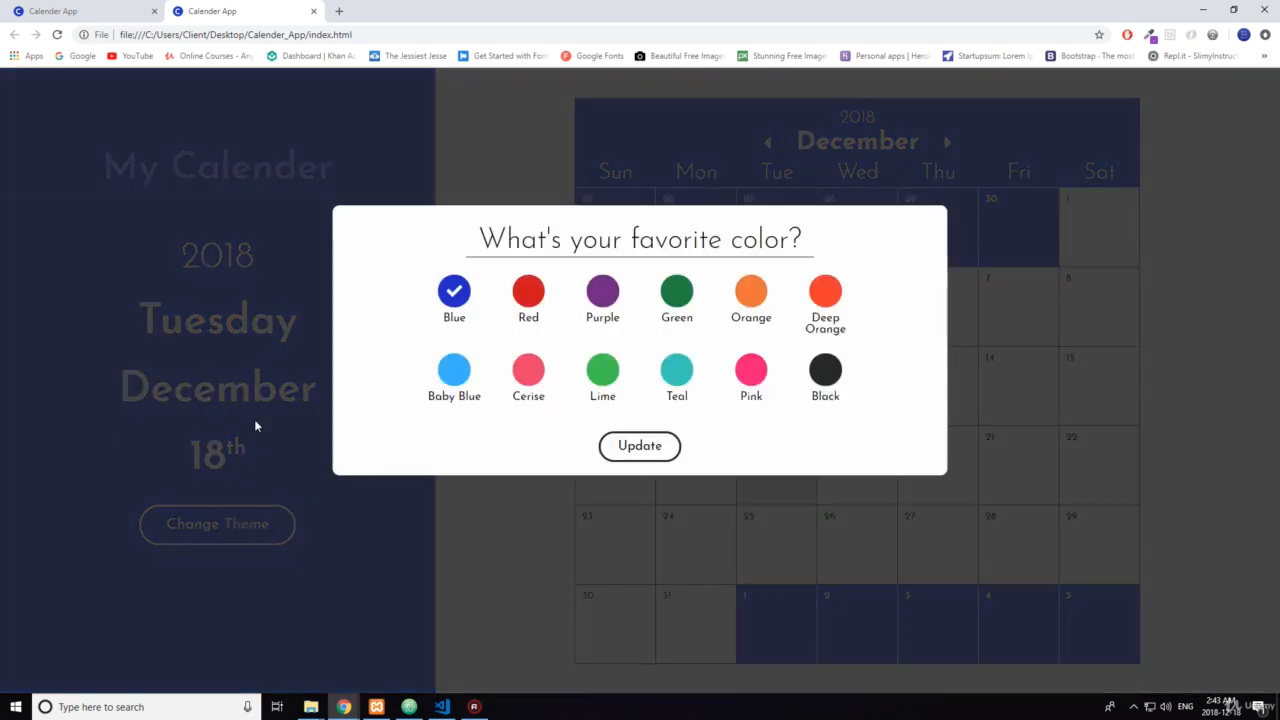
click(640, 444)
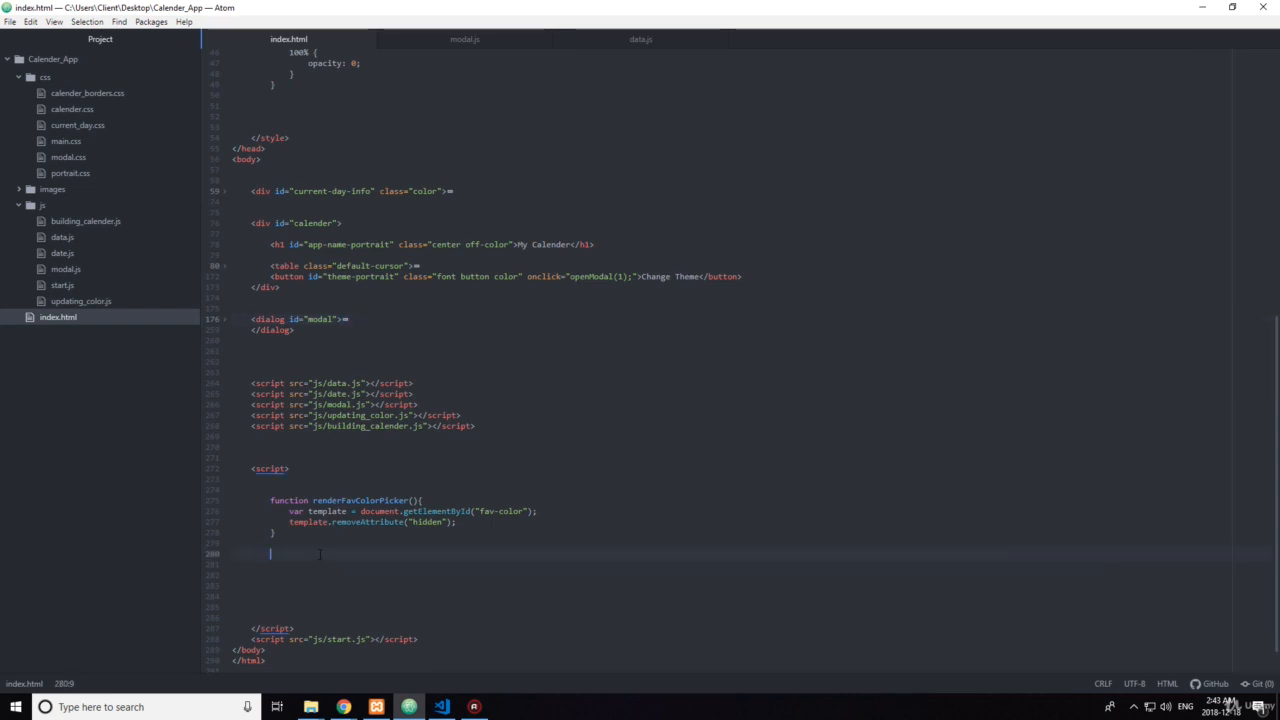
Step: Add an empty updateColorData(){} with a comment that it runs when a popup color is clicked
text(function updateColor)
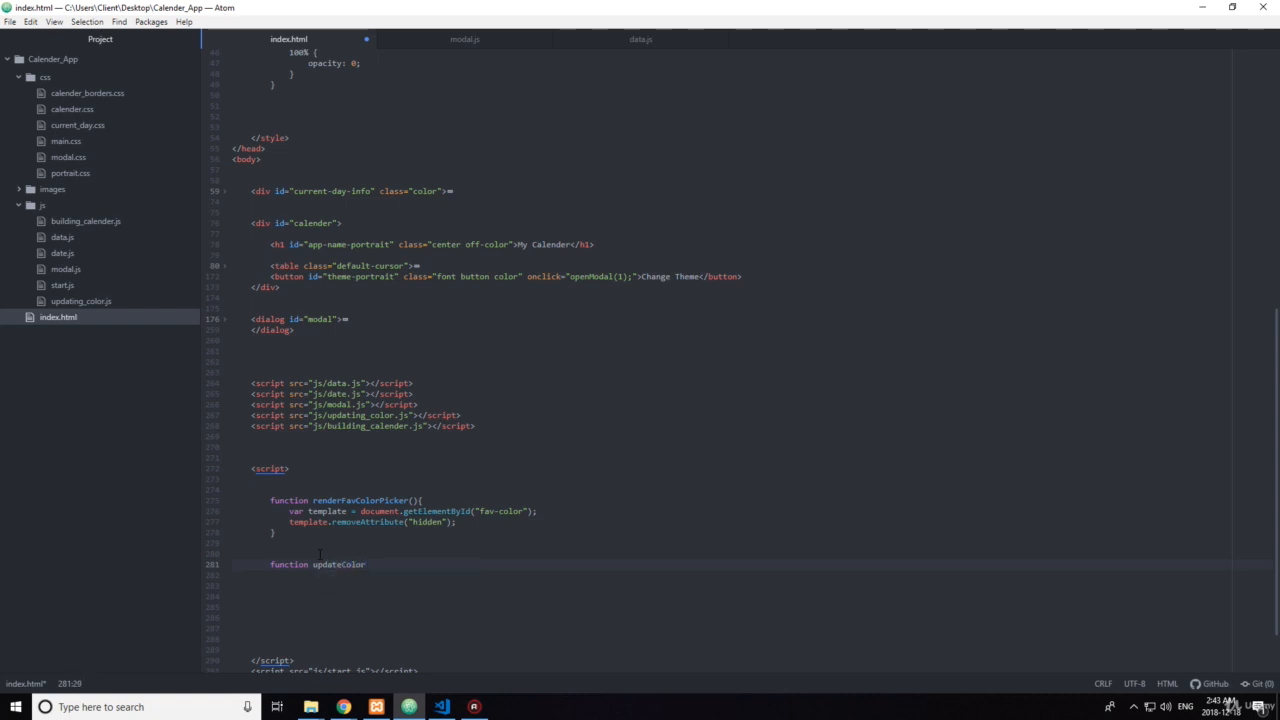
text(Data(){})
text(// This gets called )
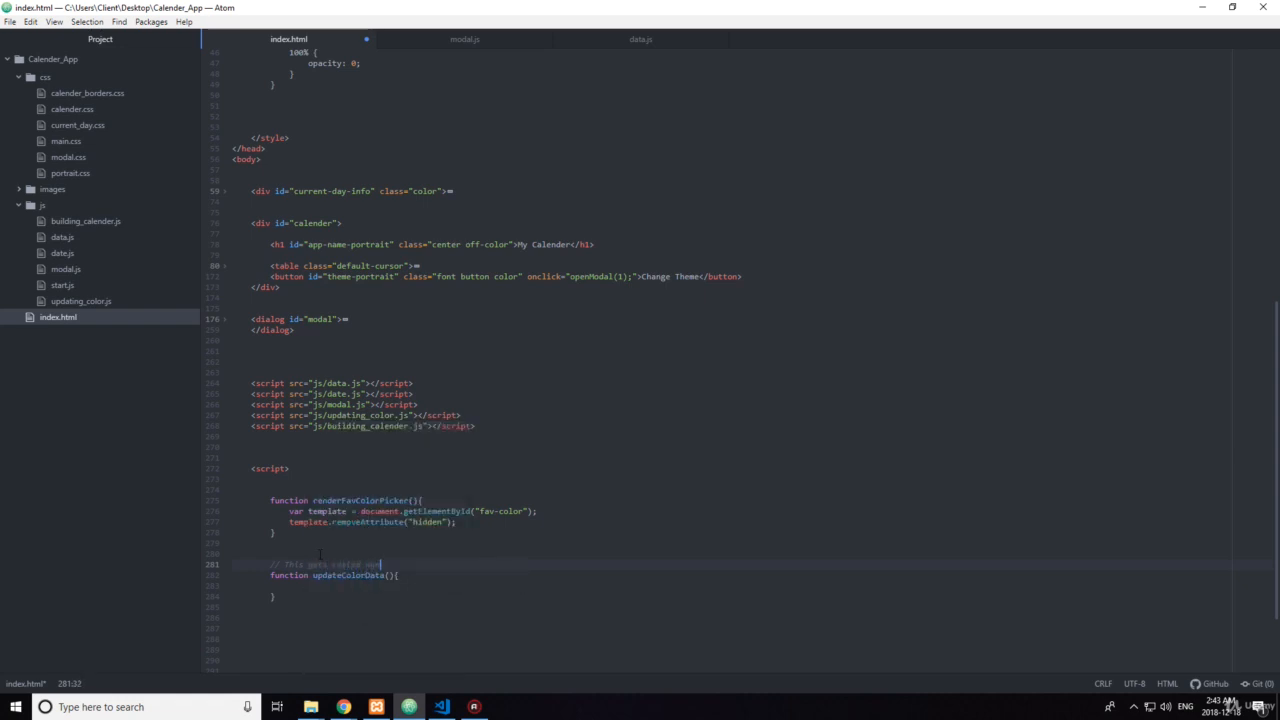
text(when a color is clicked)
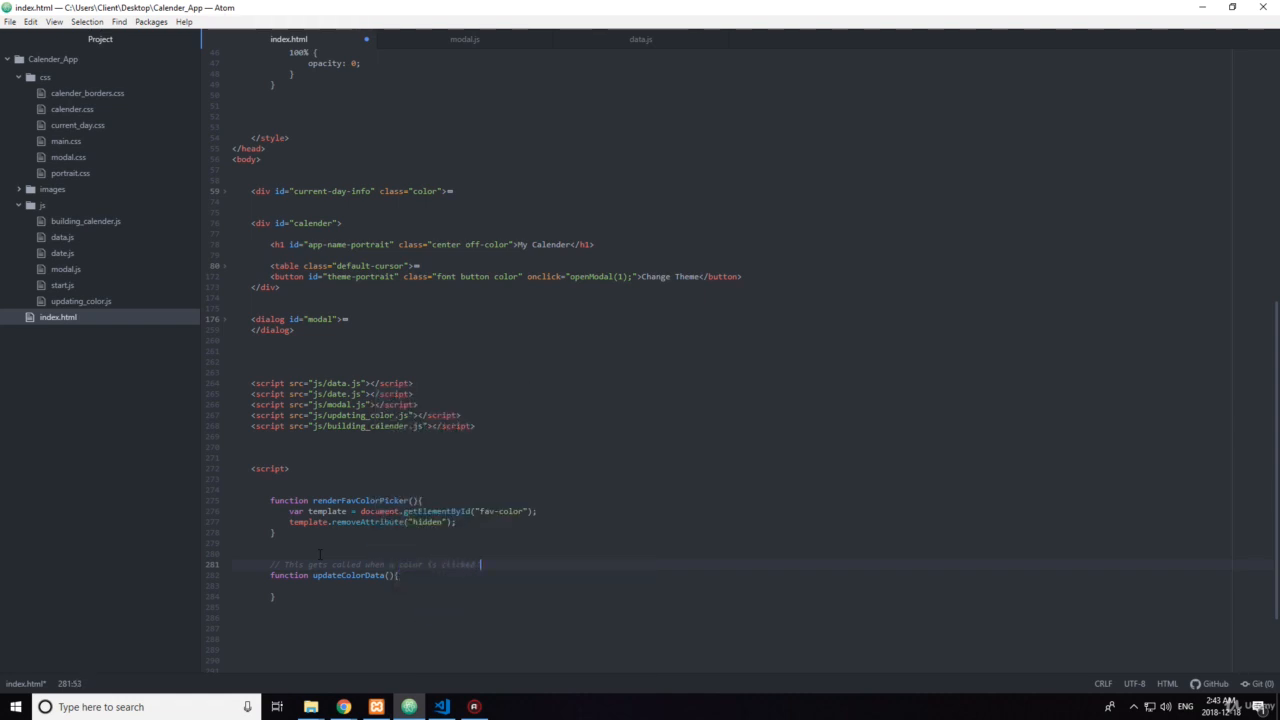
text(in the pick your co)
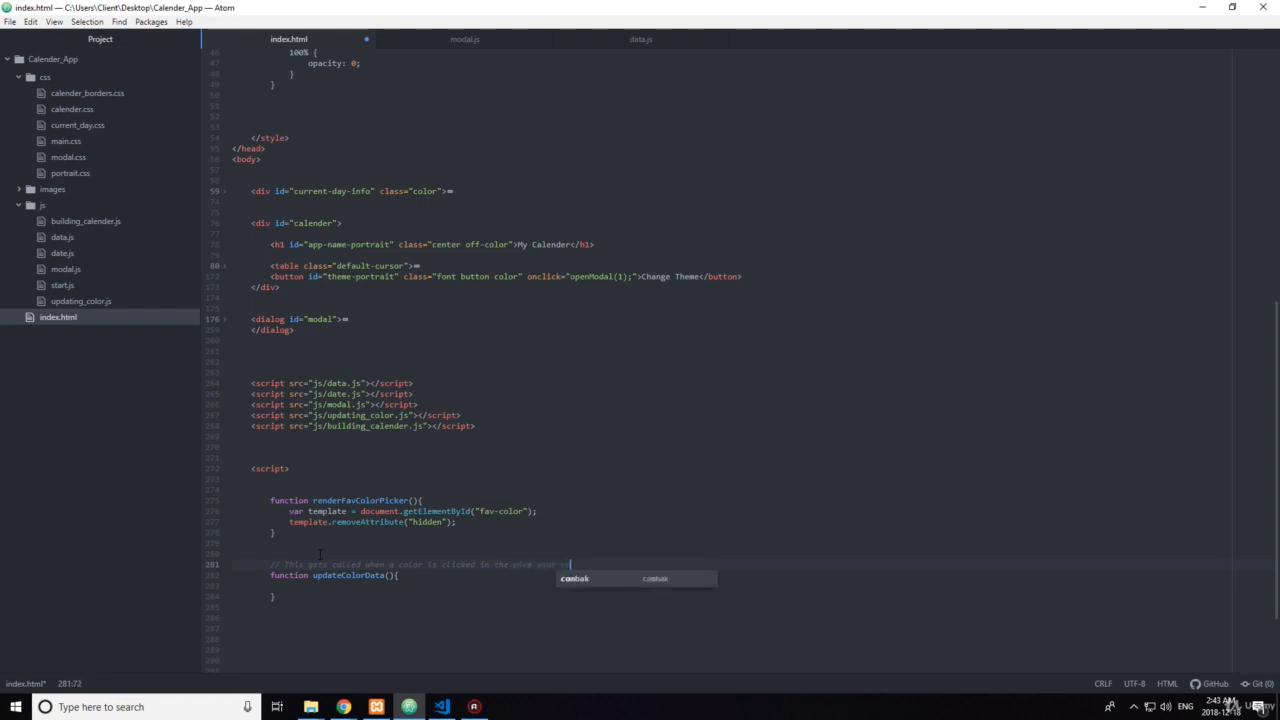
text(popup)
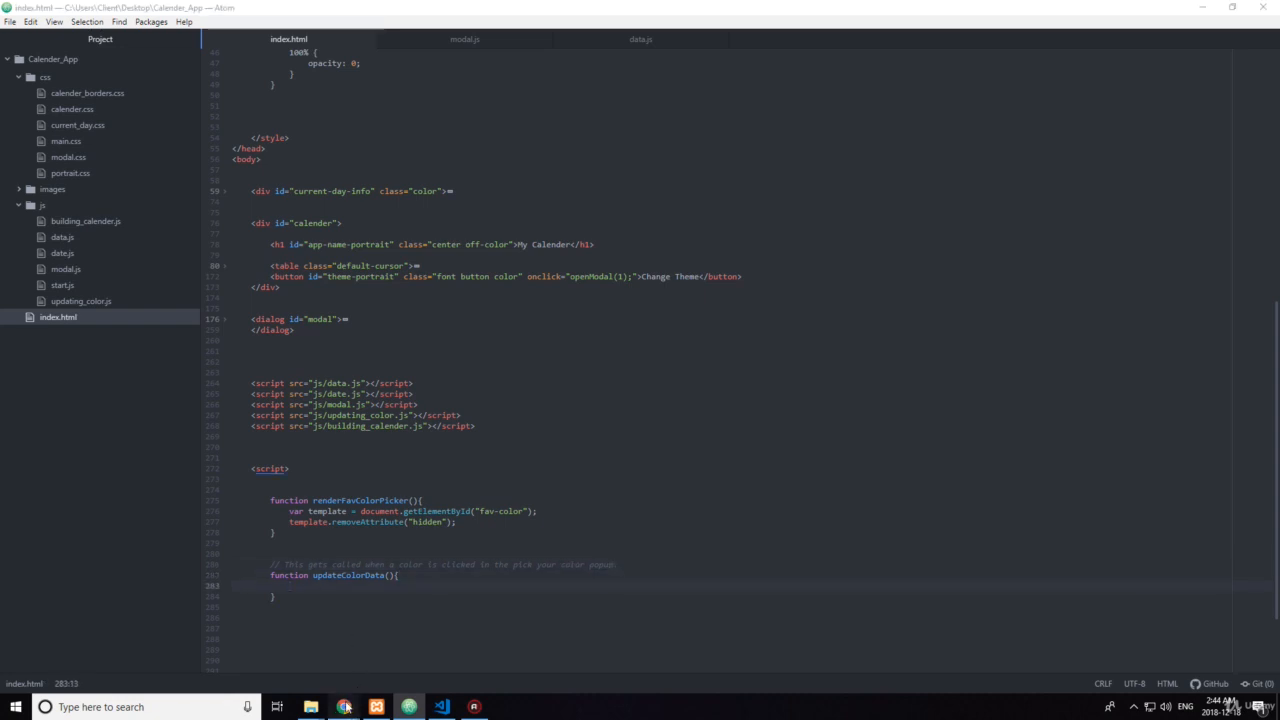
click(344, 708)
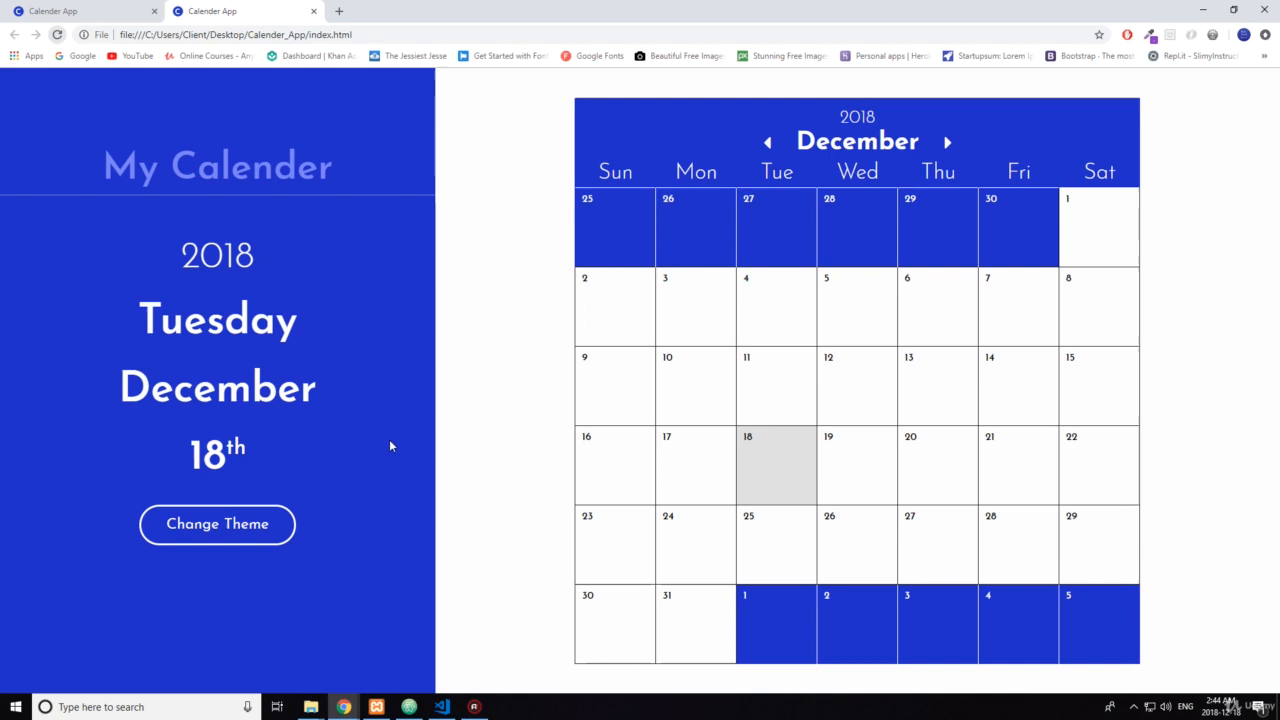
Step: Open the favorite-color popup via Change Theme and try choosing the Red swatch
click(216, 524)
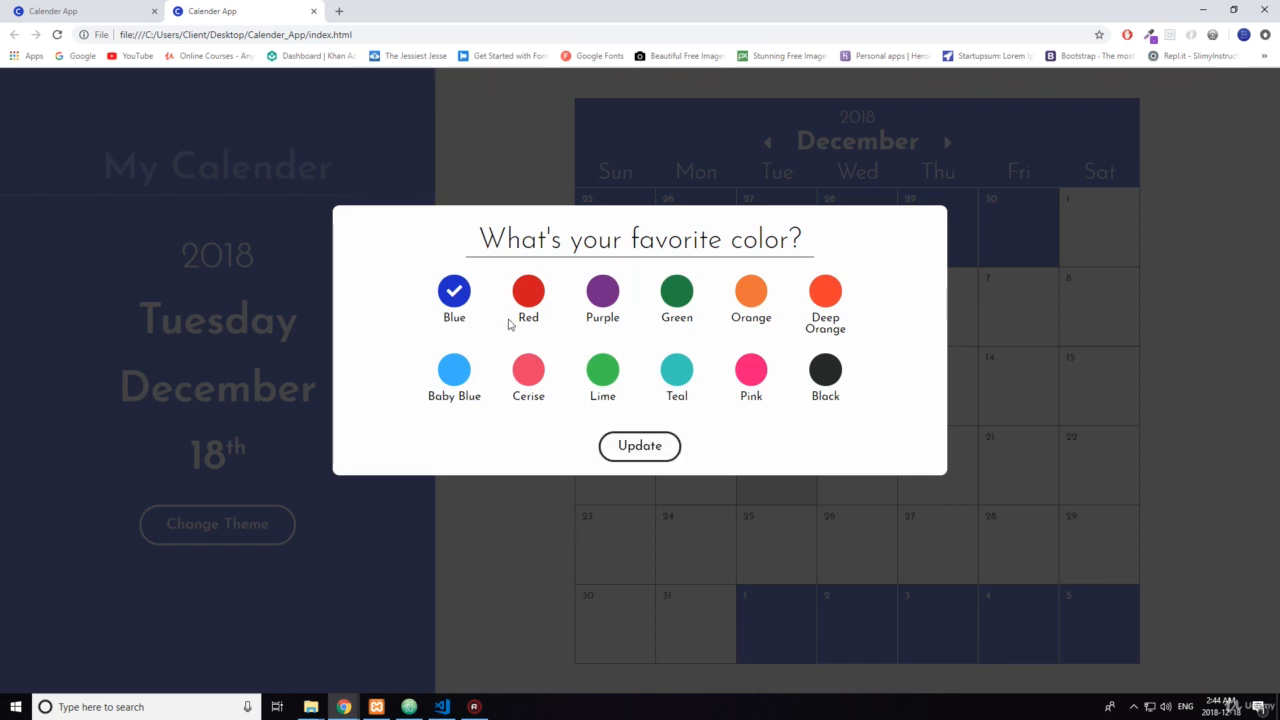
click(408, 708)
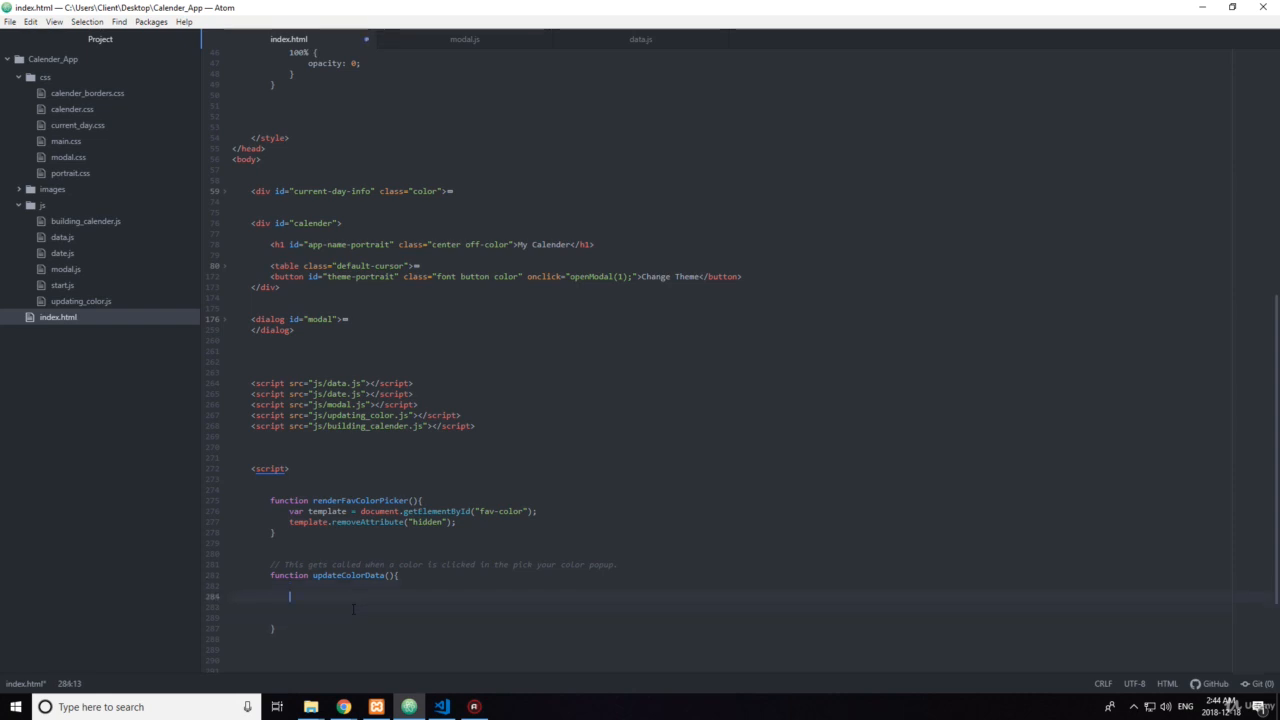
Step: Start updateColorData with color_data.forEach taking a function(arr_data) callback
text(color_dat)
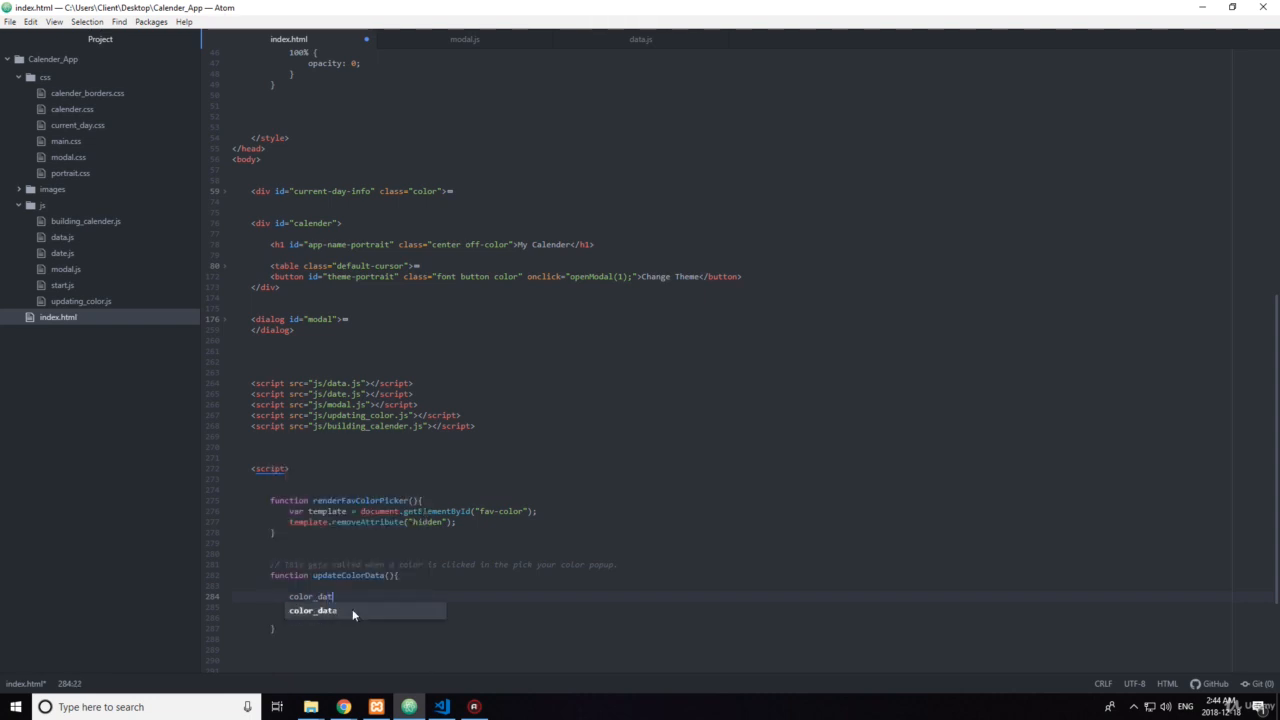
text(.forEach()()
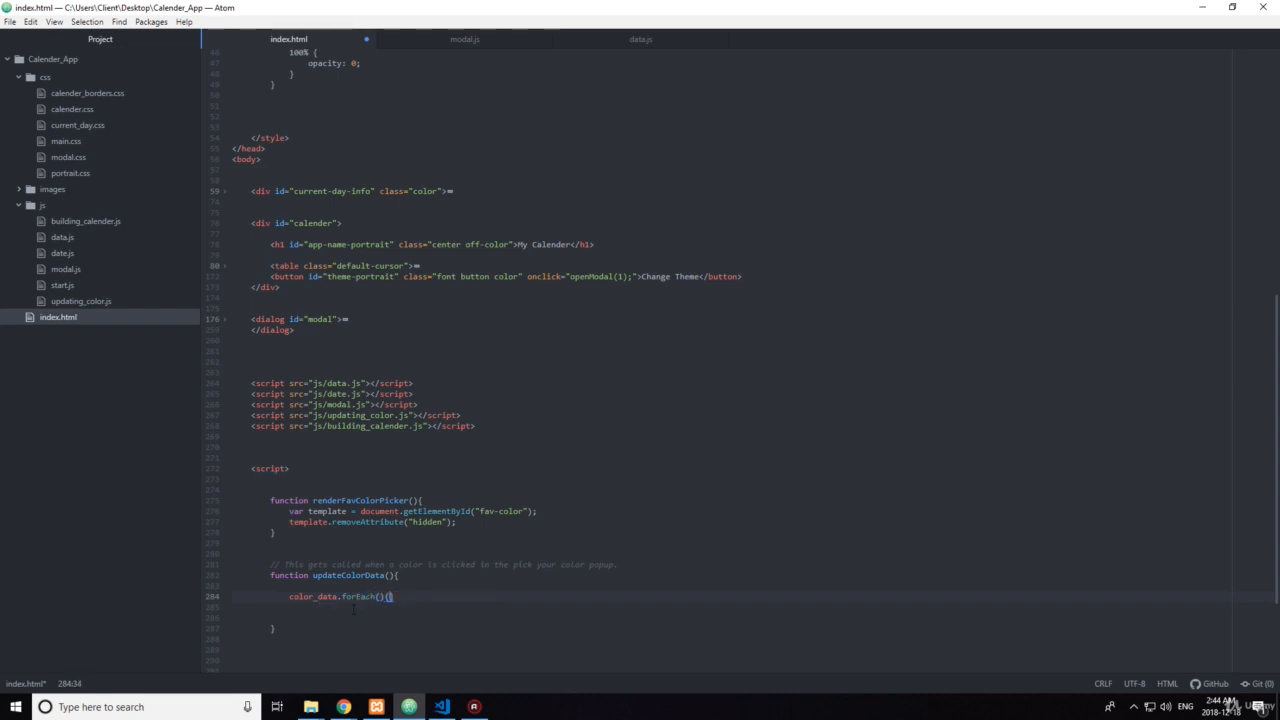
key(enter)
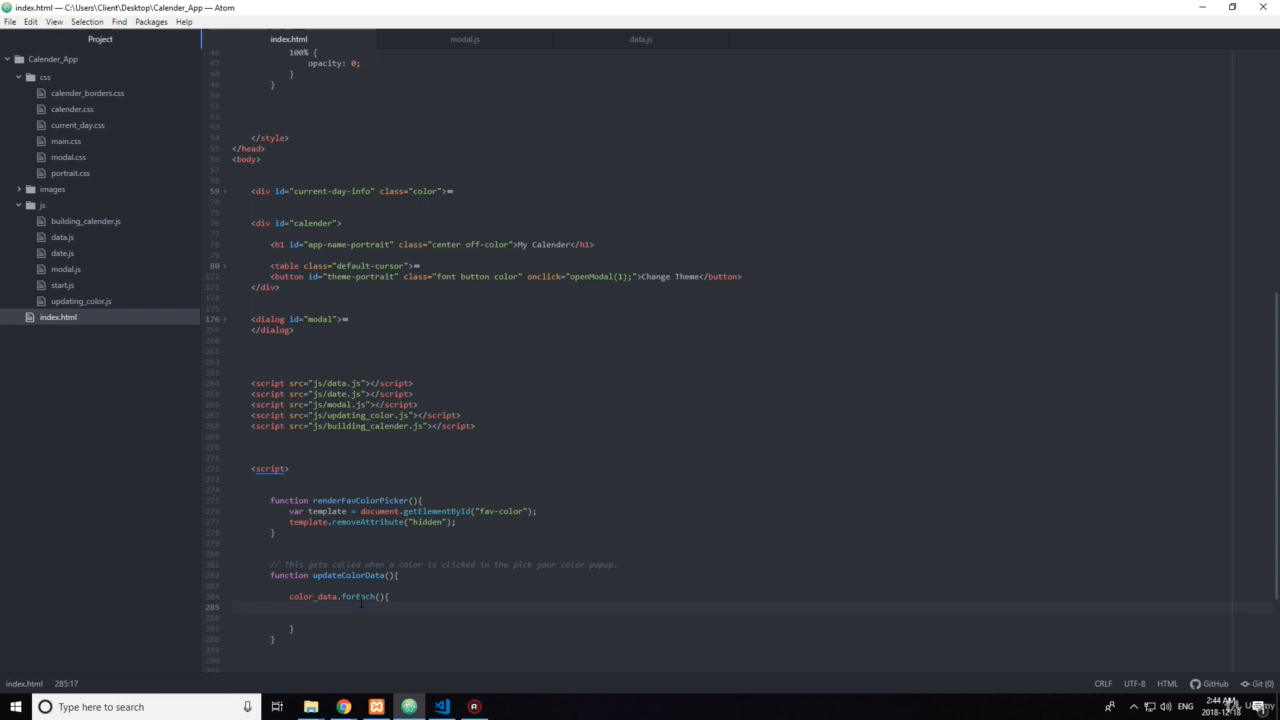
click(310, 596)
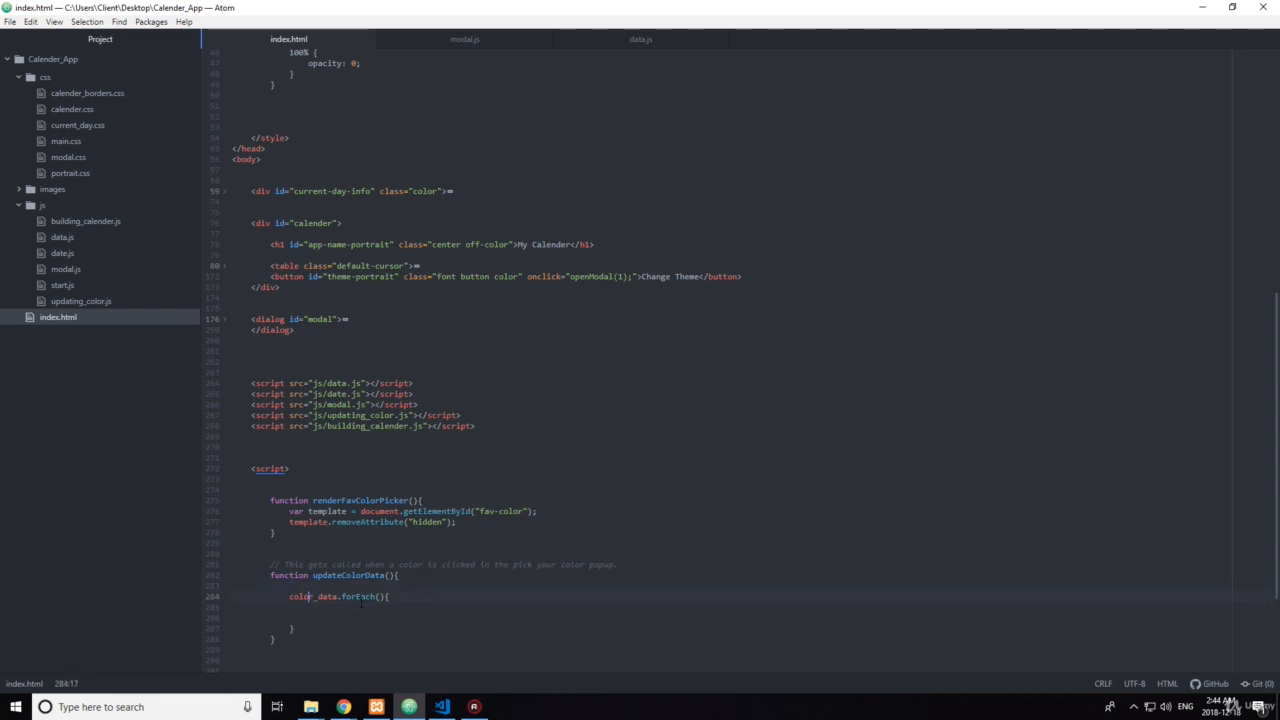
click(376, 596)
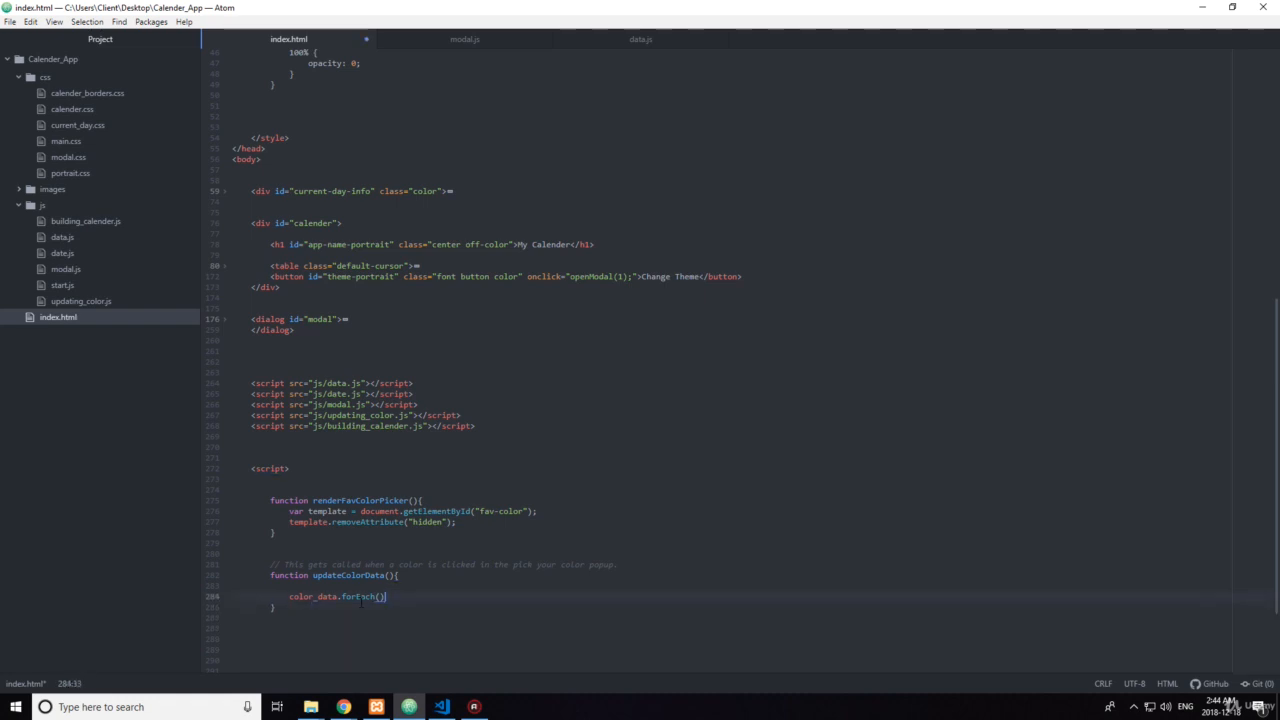
text(function()
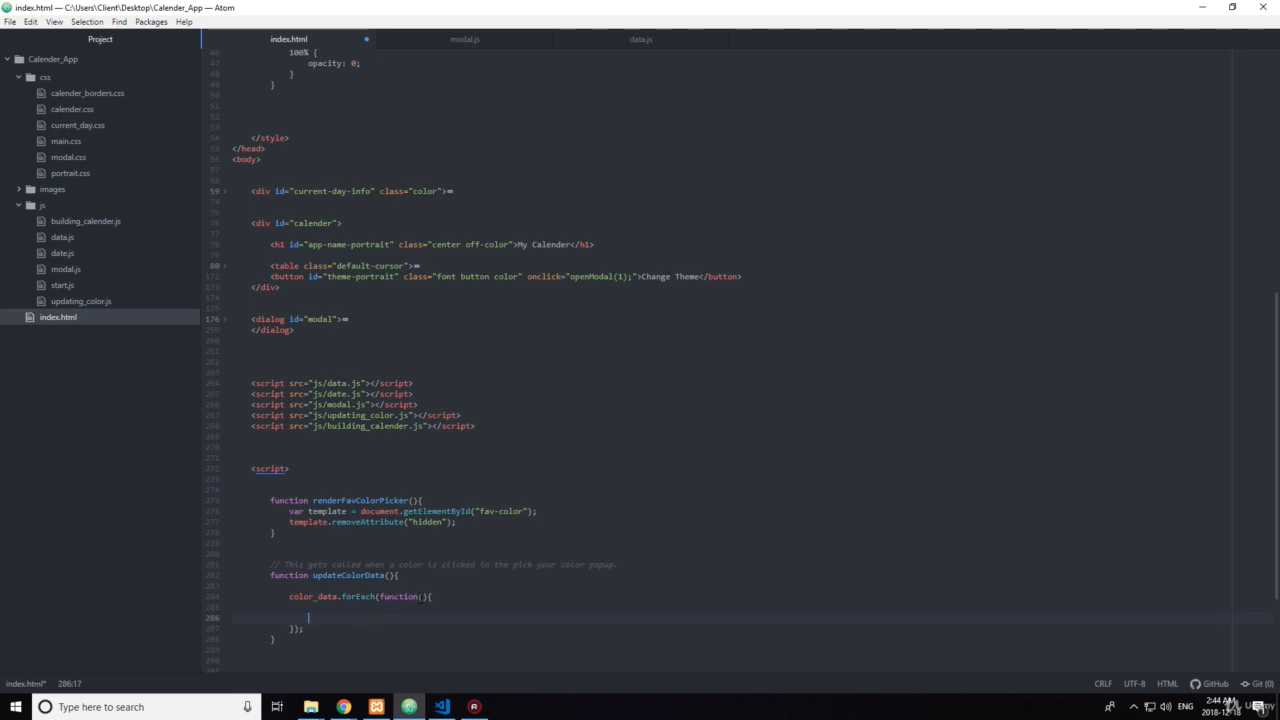
click(422, 596)
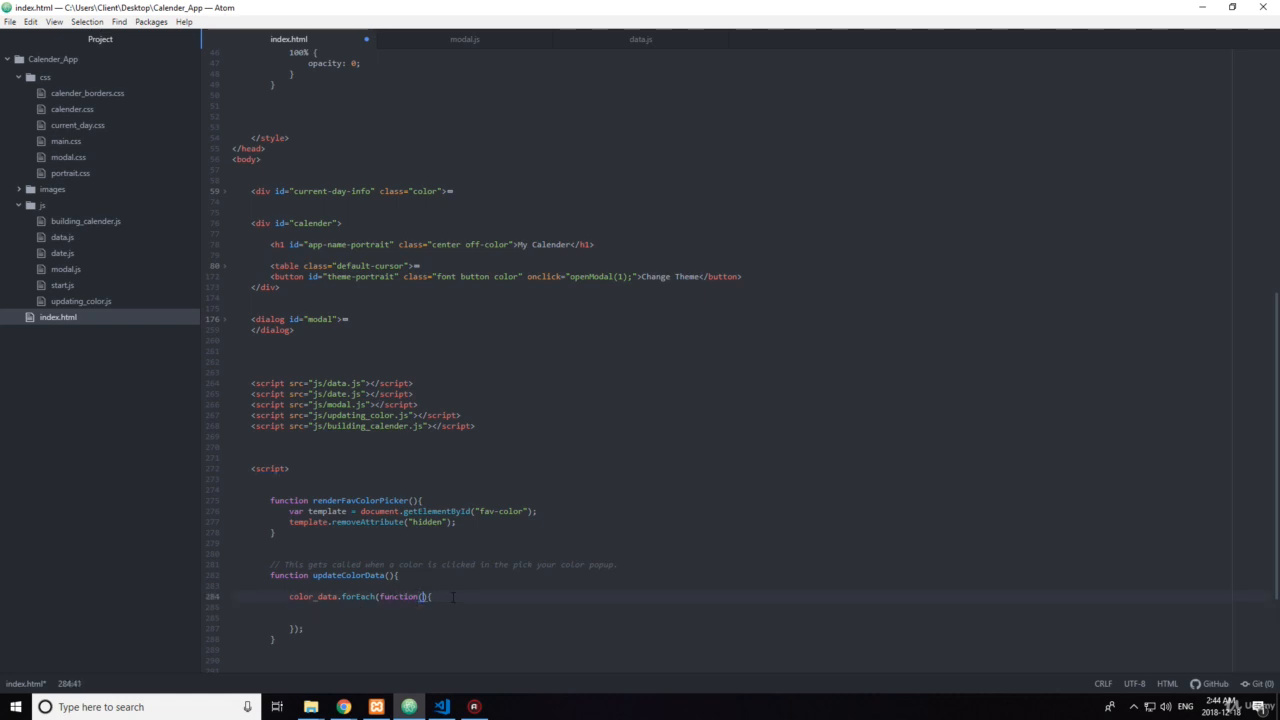
text(arr_data)
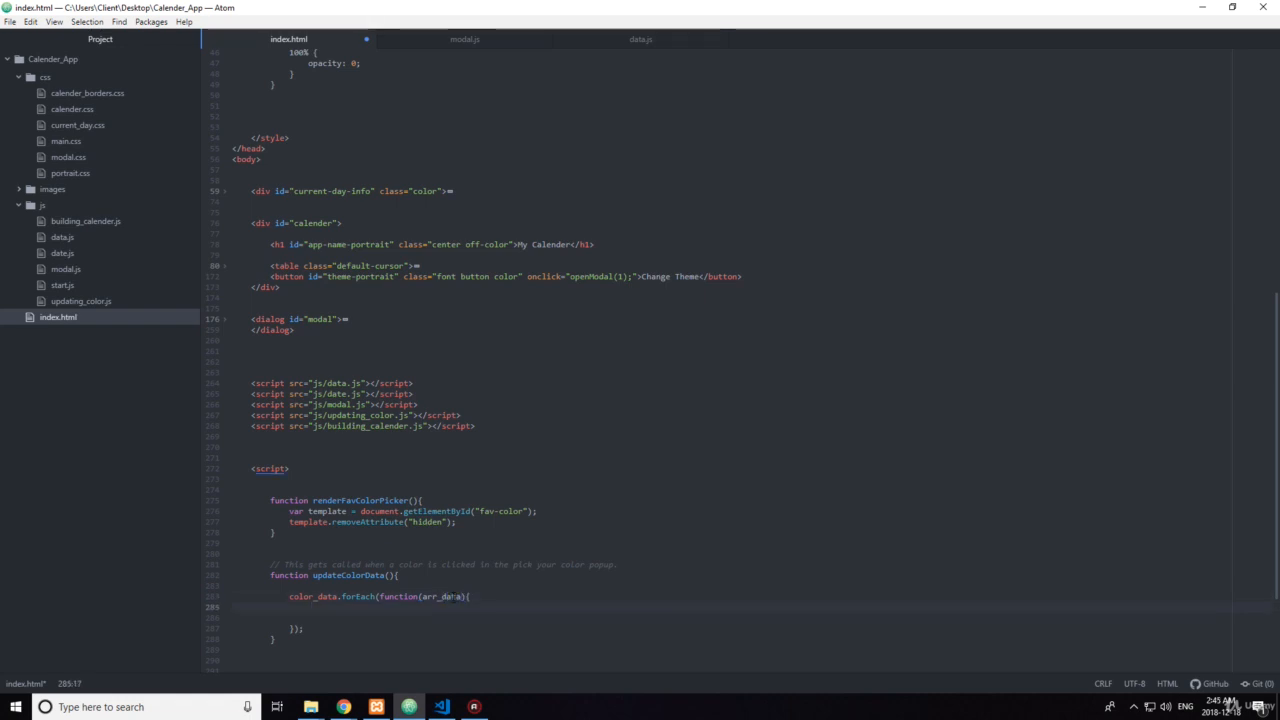
Step: Inside the callback add an if comparing name with the entry's data name
text(if(){})
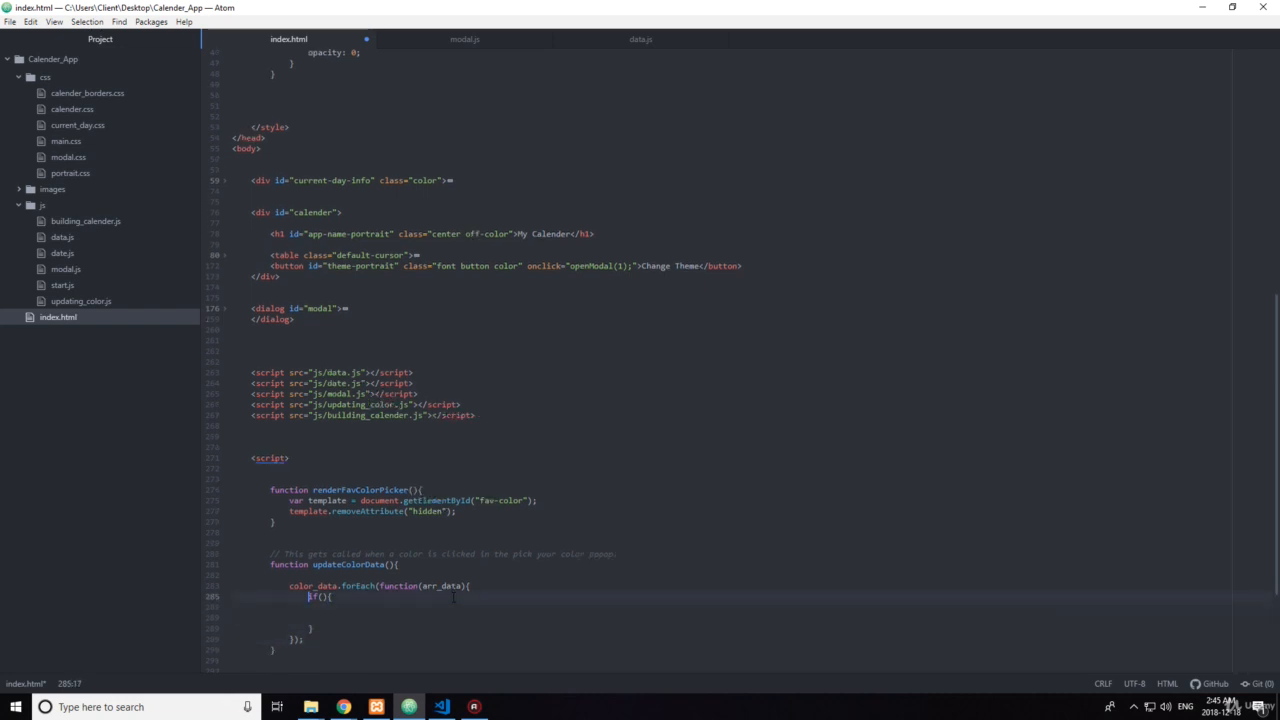
text(name == arr)
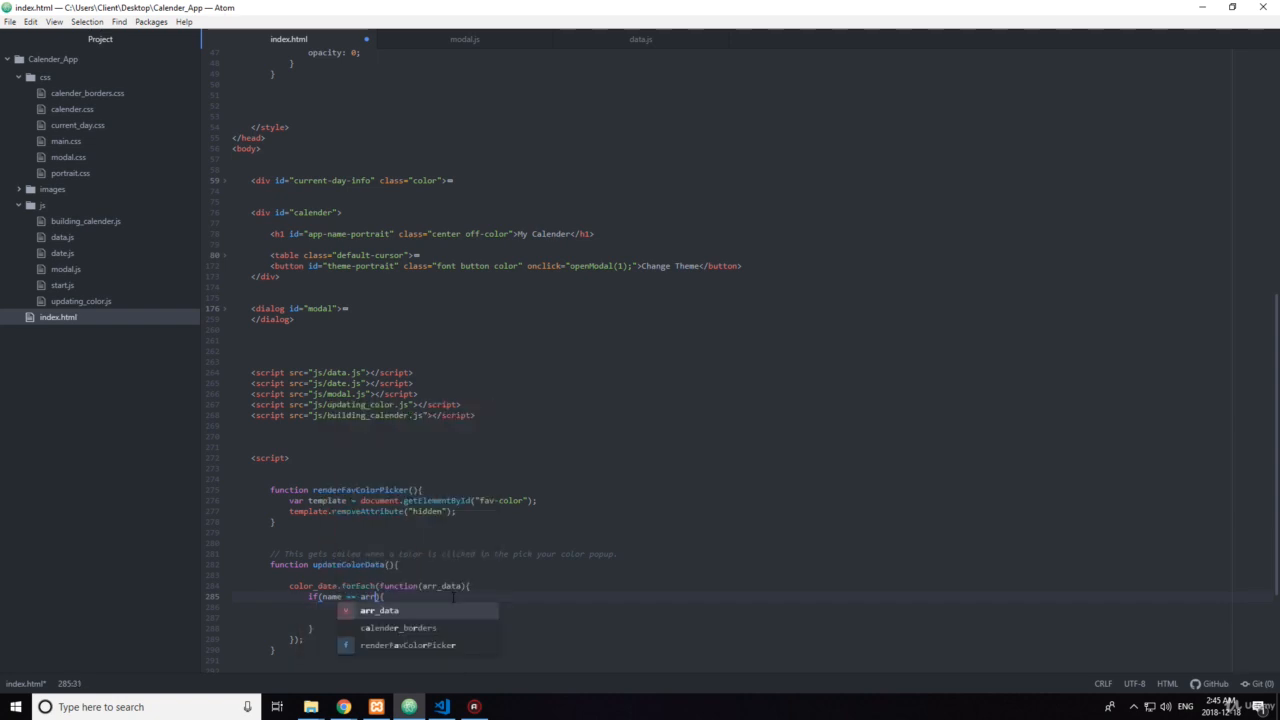
text(.dat)
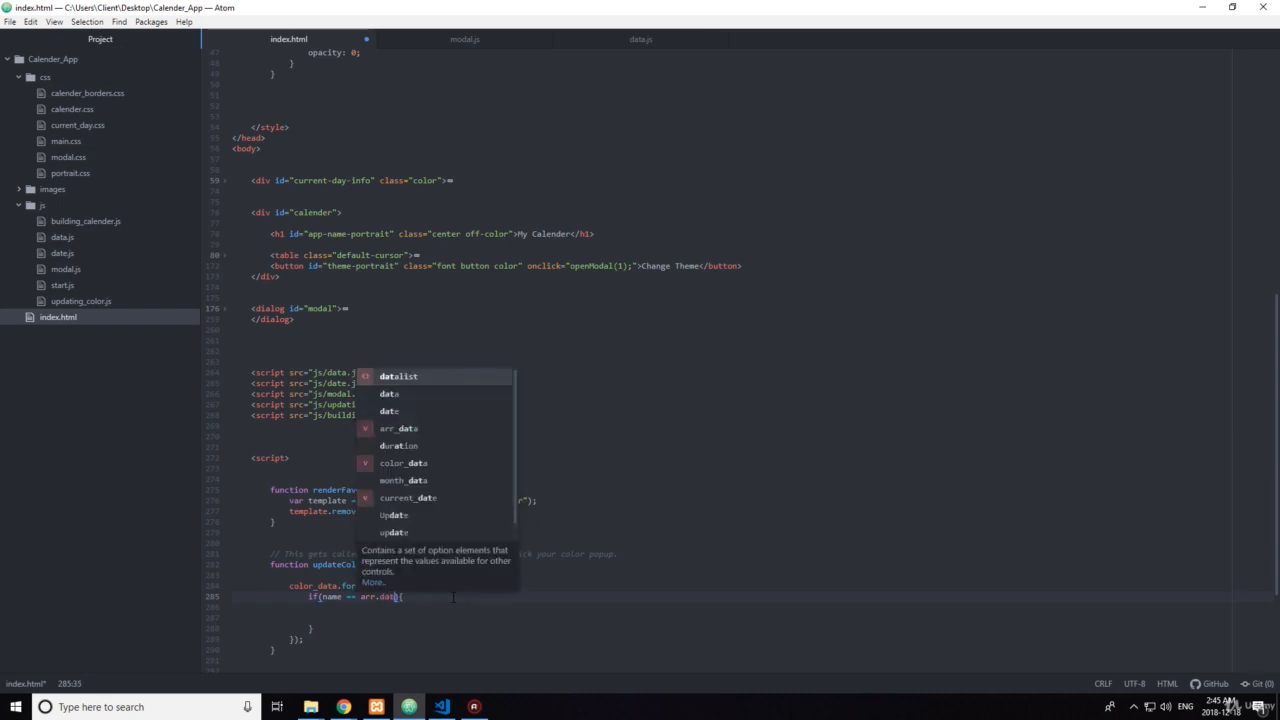
text(a.)
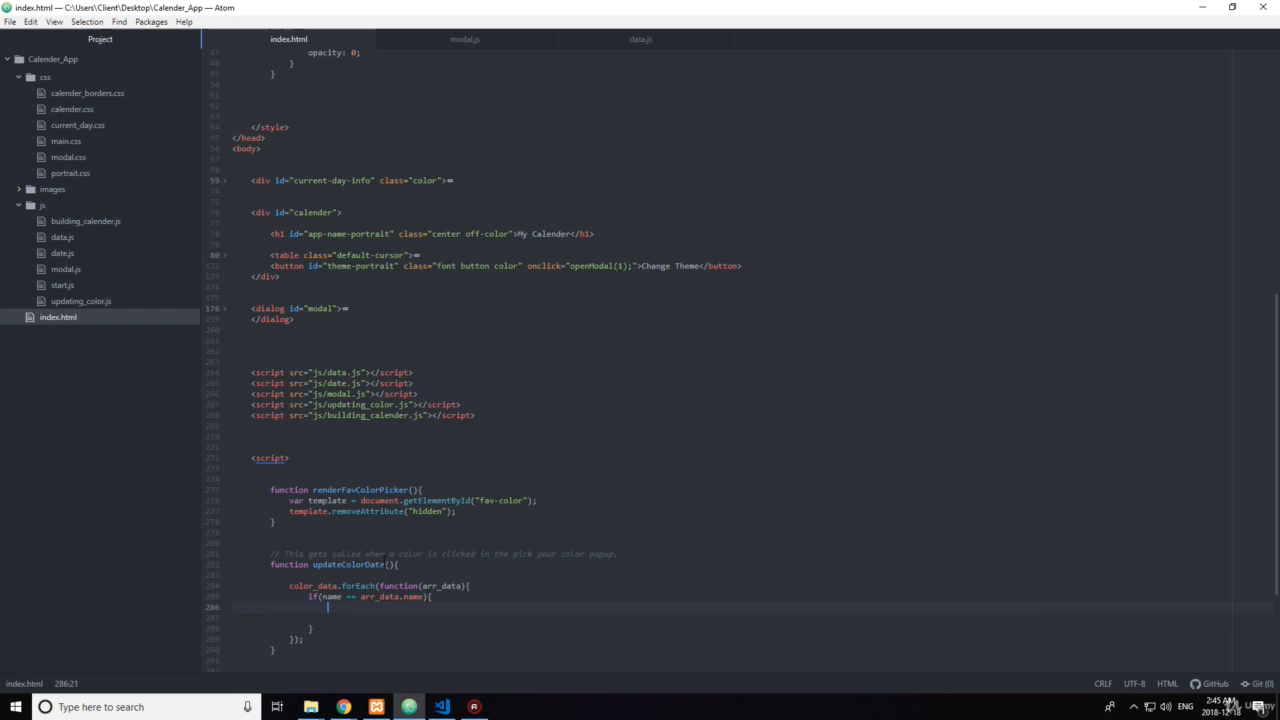
text(name)
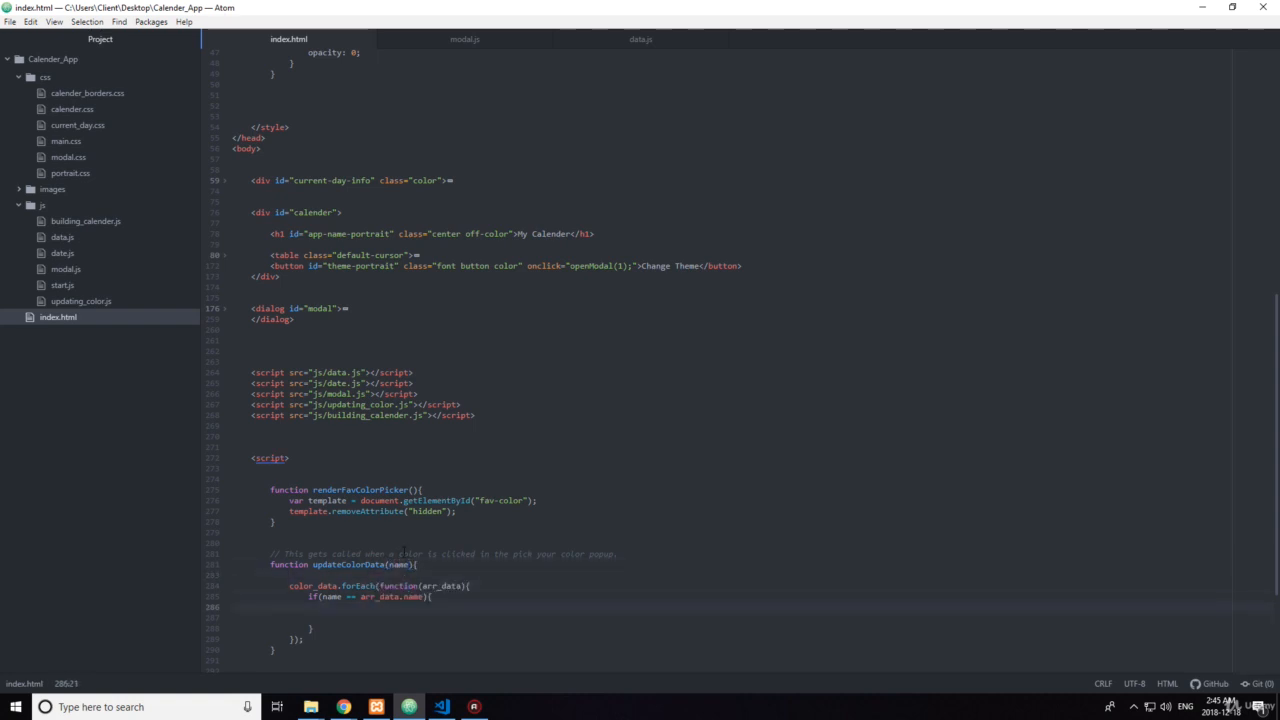
Step: Assign data.current_color.color and .off_color from arr_data's color and off-color codes
text(data.current_color)
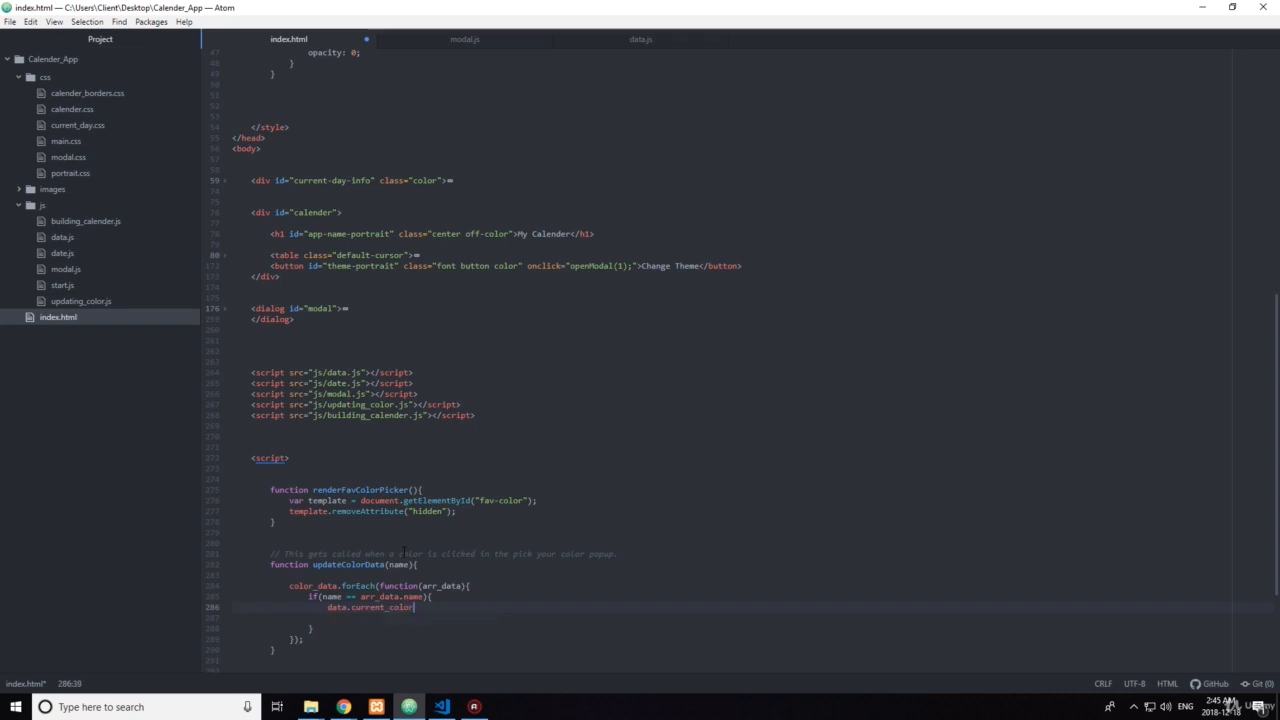
text(.color =)
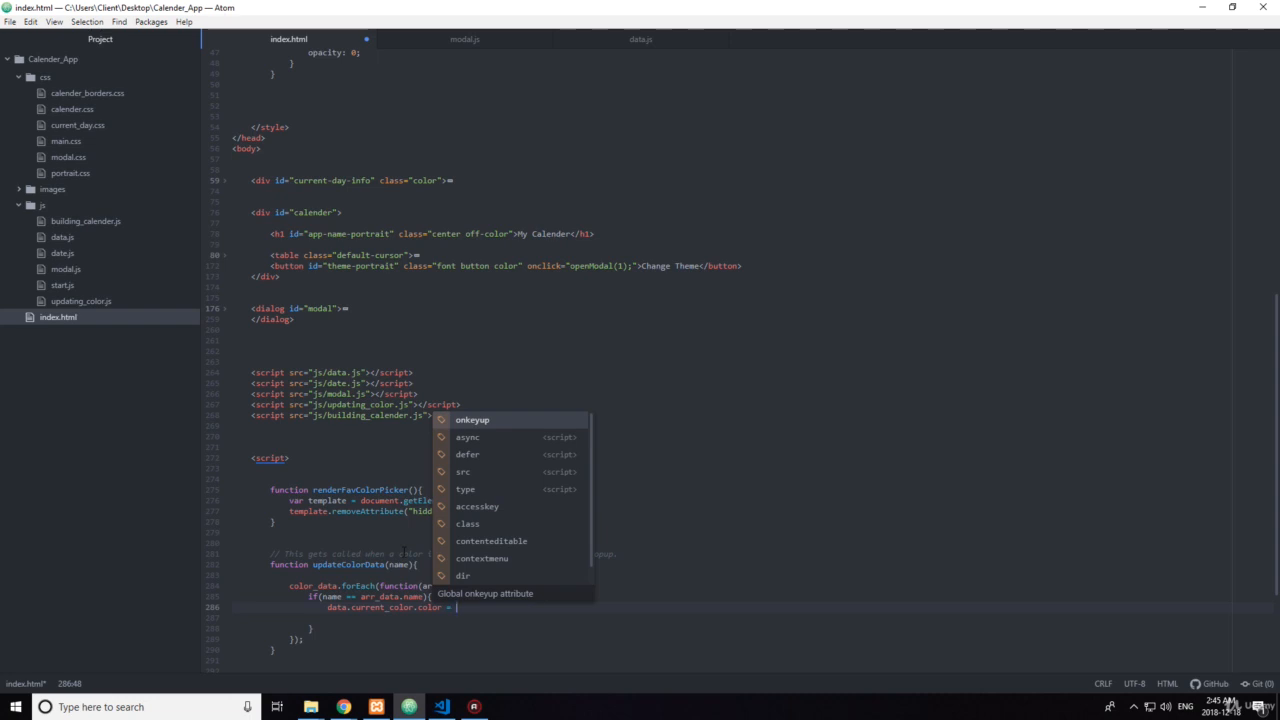
text(arr_data.color_code;)
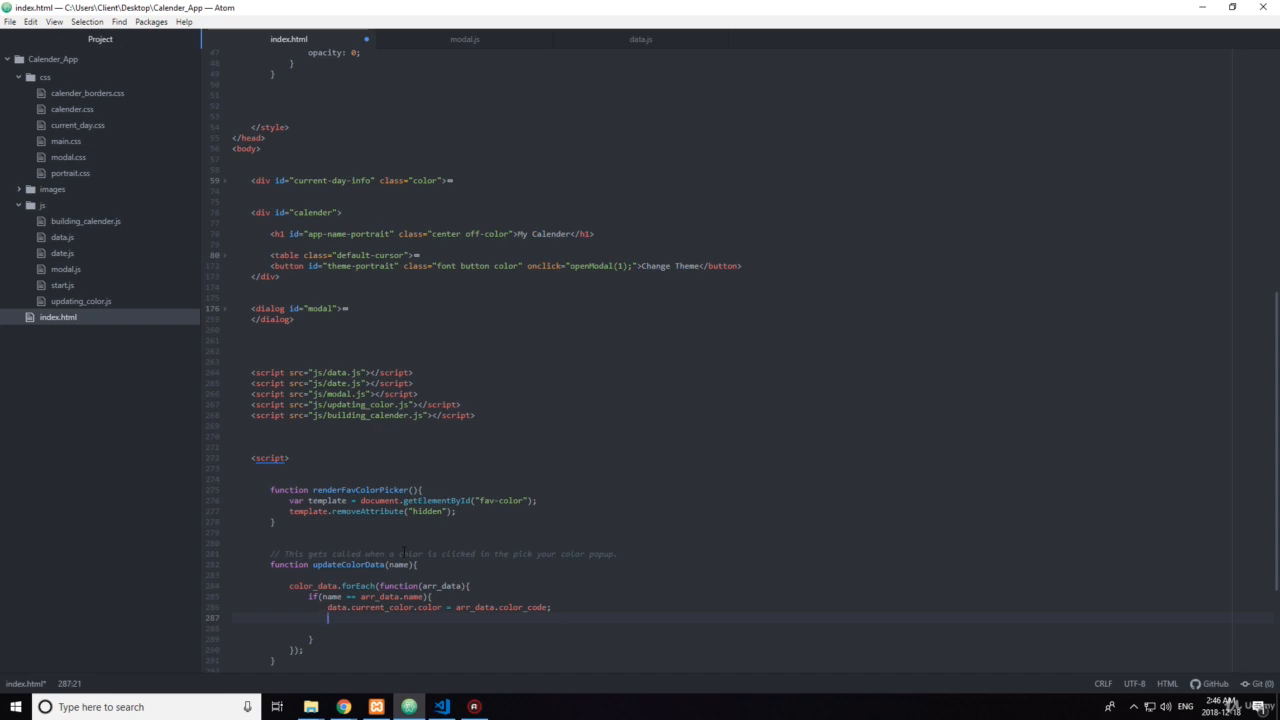
text(data.)
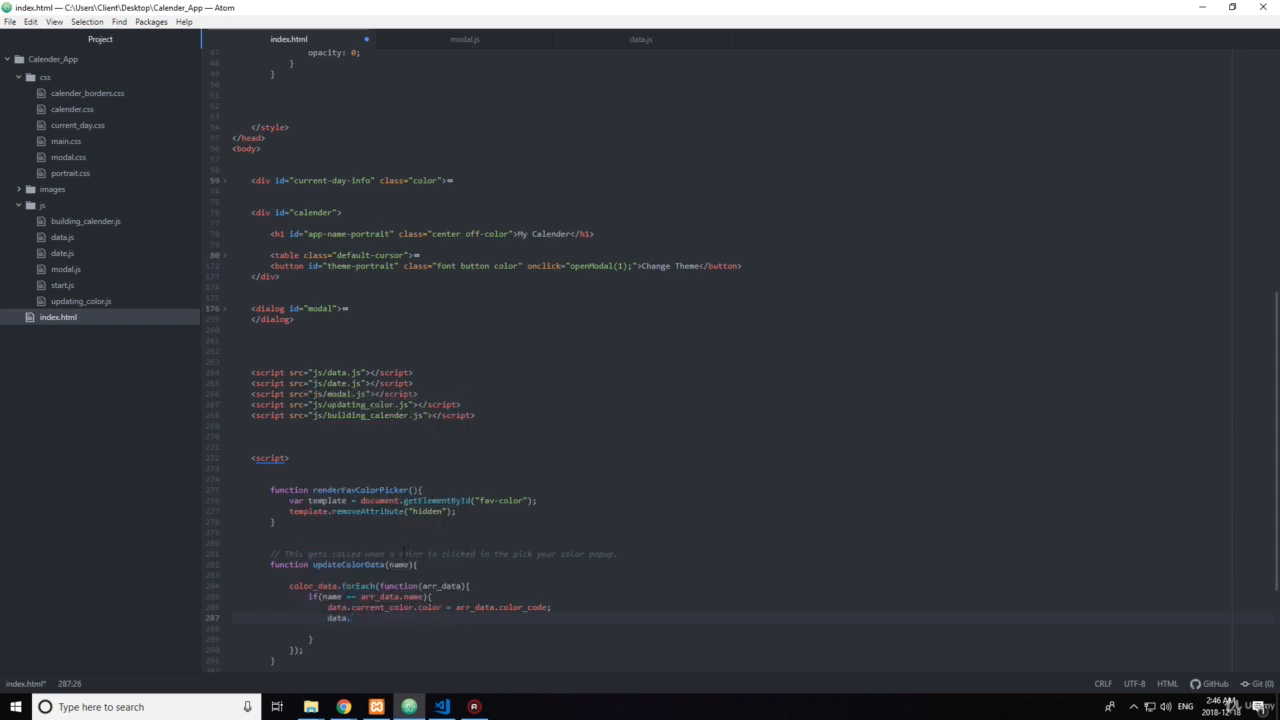
text(current_color)
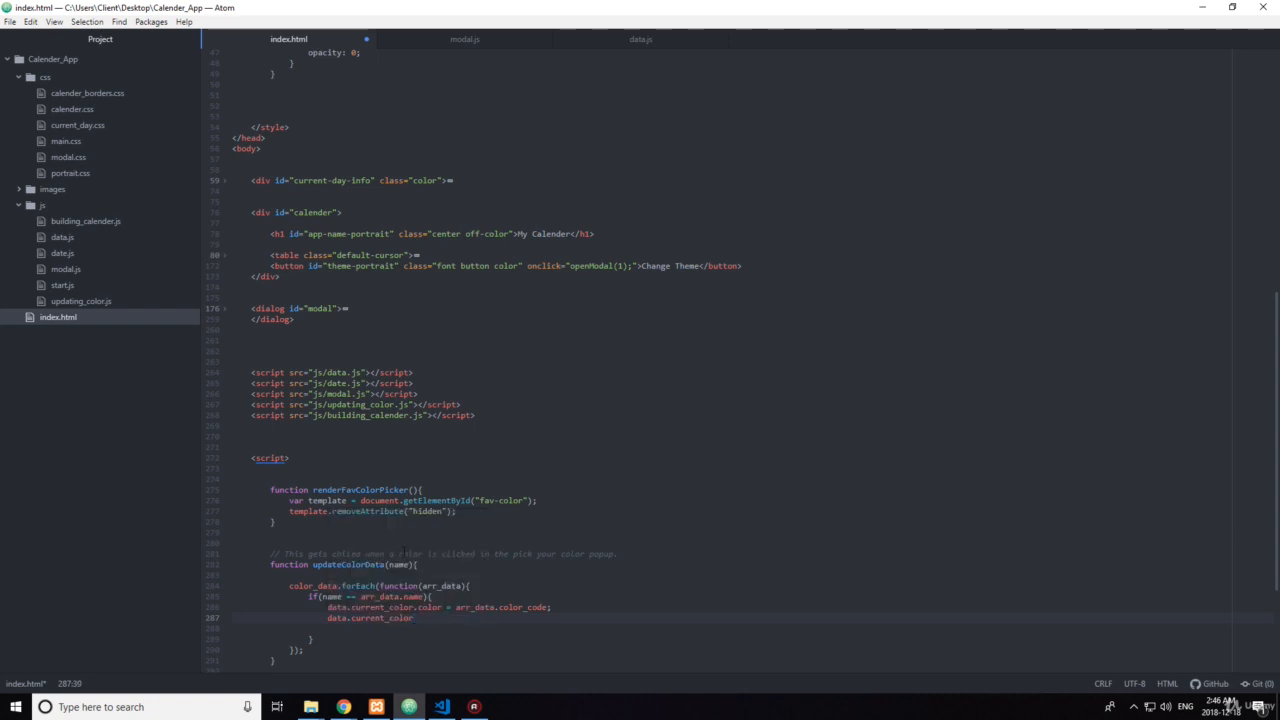
text(.off_colo)
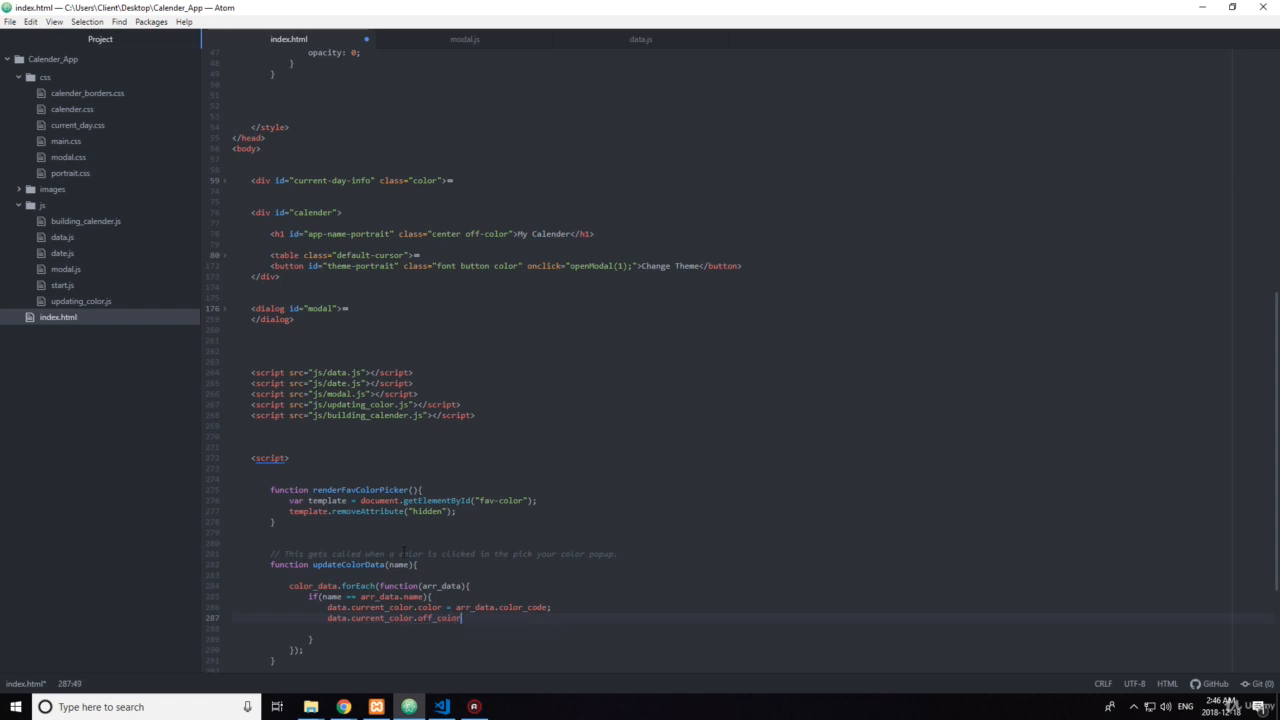
text(r)
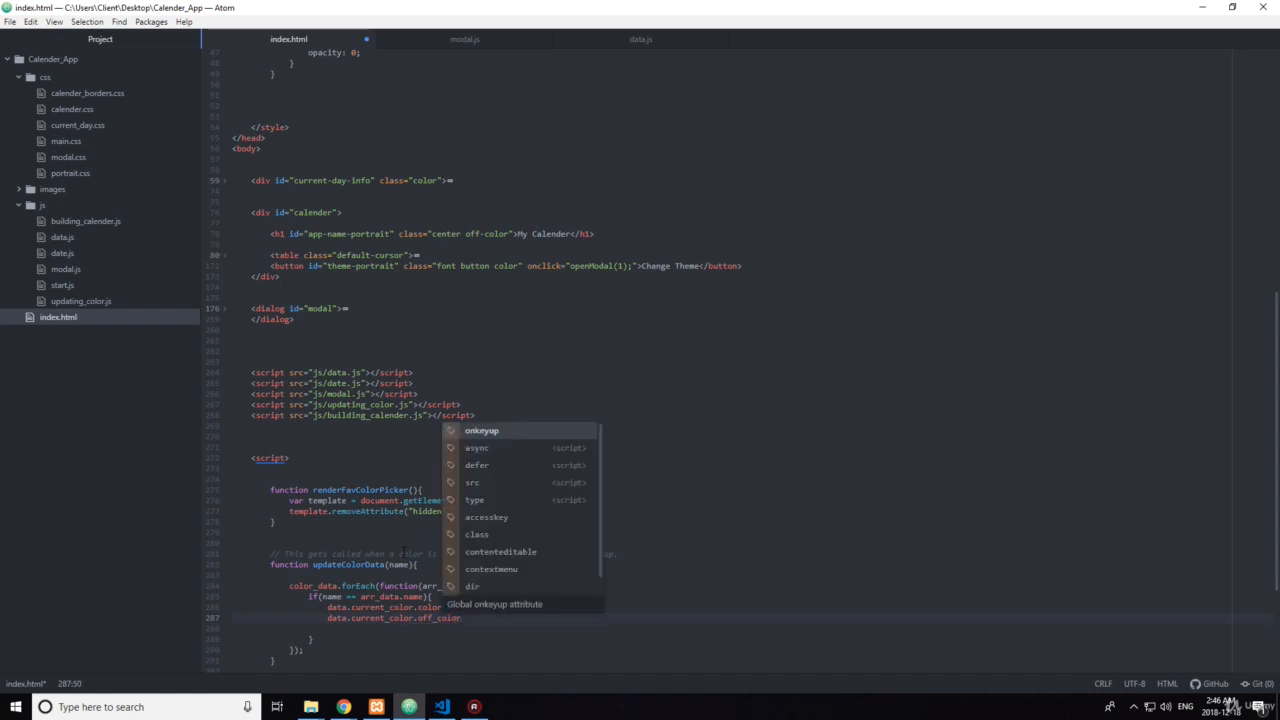
text(arr_data)
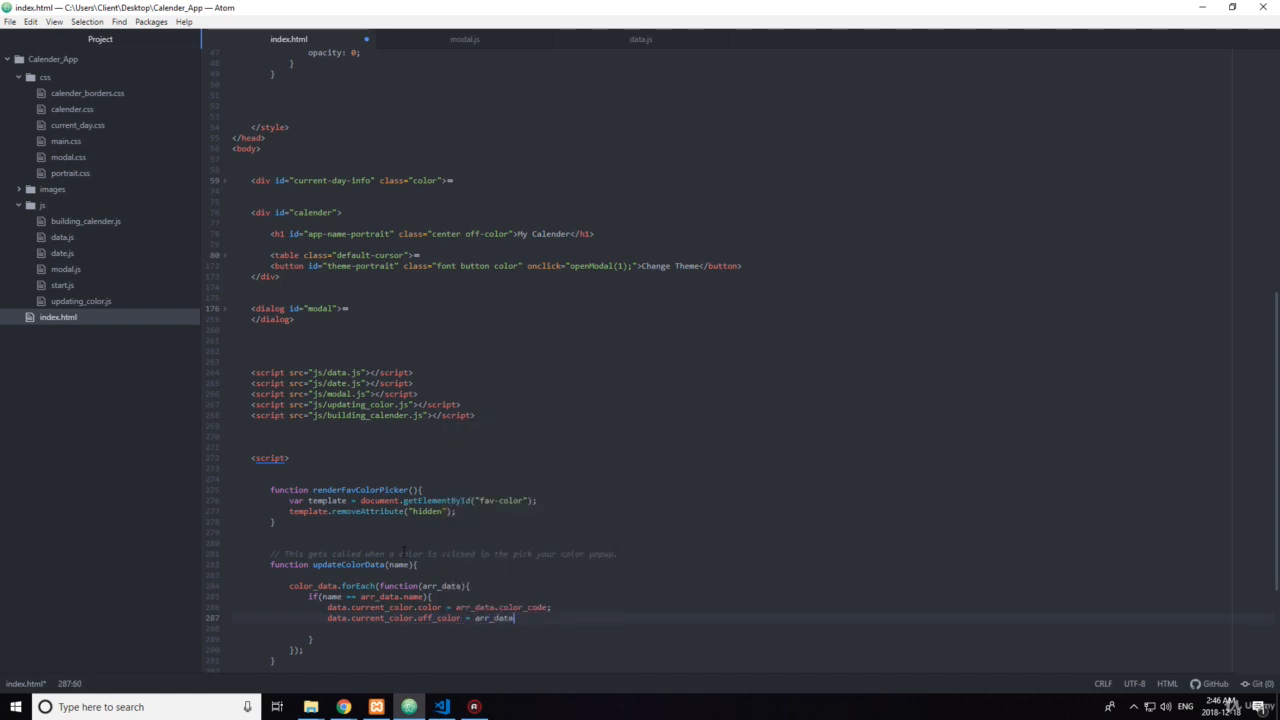
text(.off_color_code)
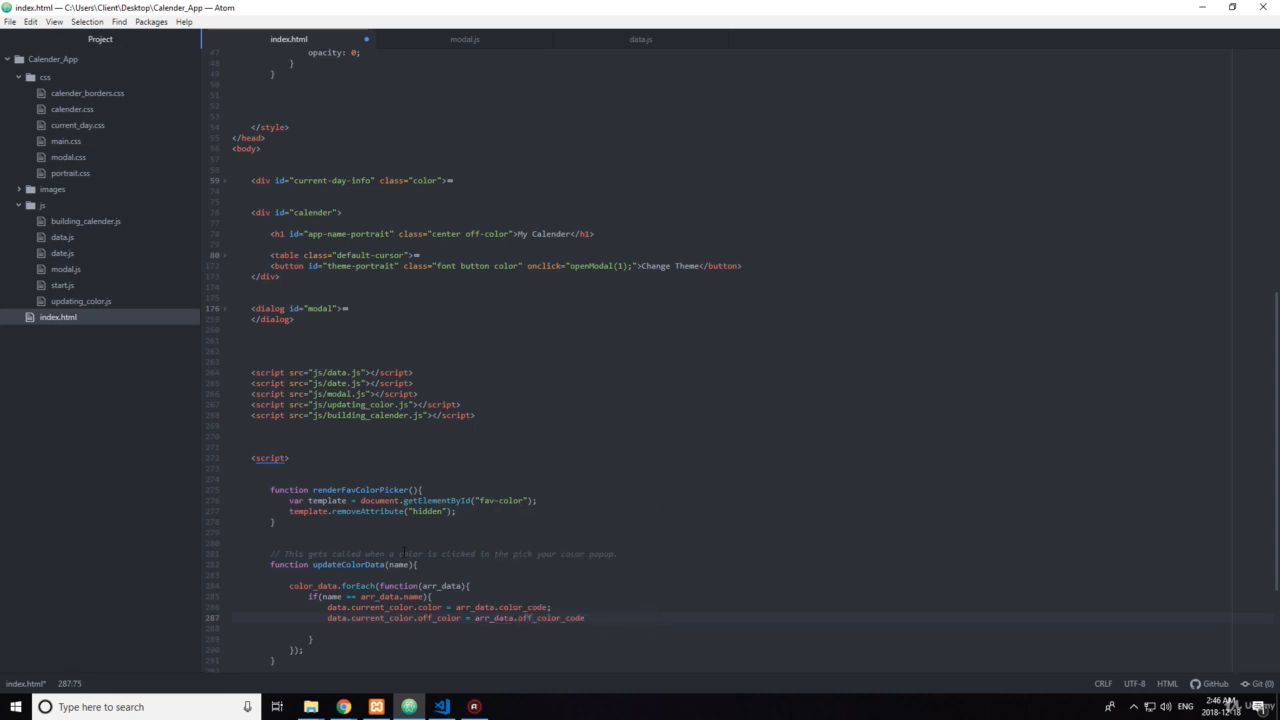
text(data.current_color.)
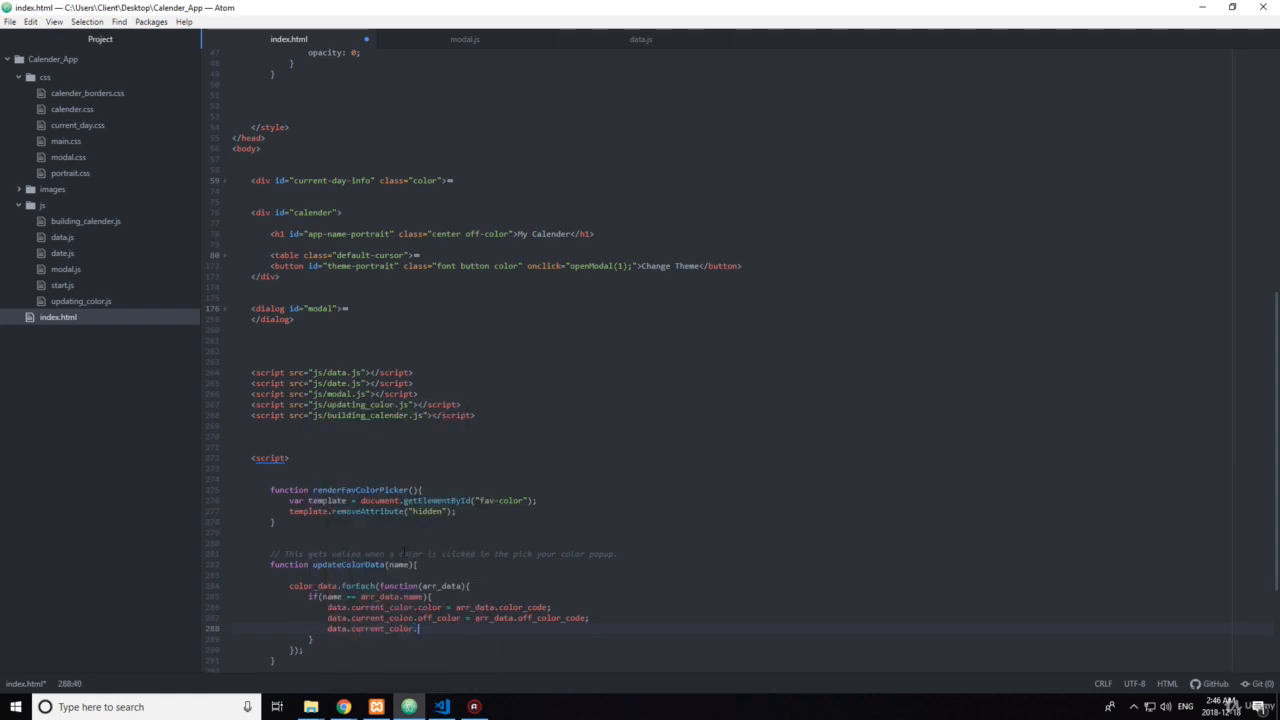
Step: Assign data.current_color.name = arr_data's name for the matching entry
text(name =)
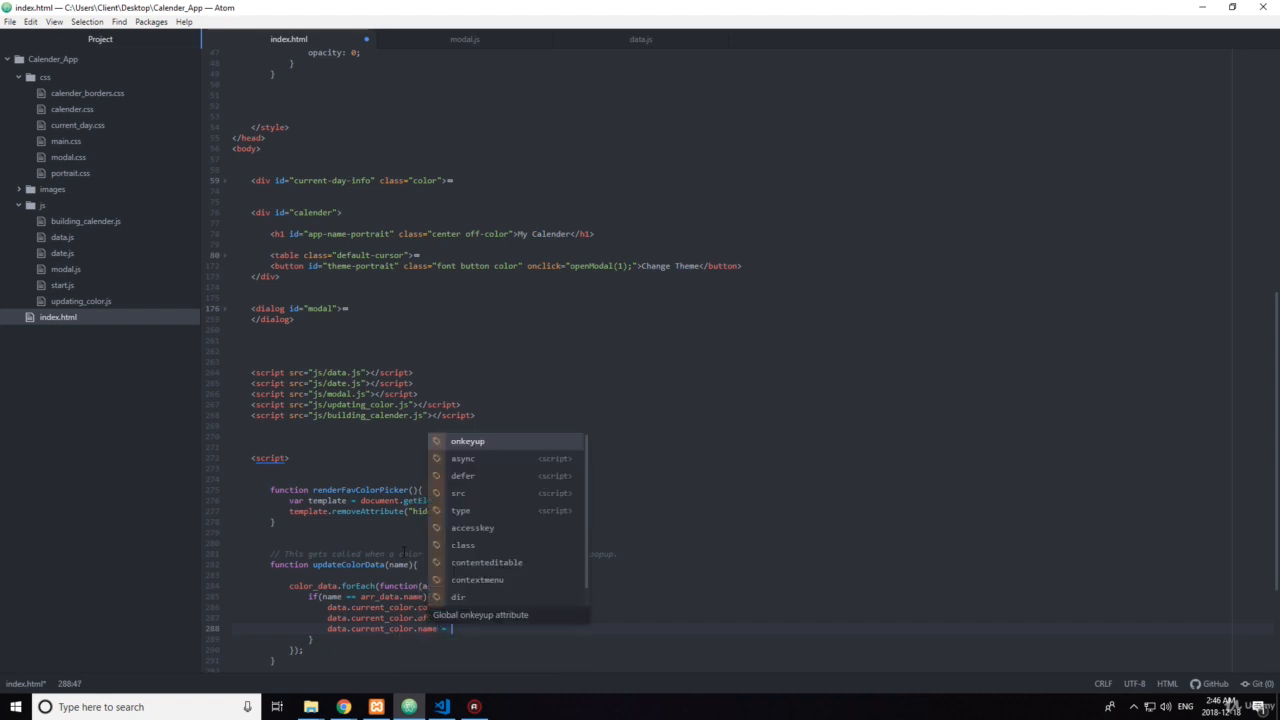
text(arr_data)
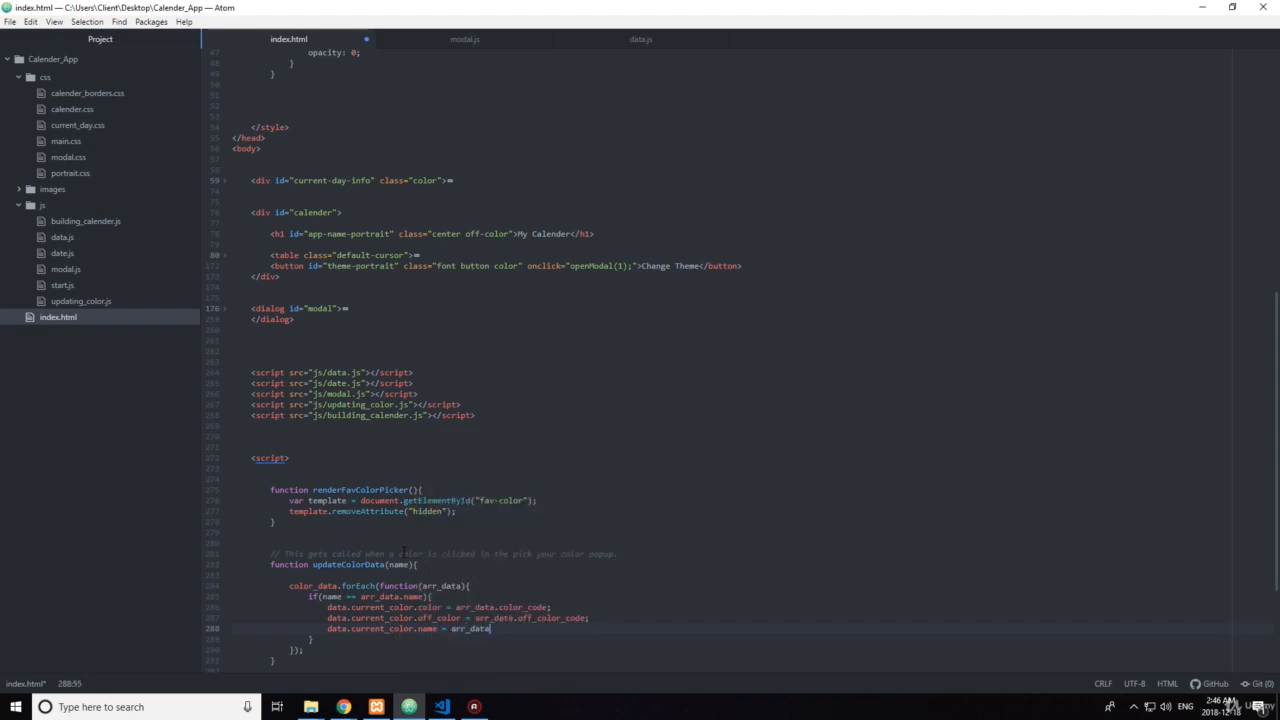
text(name;)
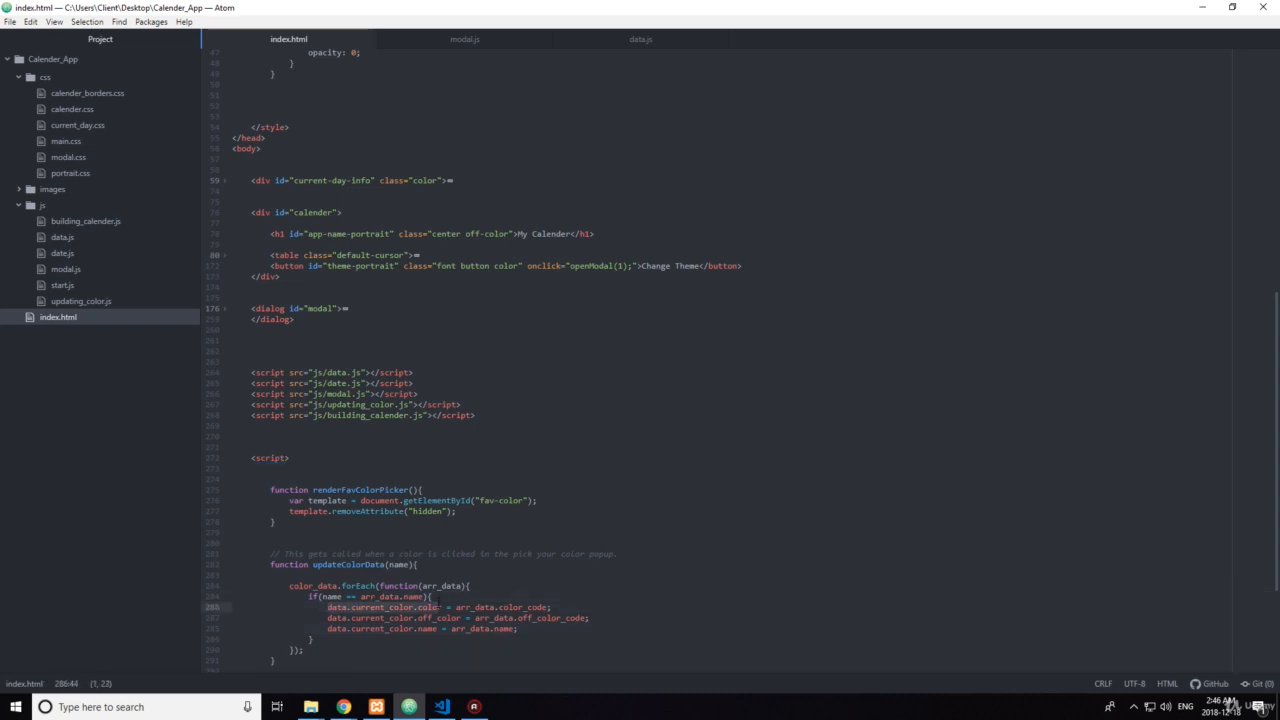
Step: Unfold the data object in data.js and compare it with updateColorData in index.html
click(640, 40)
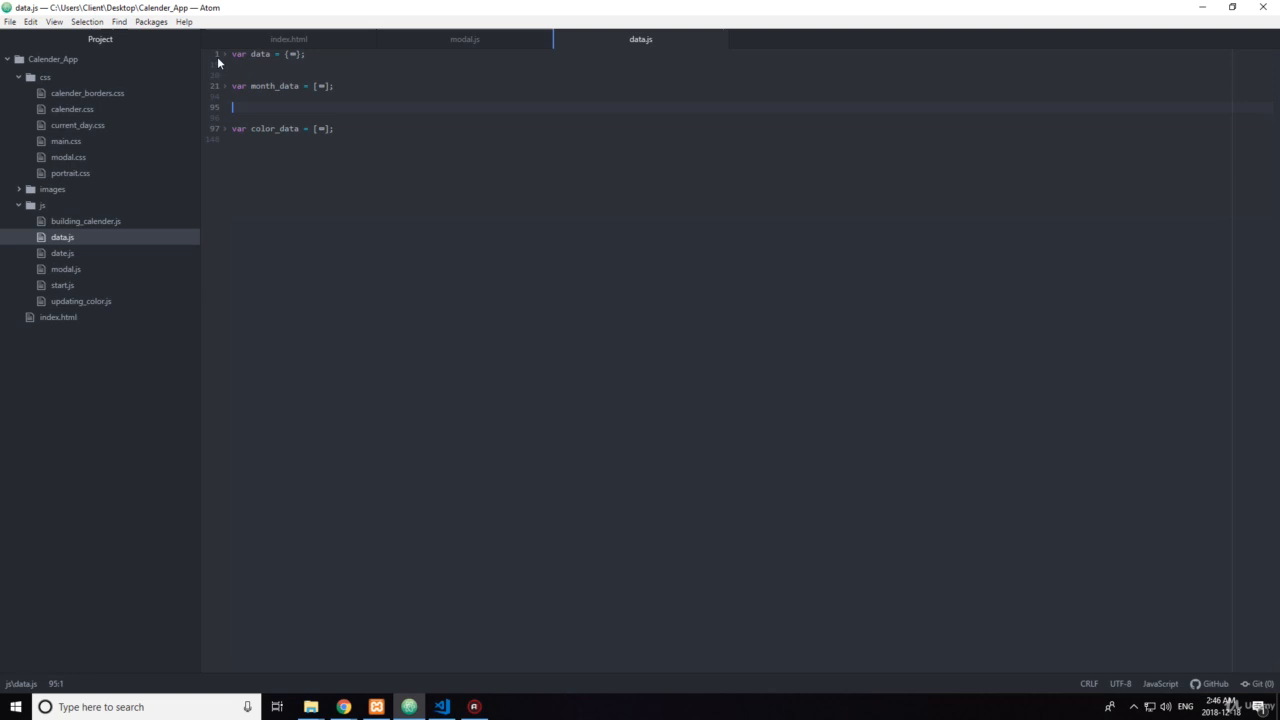
click(224, 54)
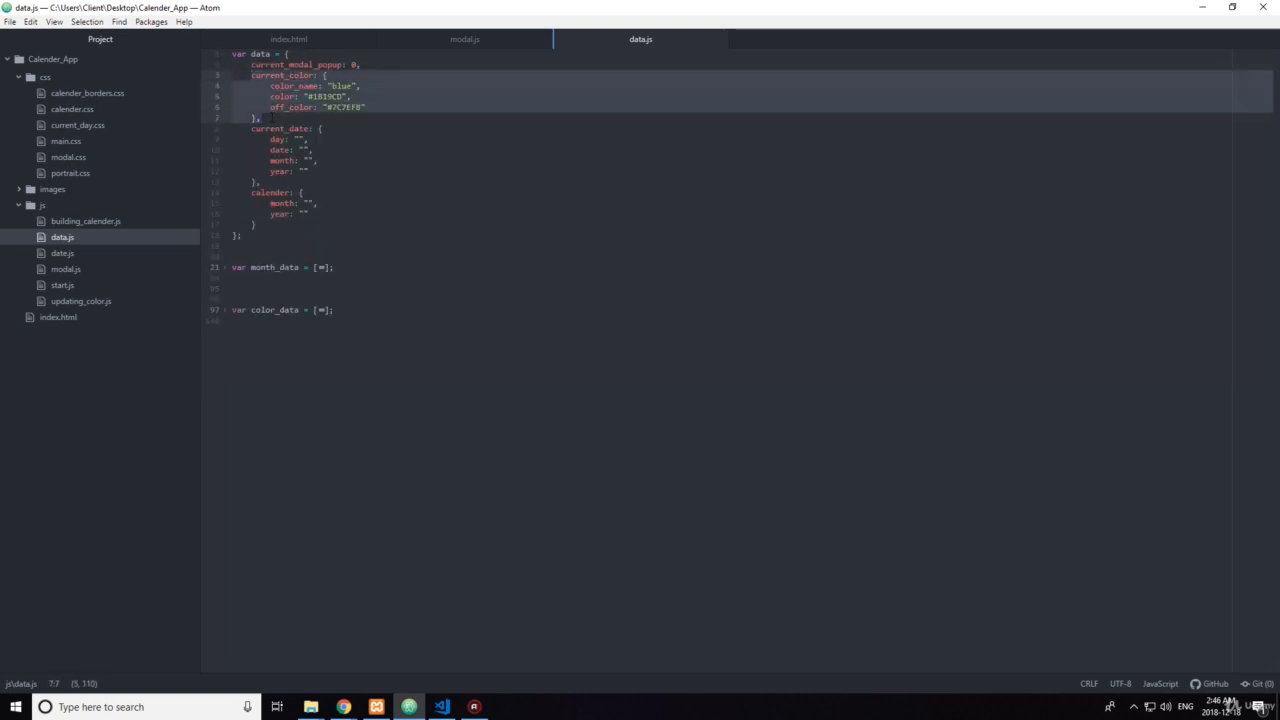
click(288, 40)
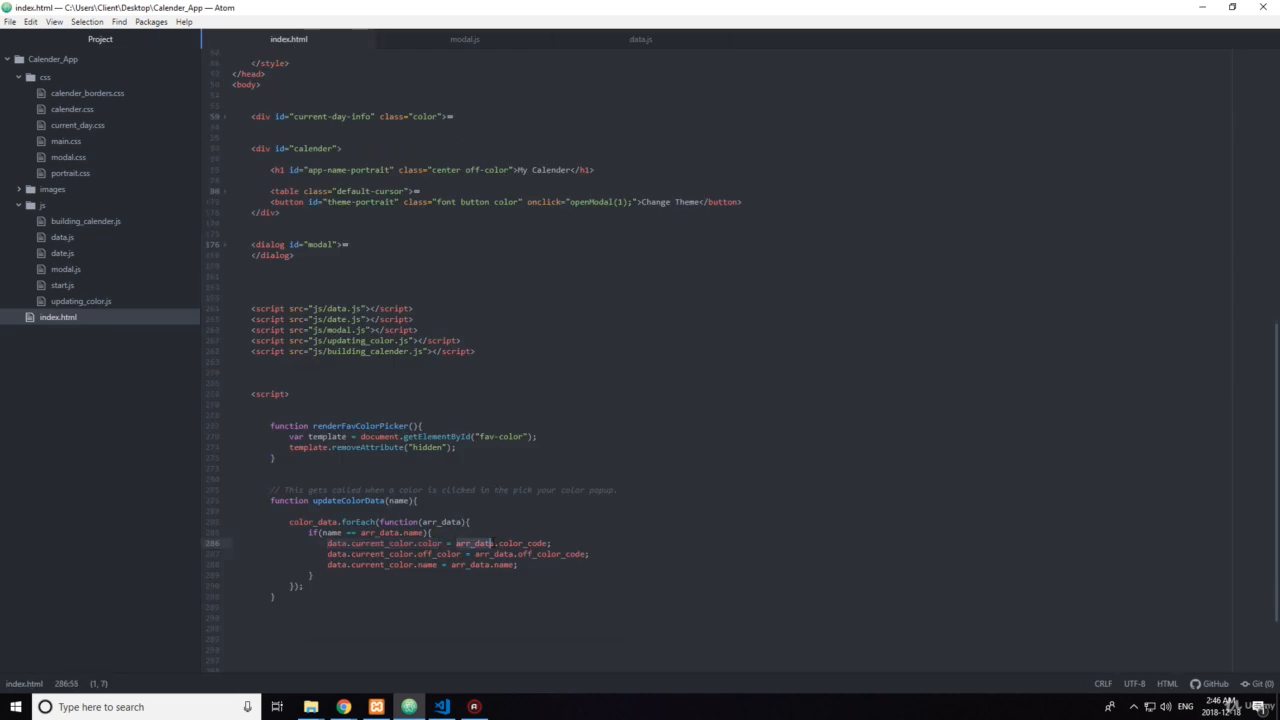
click(640, 40)
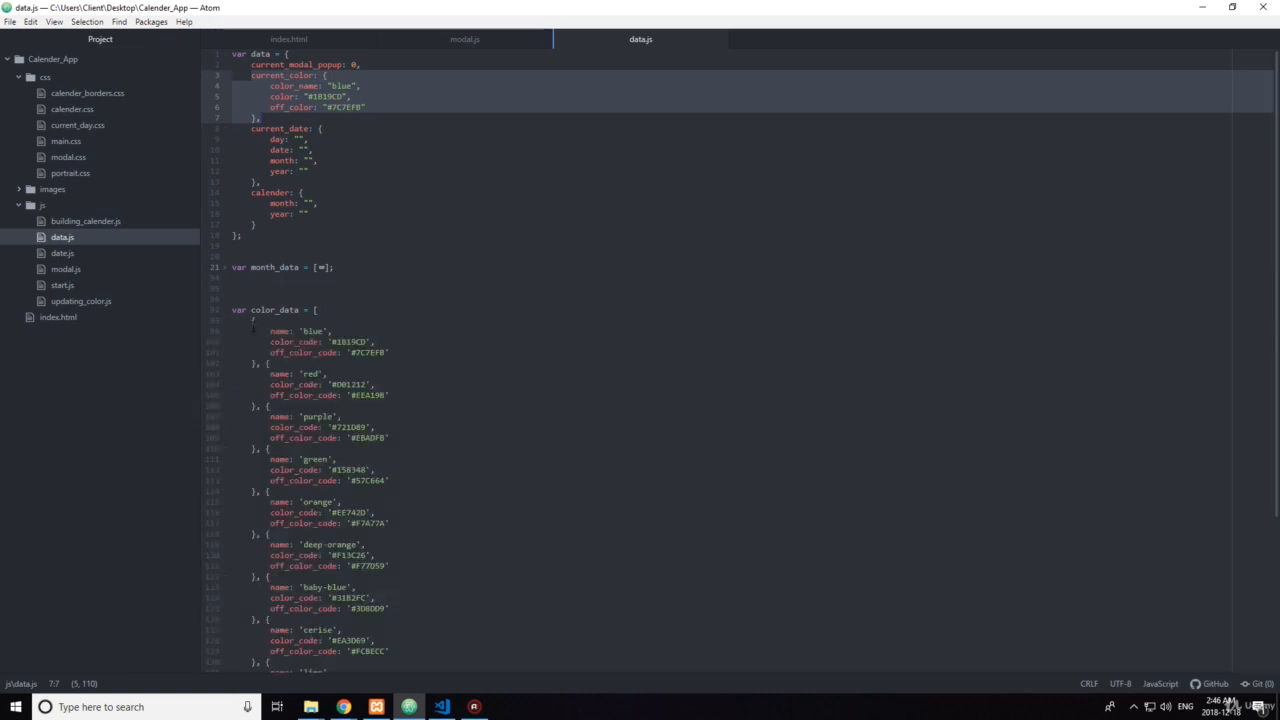
click(268, 362)
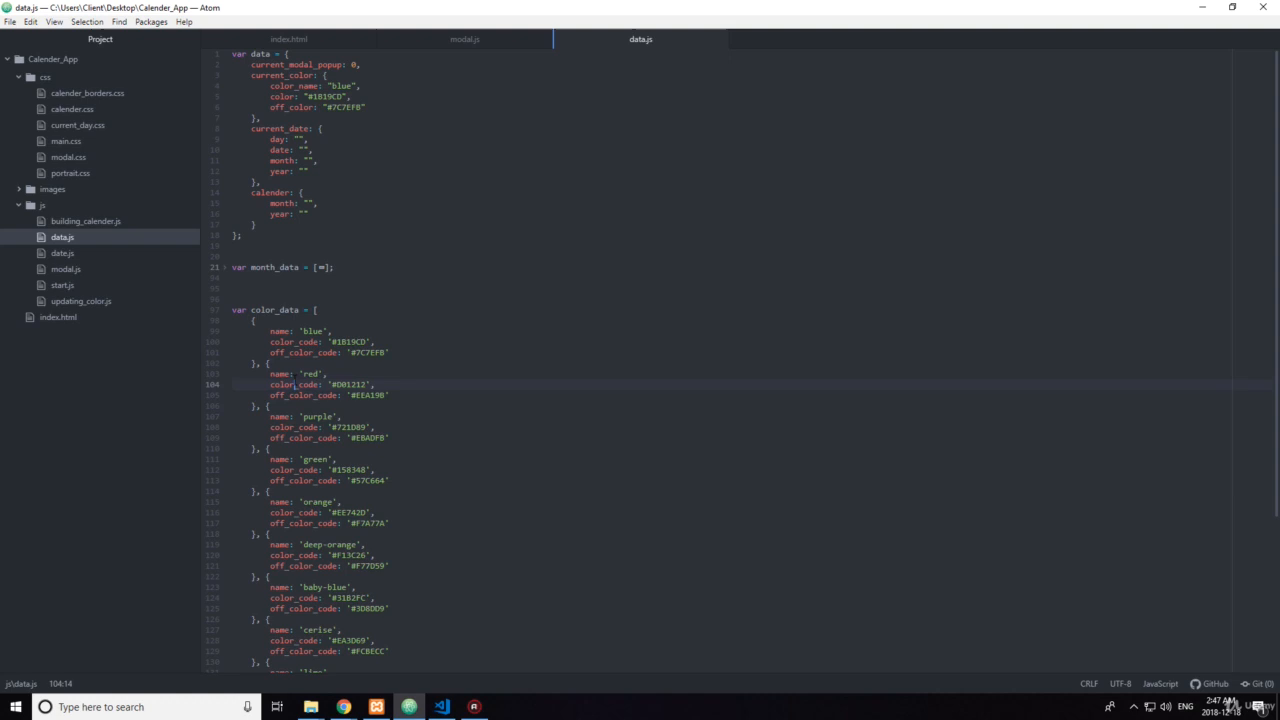
Step: Check the update function again, then expand color_data in data.js and highlight the red entry
click(288, 40)
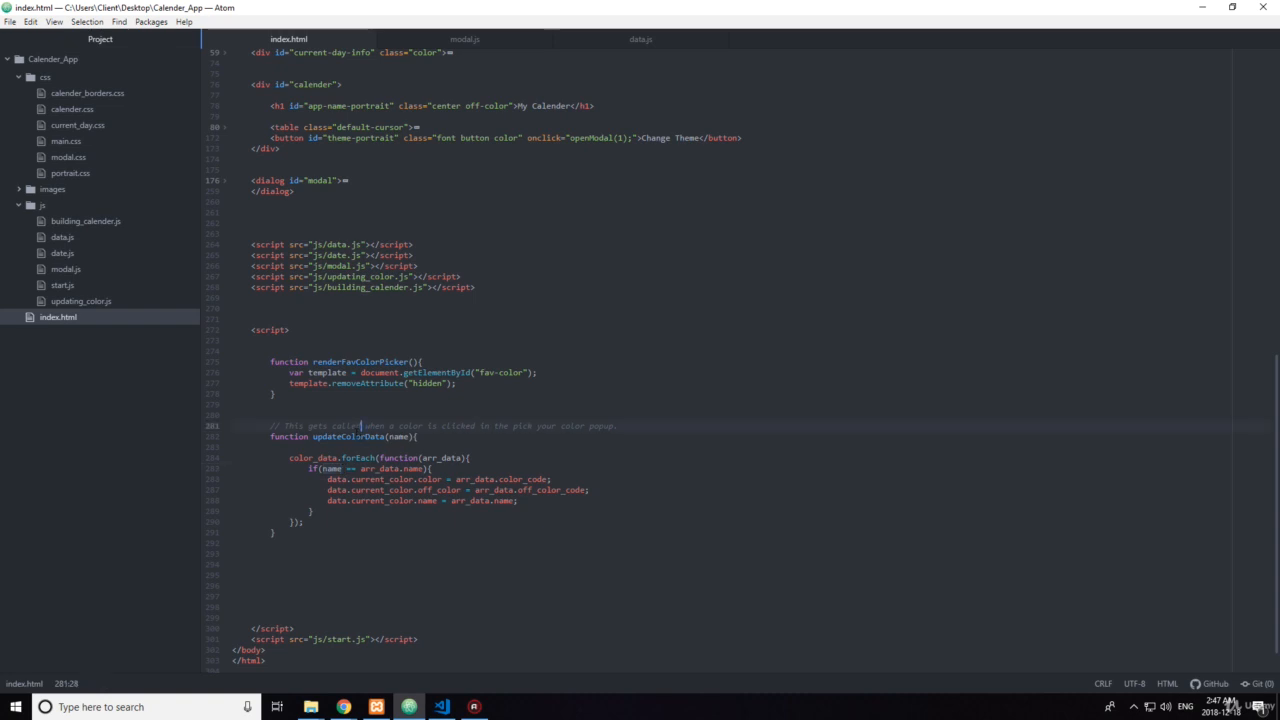
click(362, 468)
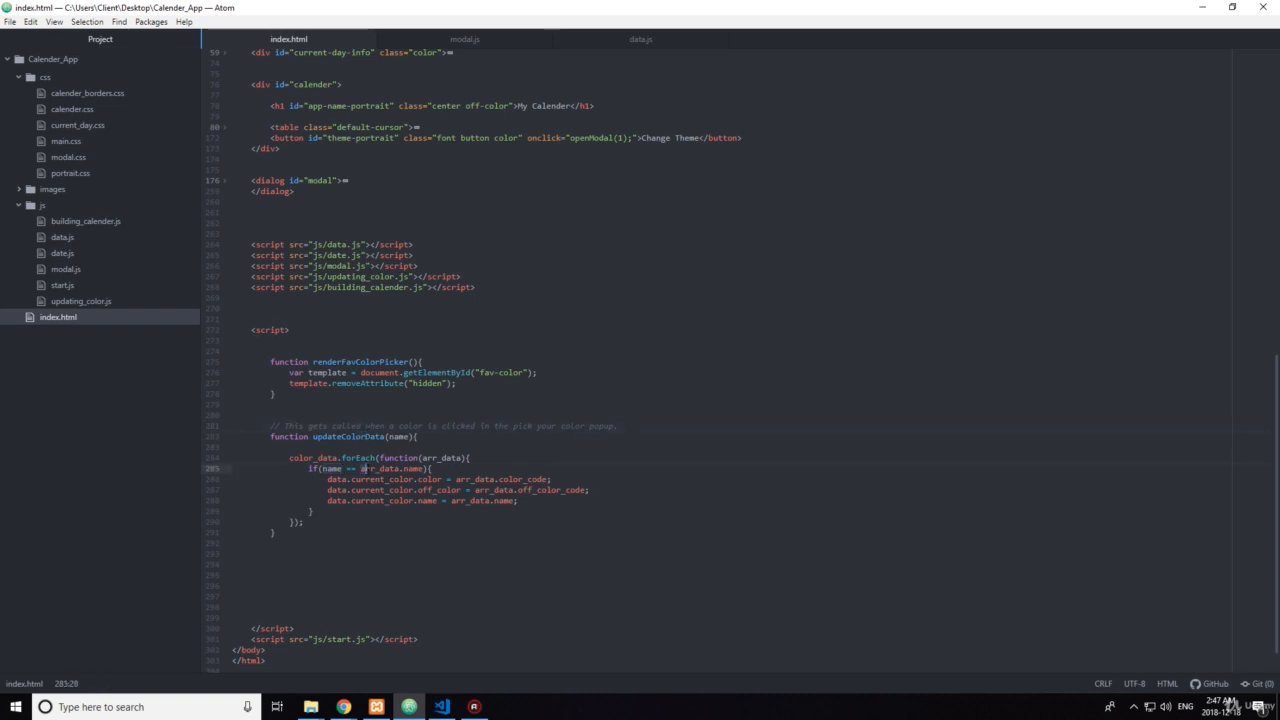
click(640, 40)
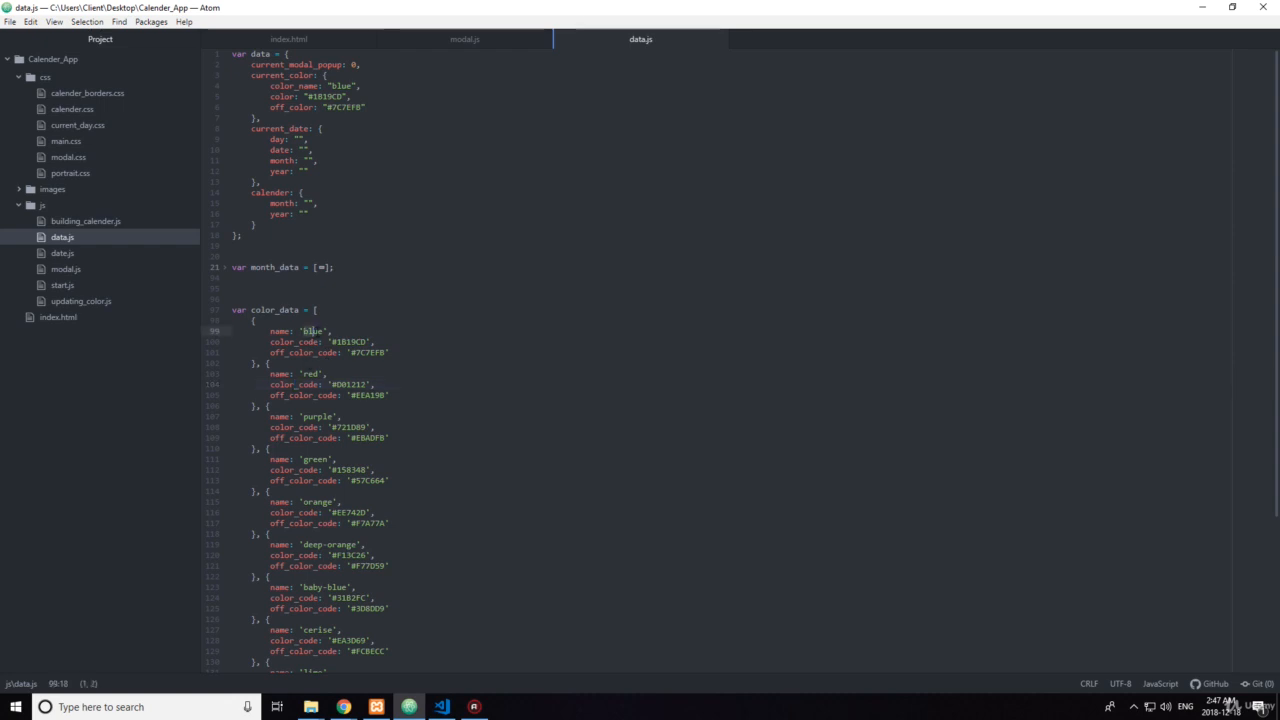
click(312, 374)
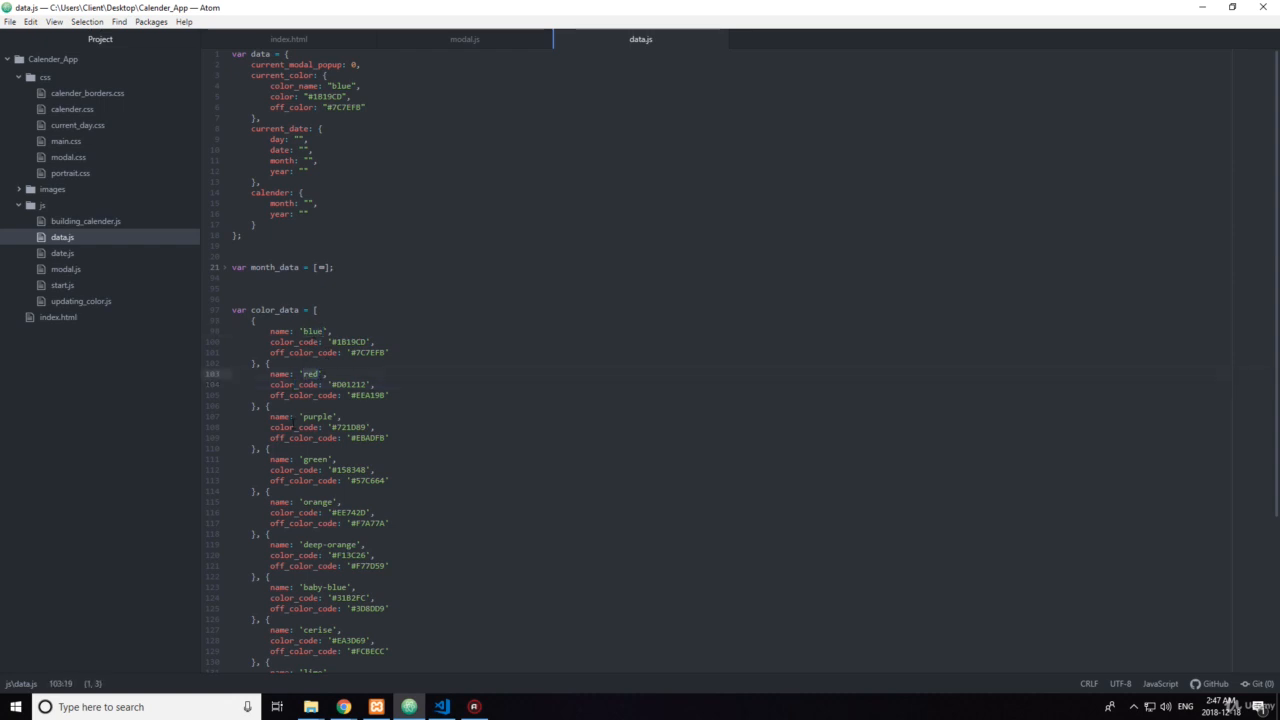
click(312, 416)
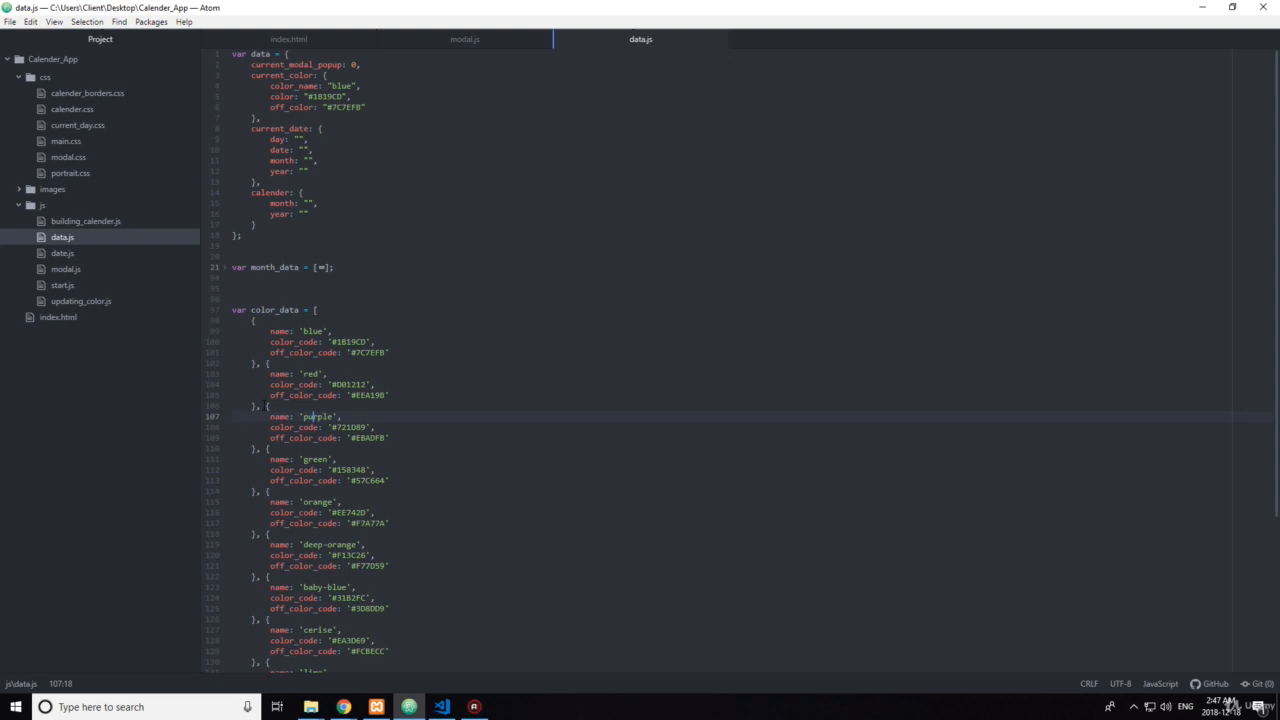
click(296, 428)
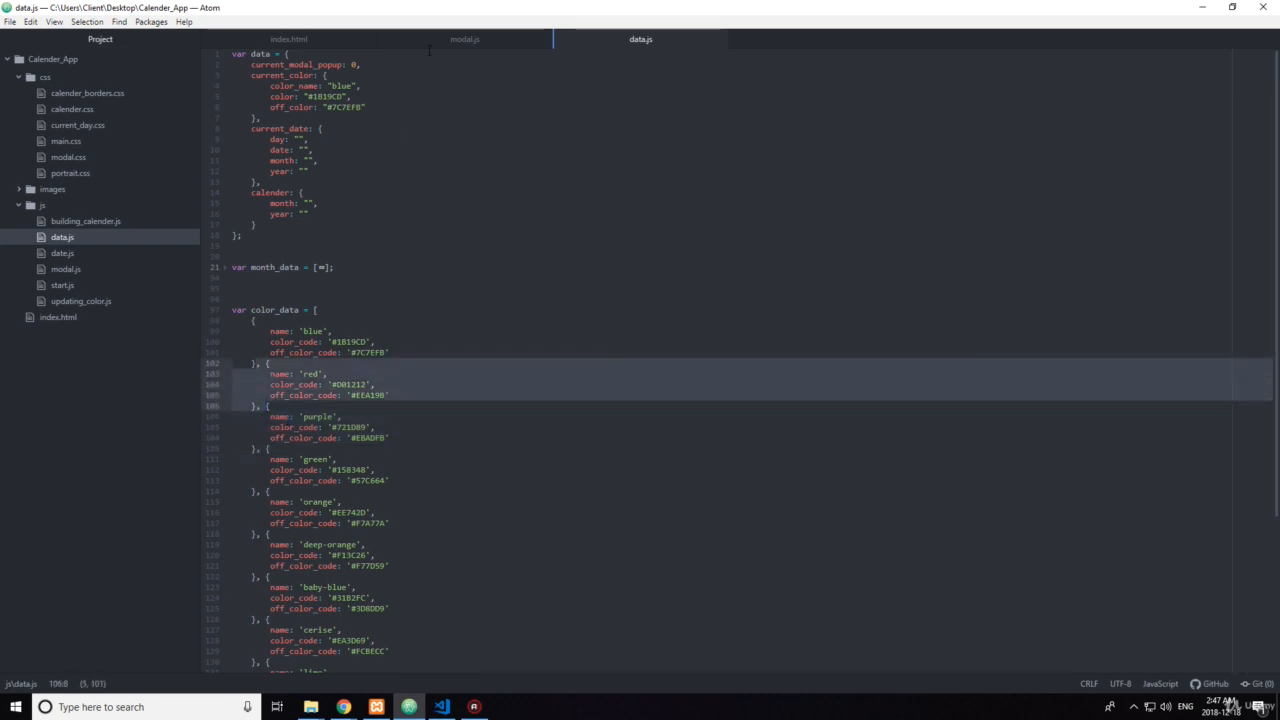
Step: Glance at modal.js, return to index.html and select updateColorData's name parameter
click(464, 40)
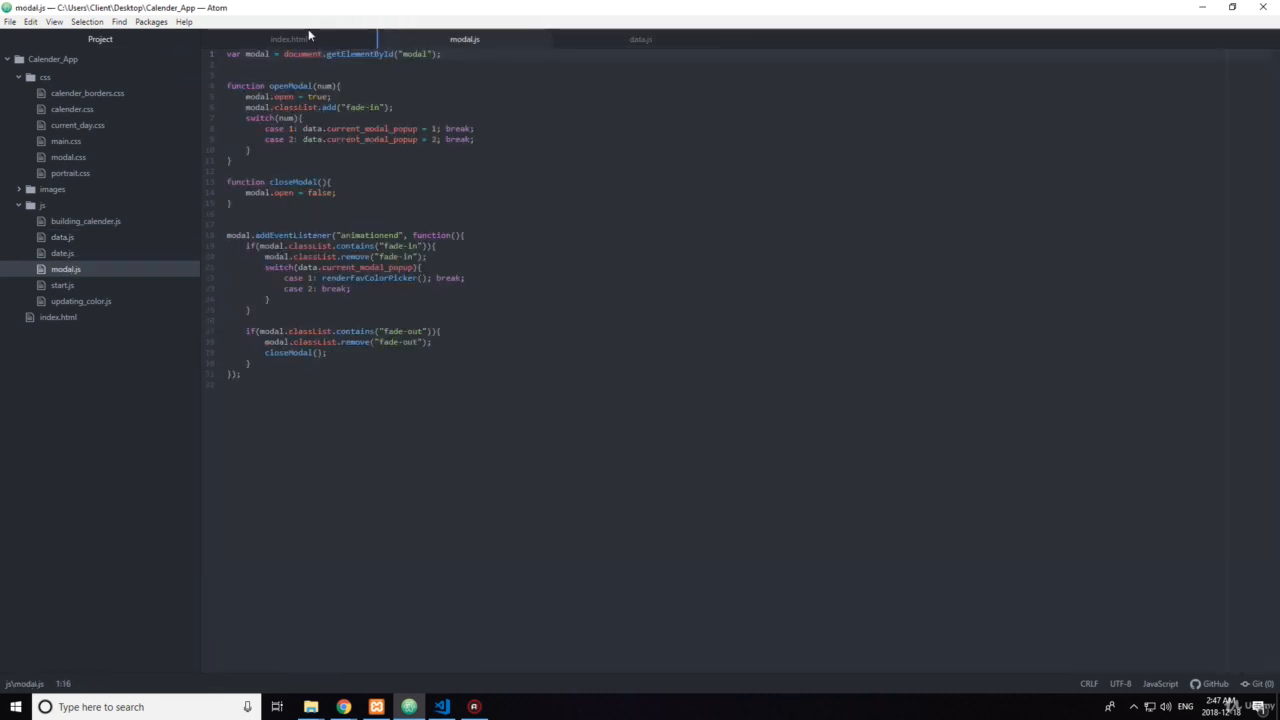
click(288, 40)
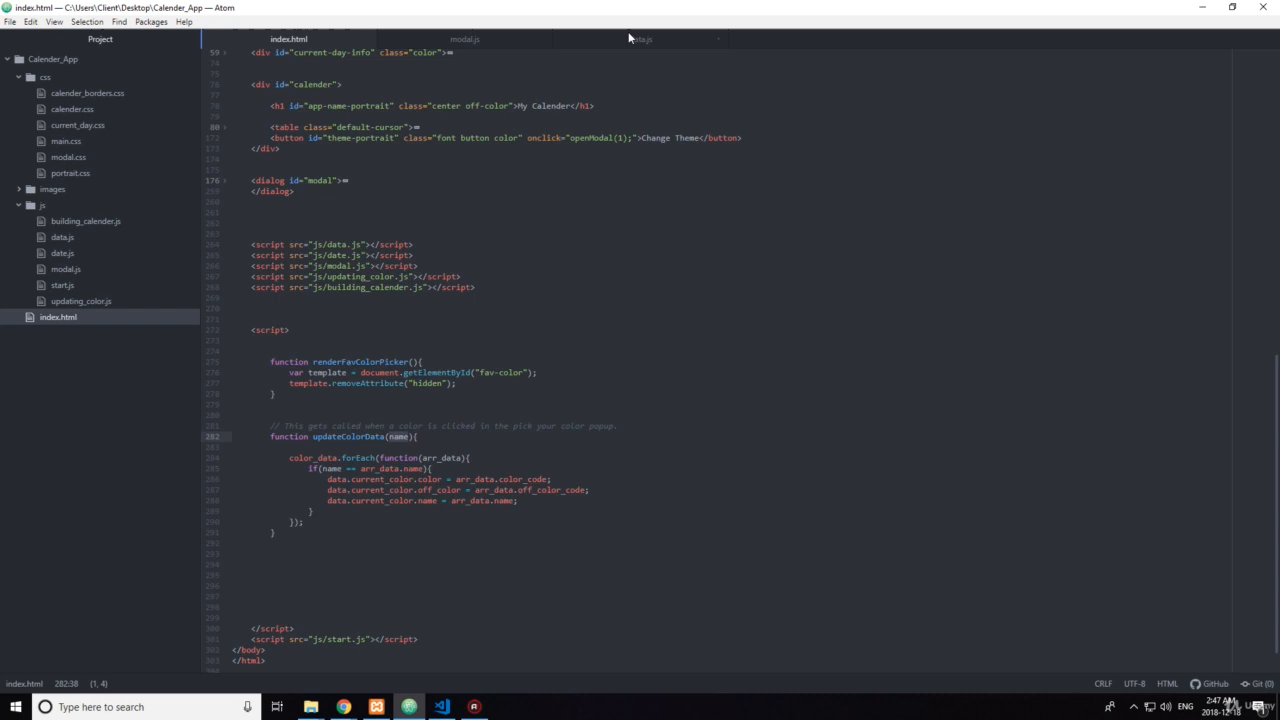
click(640, 40)
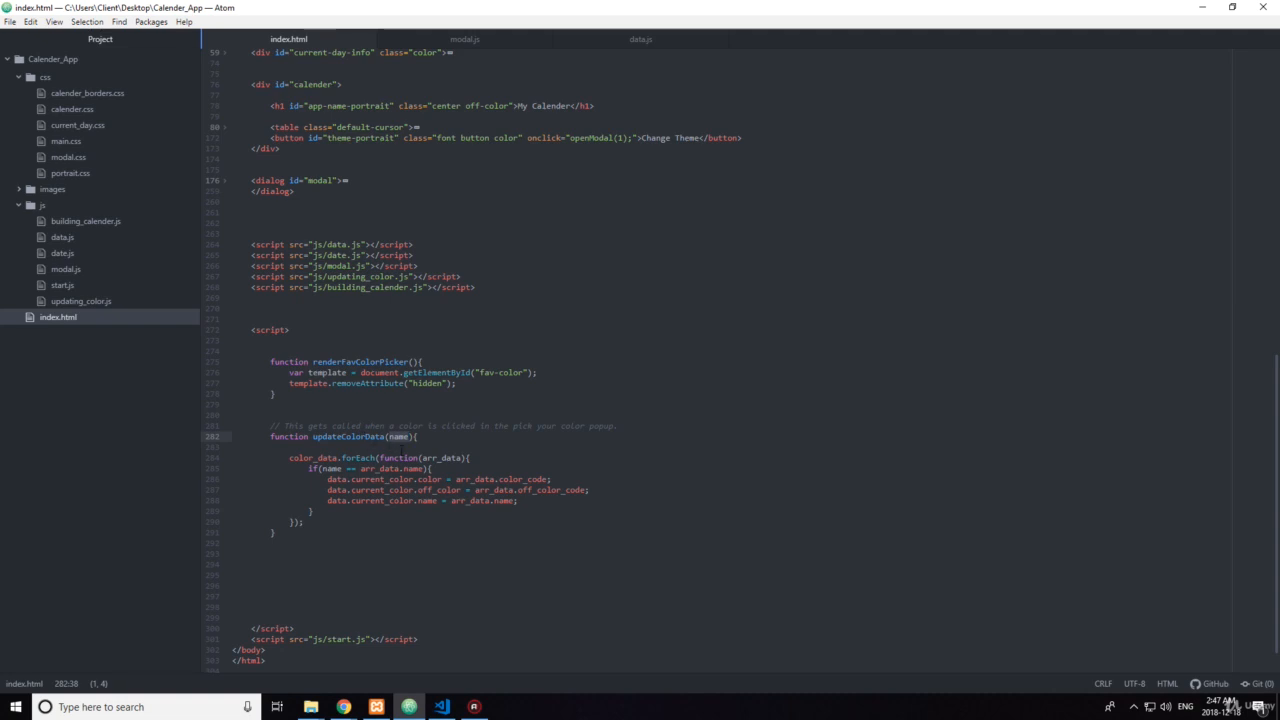
click(640, 40)
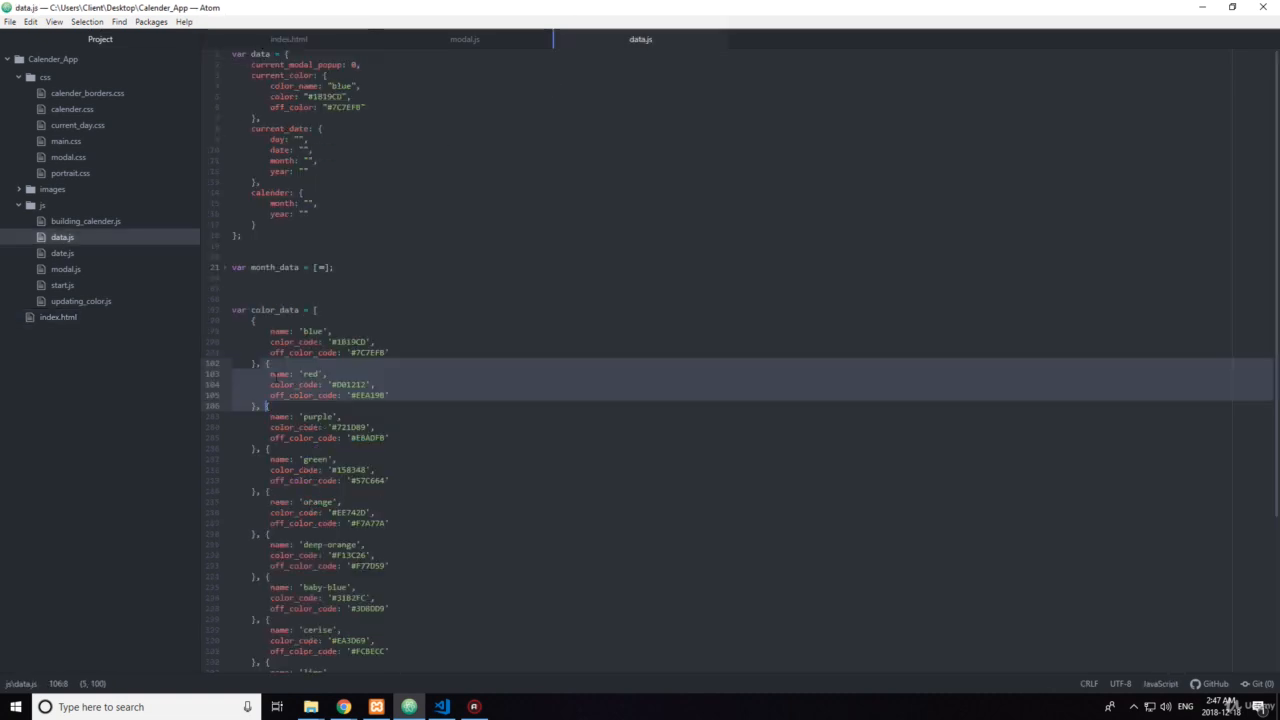
click(312, 374)
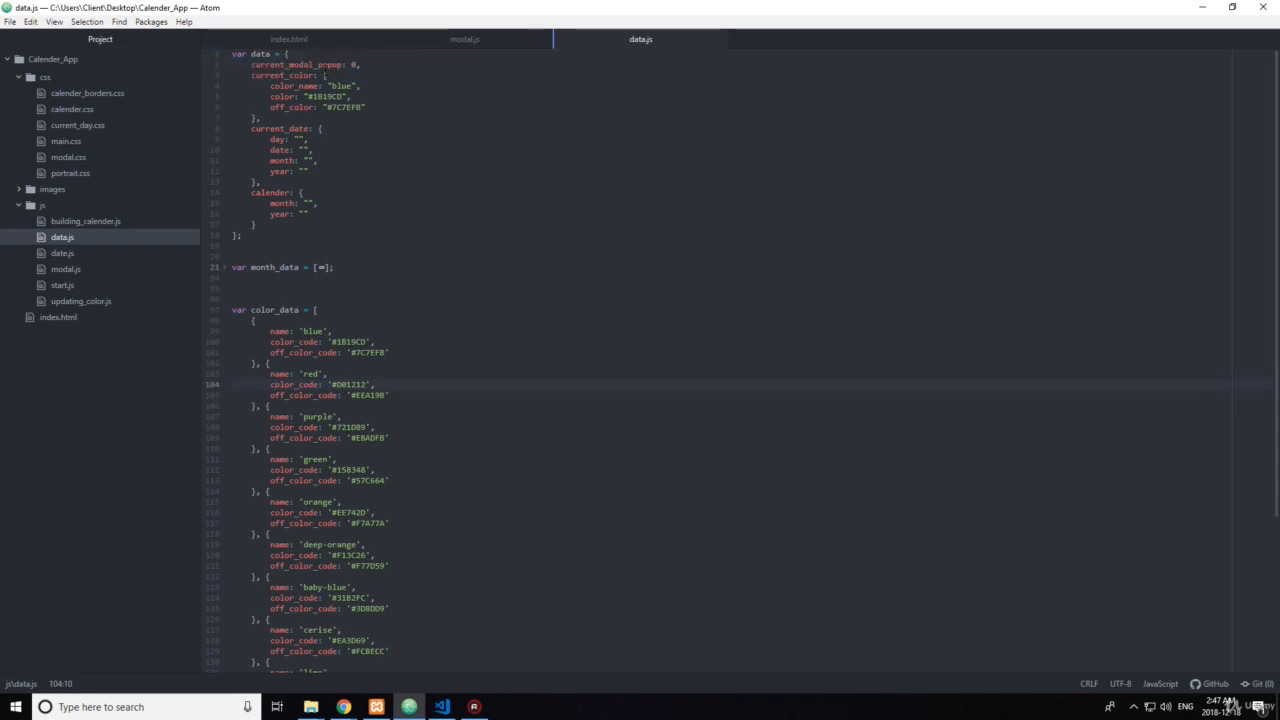
click(288, 40)
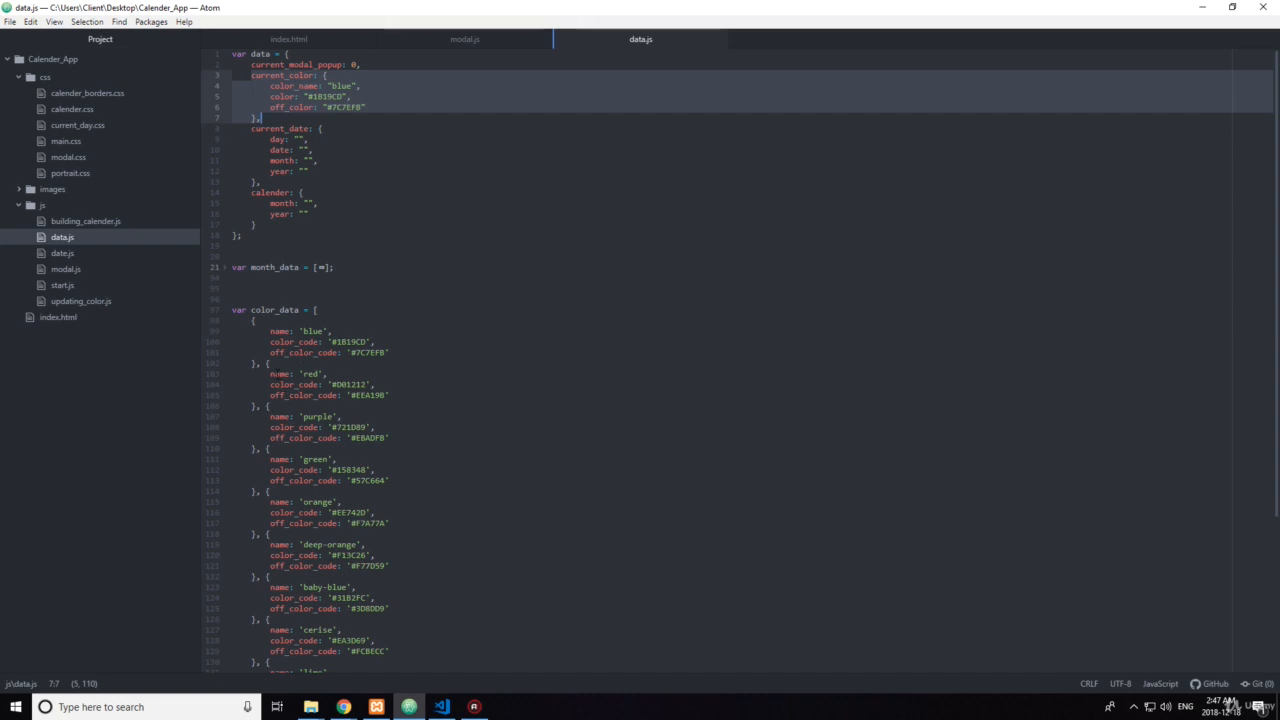
click(276, 384)
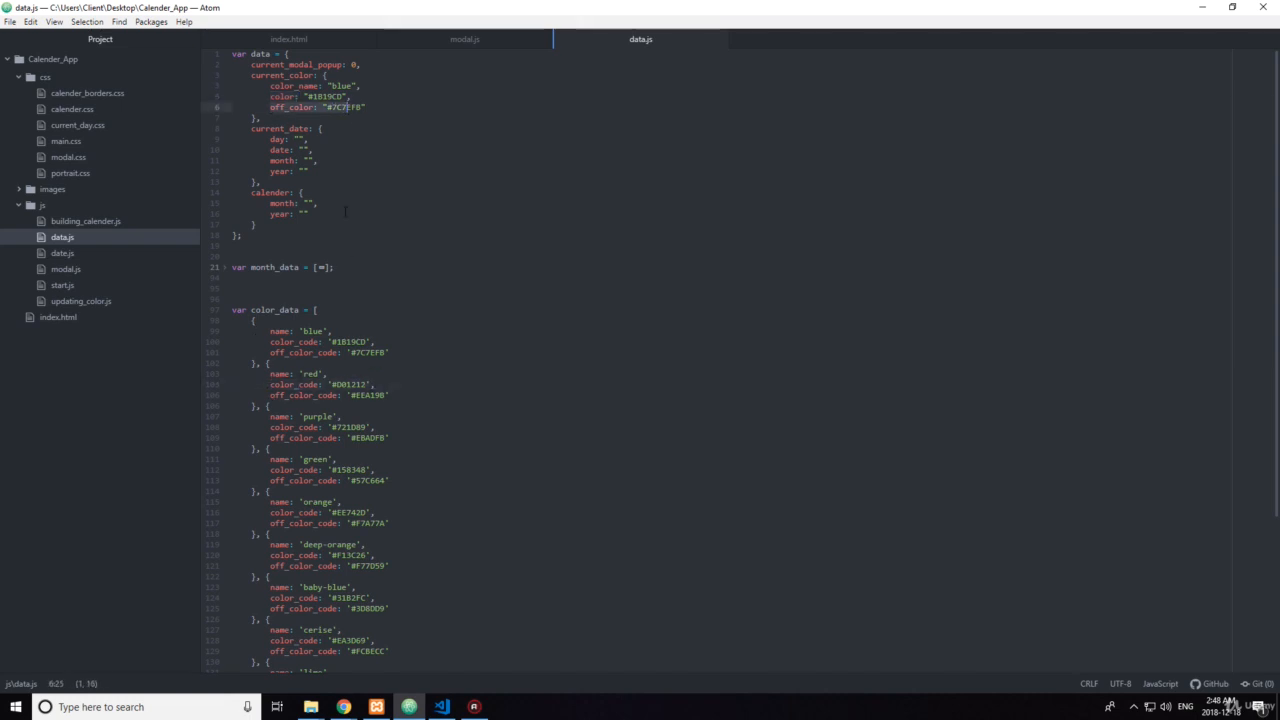
click(324, 374)
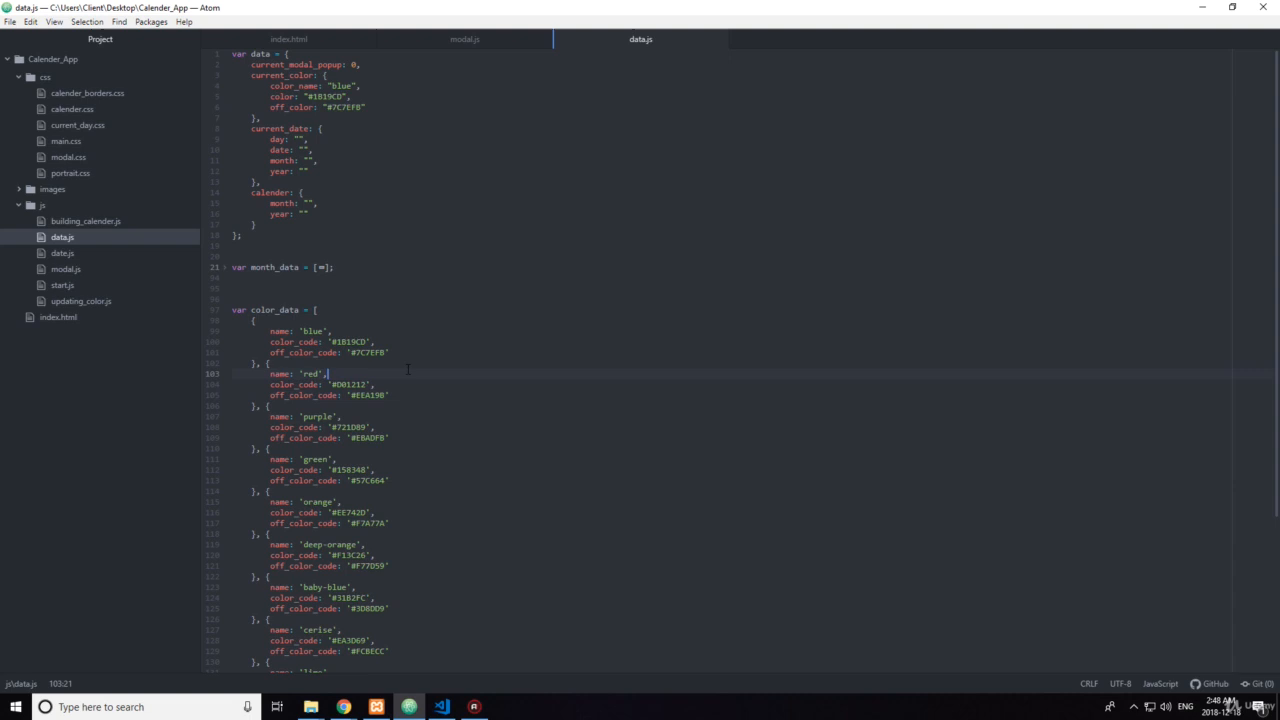
click(288, 40)
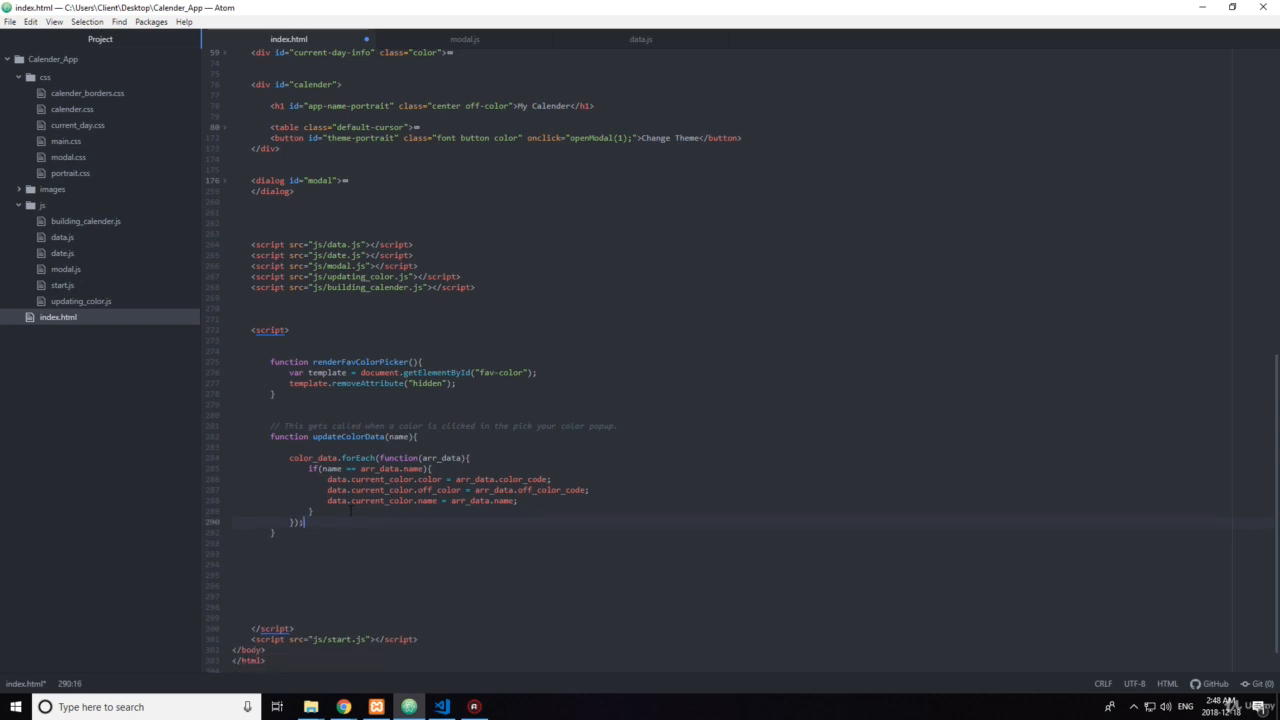
Step: After the loop, add console.log(data.current_color.name) to log the chosen color
text(console.log();)
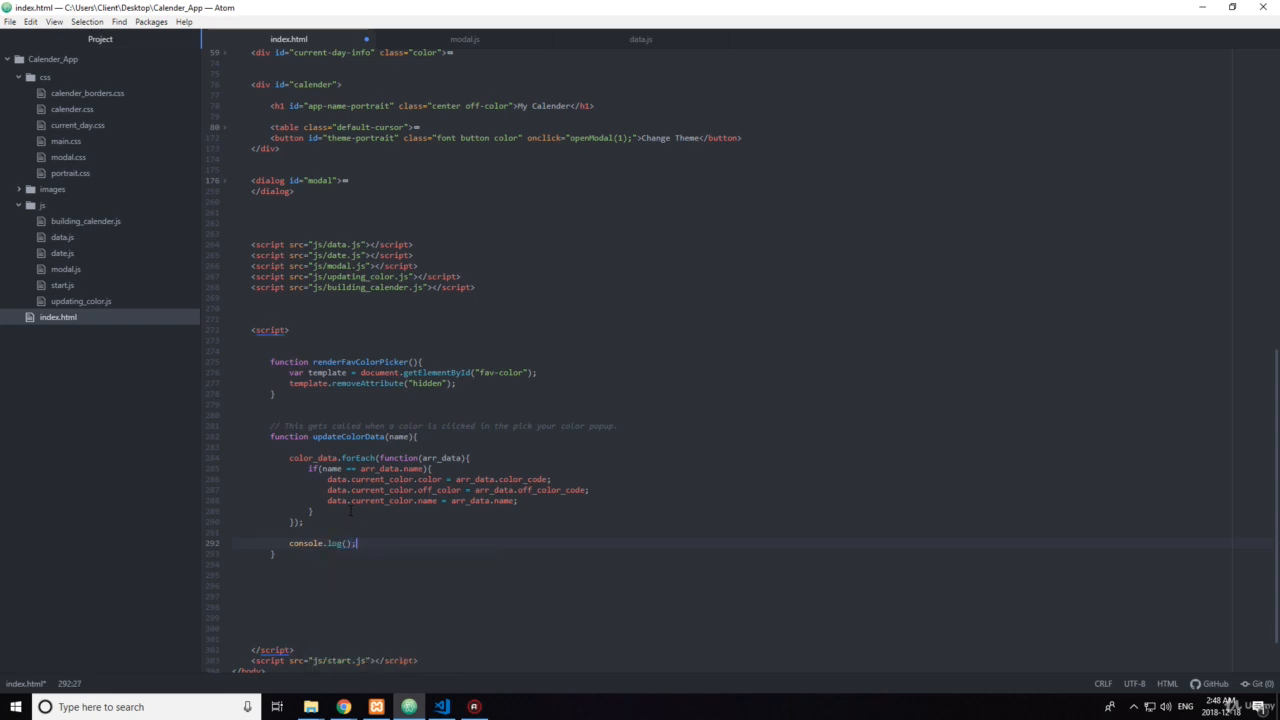
text(data)
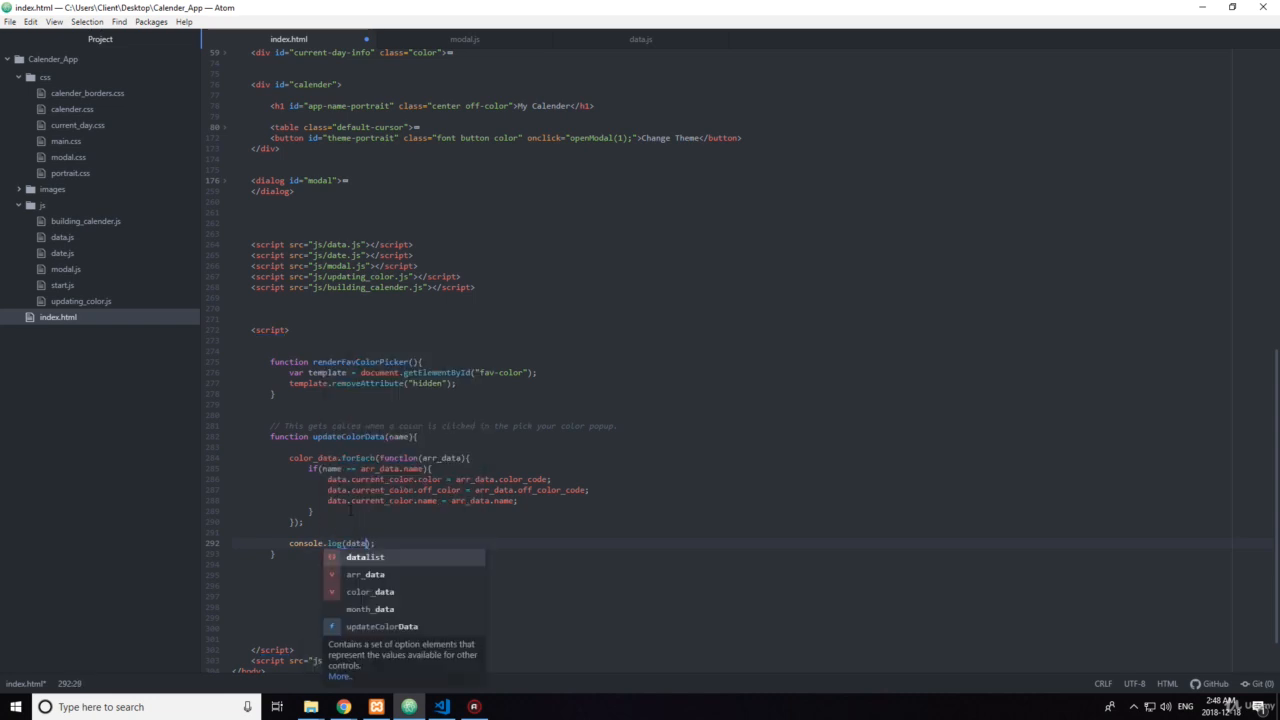
text(.)
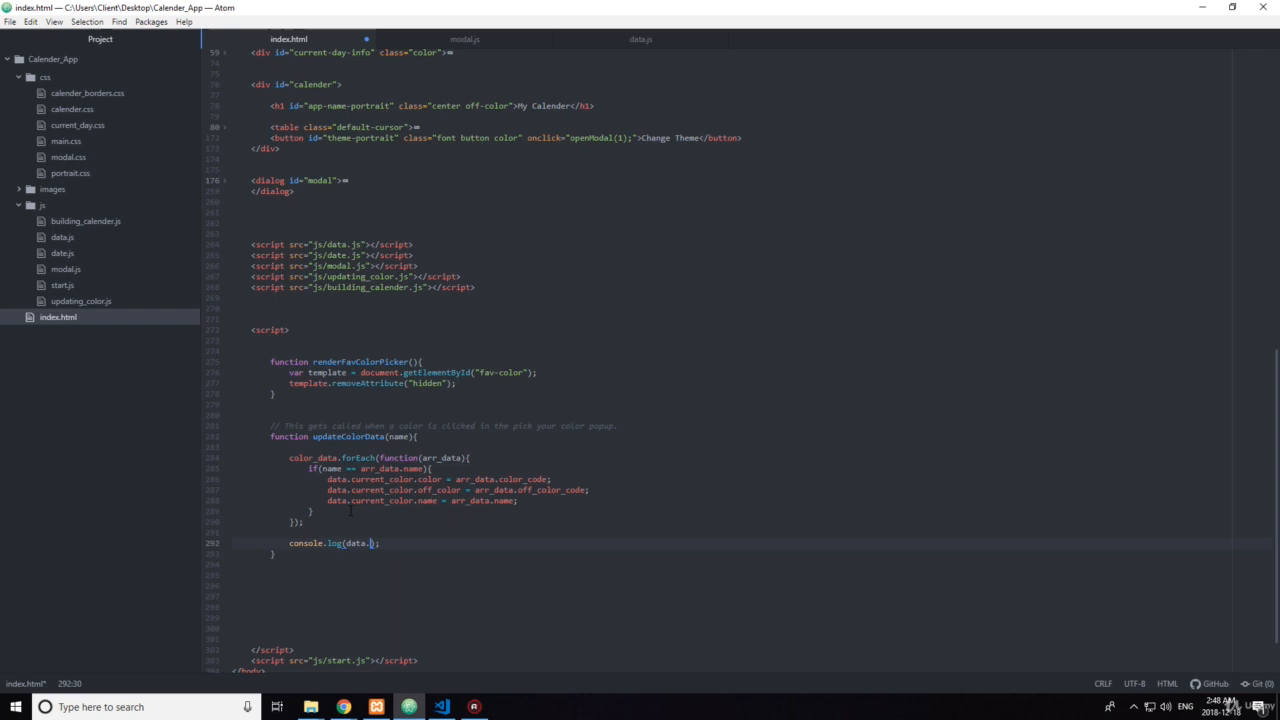
text(current_color)
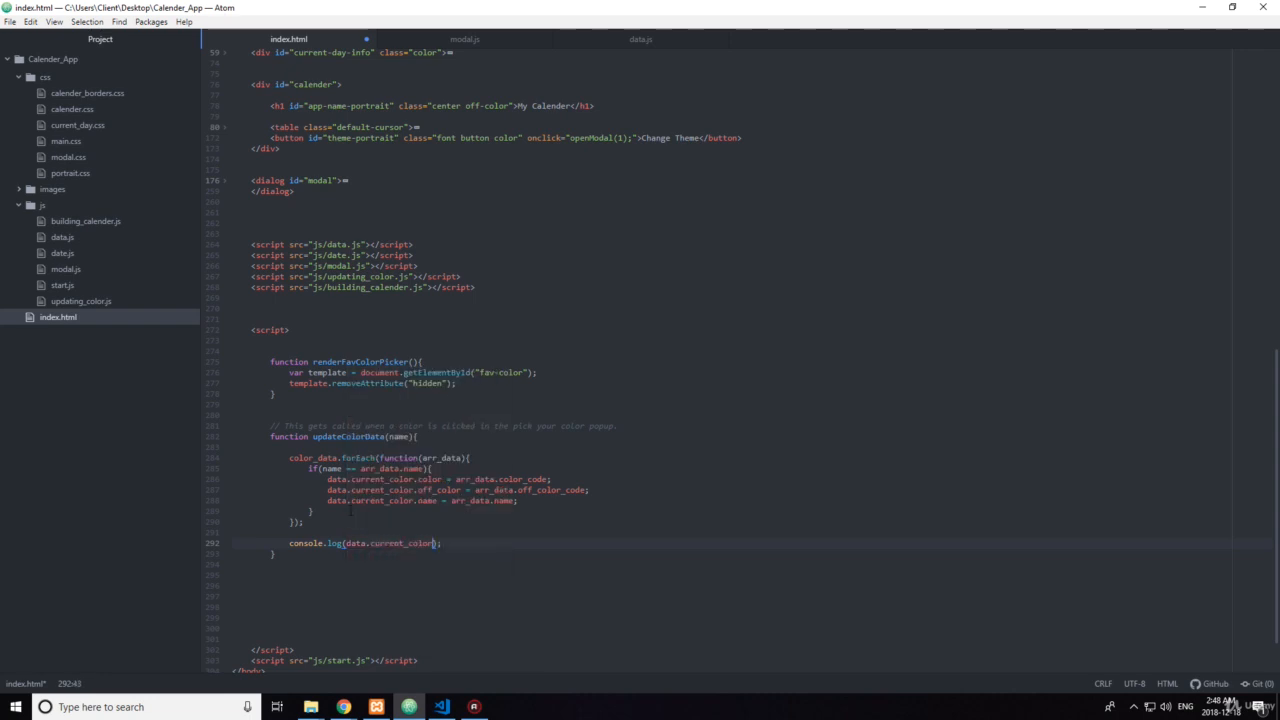
text(.name)
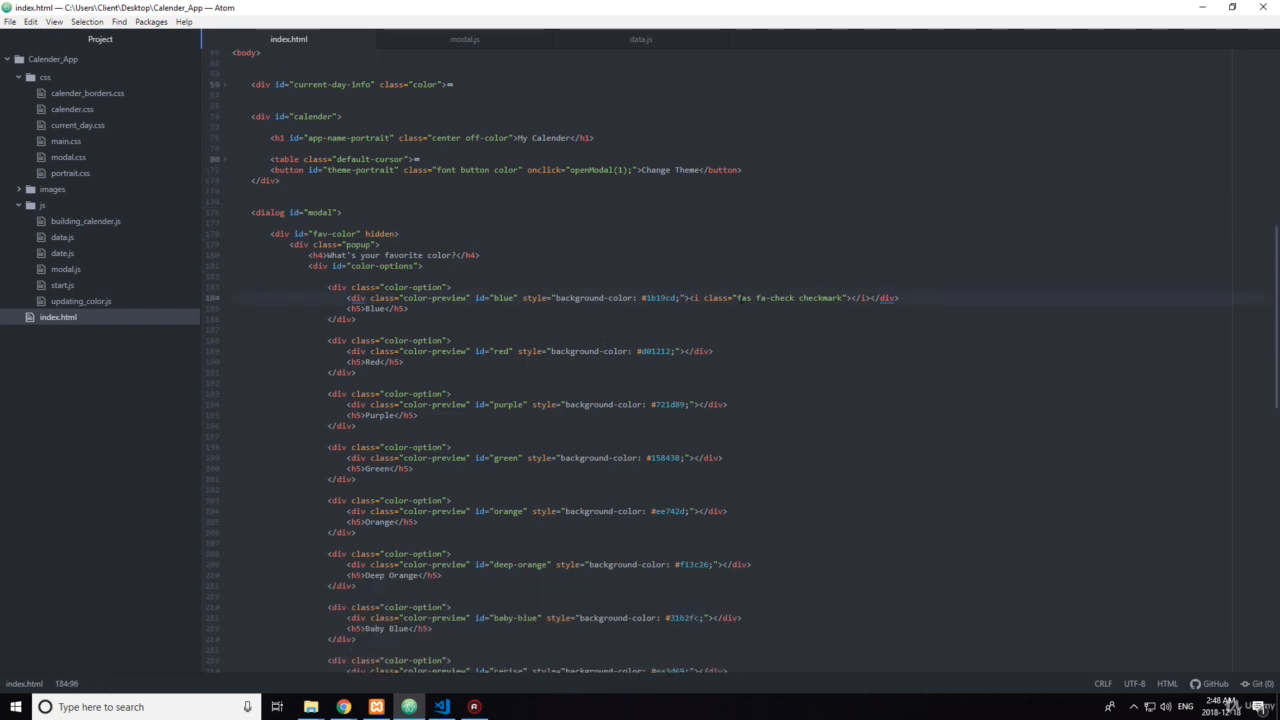
Step: Add an onclick="update..." attribute to the blue color-preview div in index.html
text(onclick="")
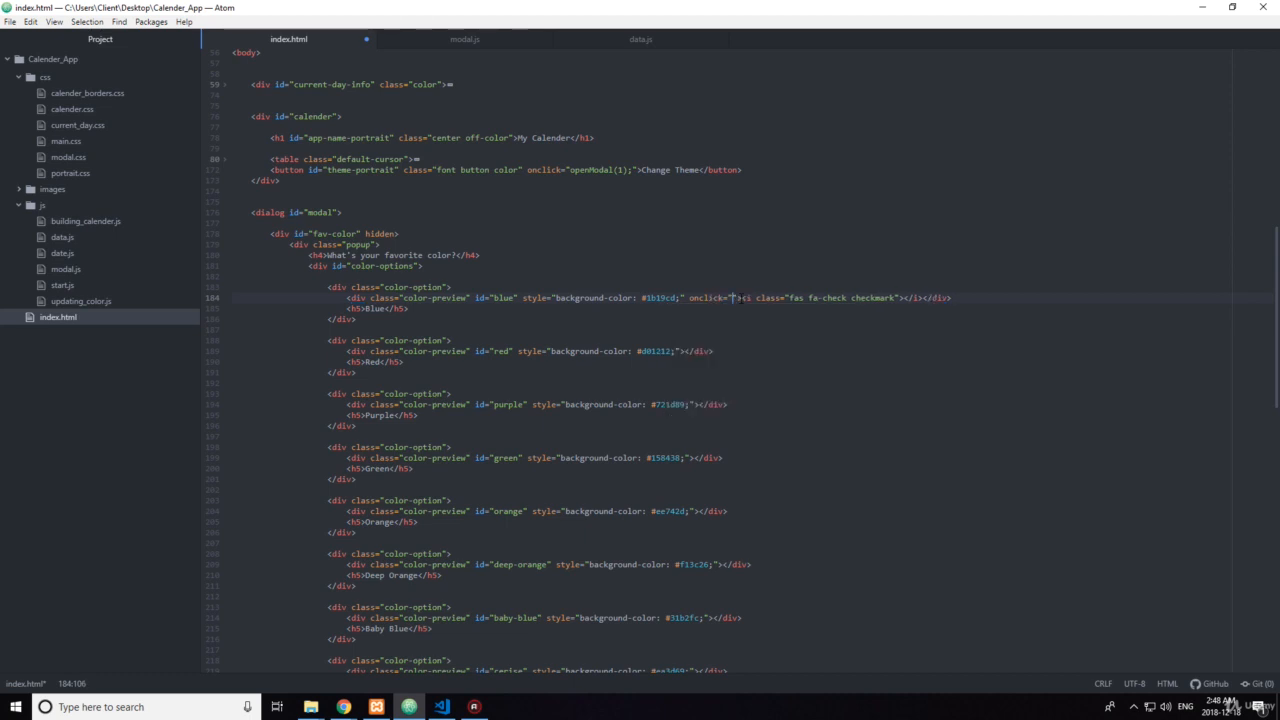
scroll(down, 3)
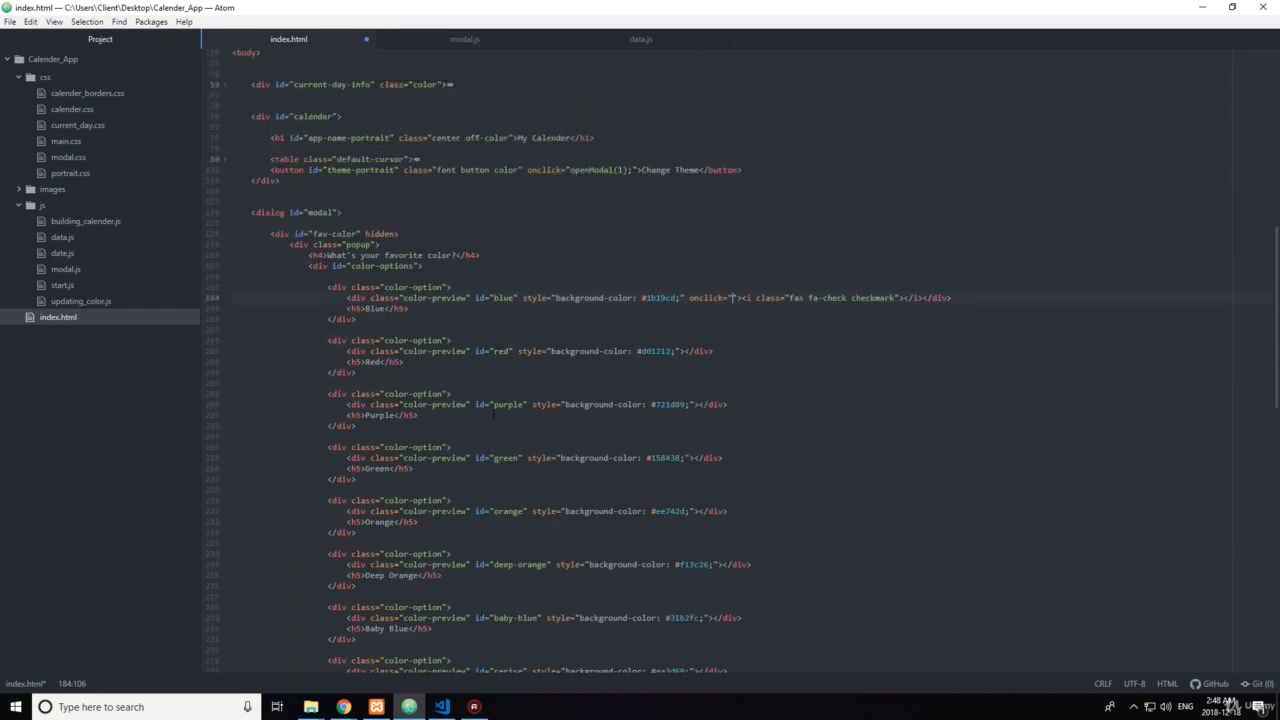
text(update)
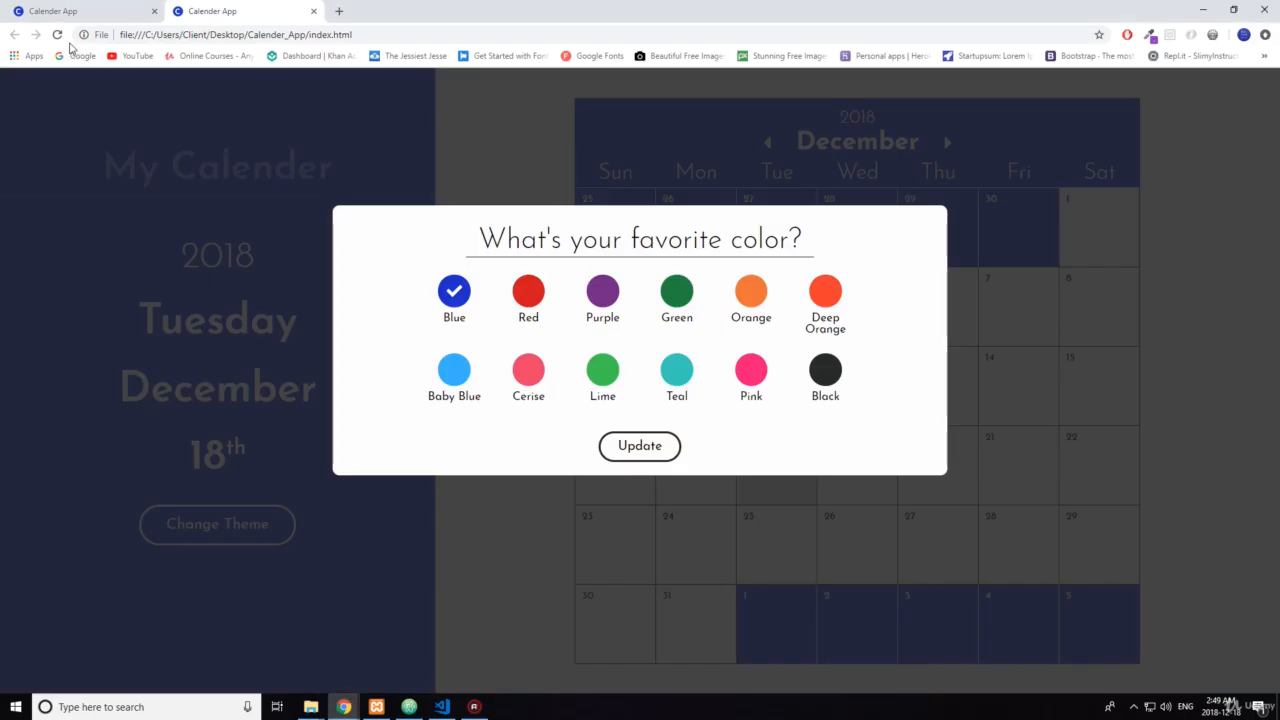
Step: Reload the page, verify in the Console that the Blue swatch logs blue, and return to Atom
click(640, 444)
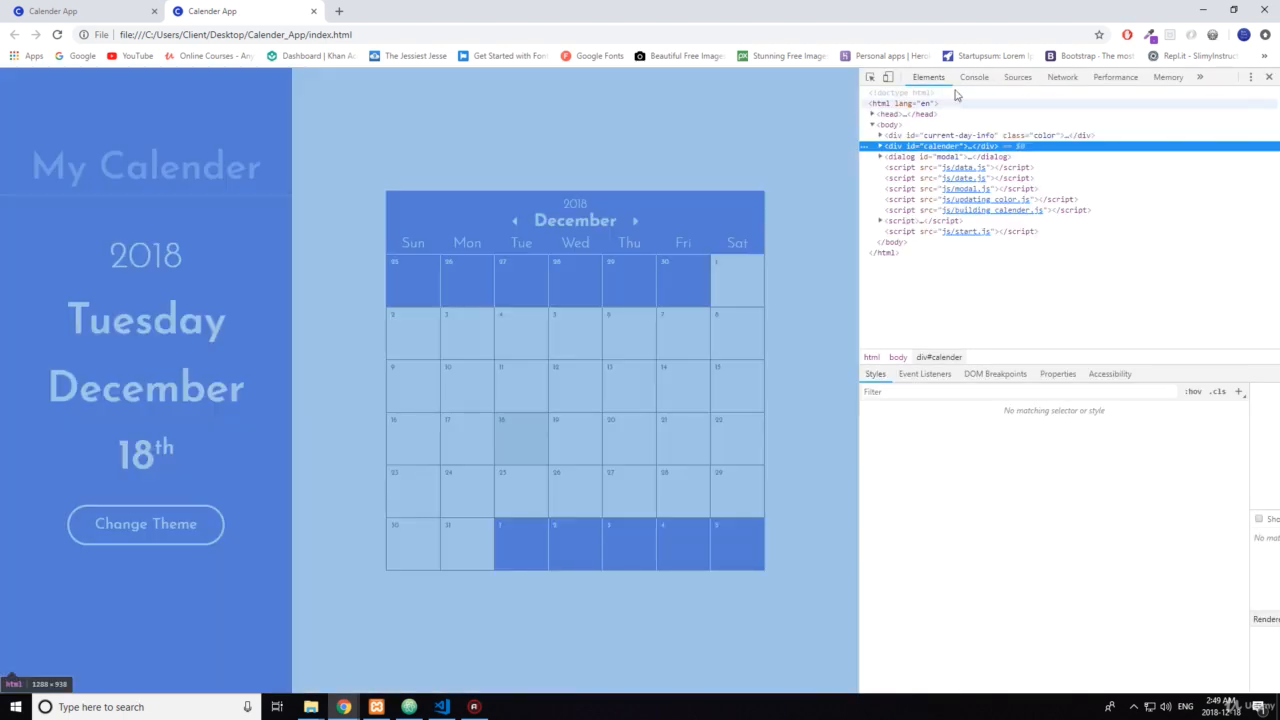
click(972, 76)
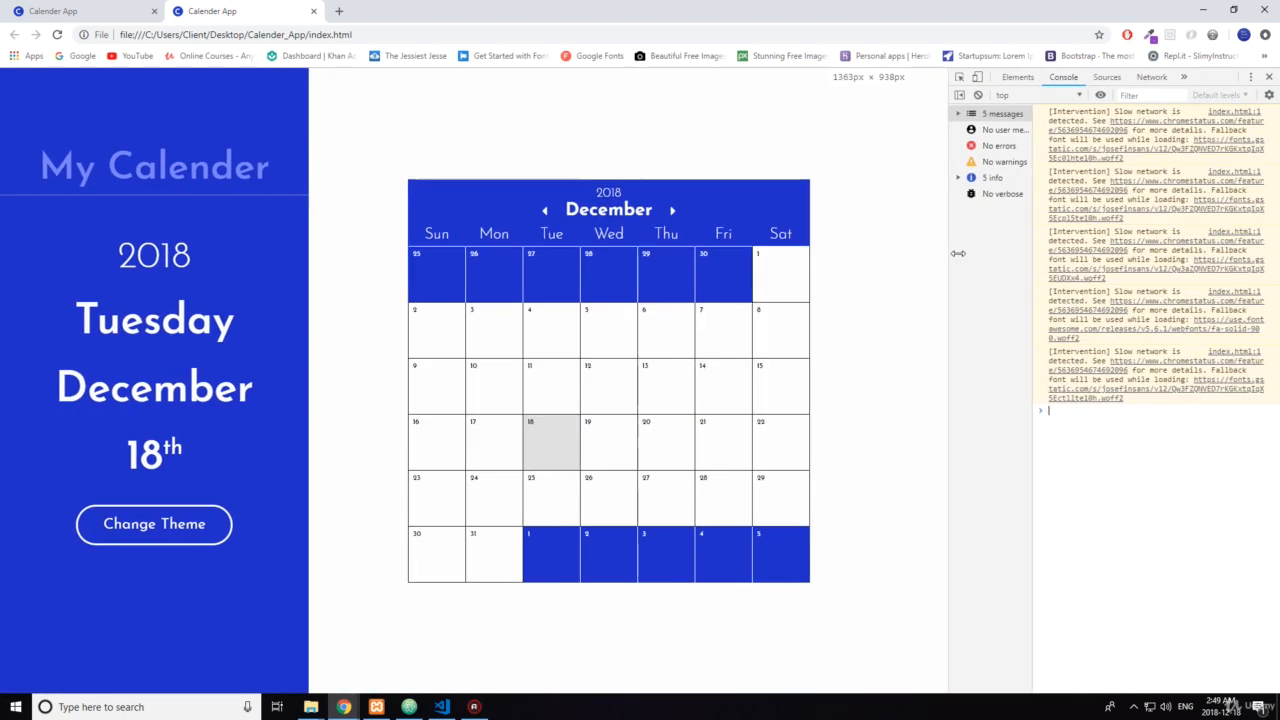
click(154, 524)
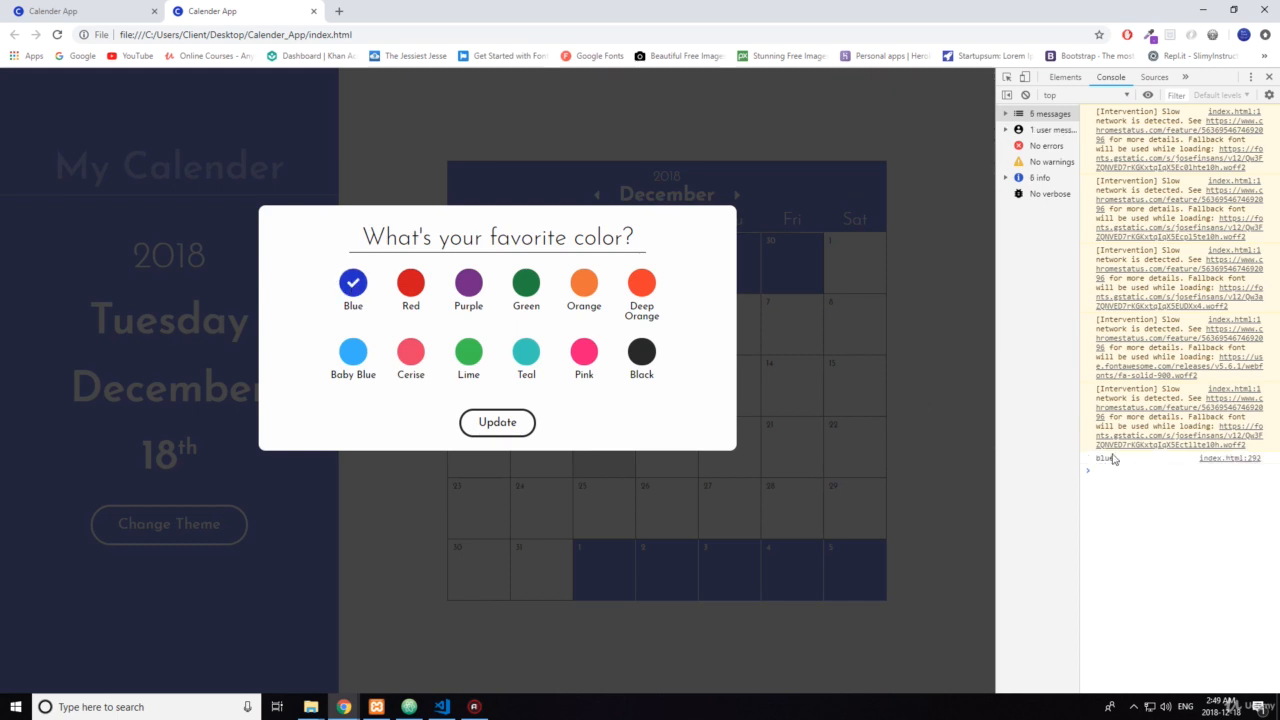
mouse_move(468, 282)
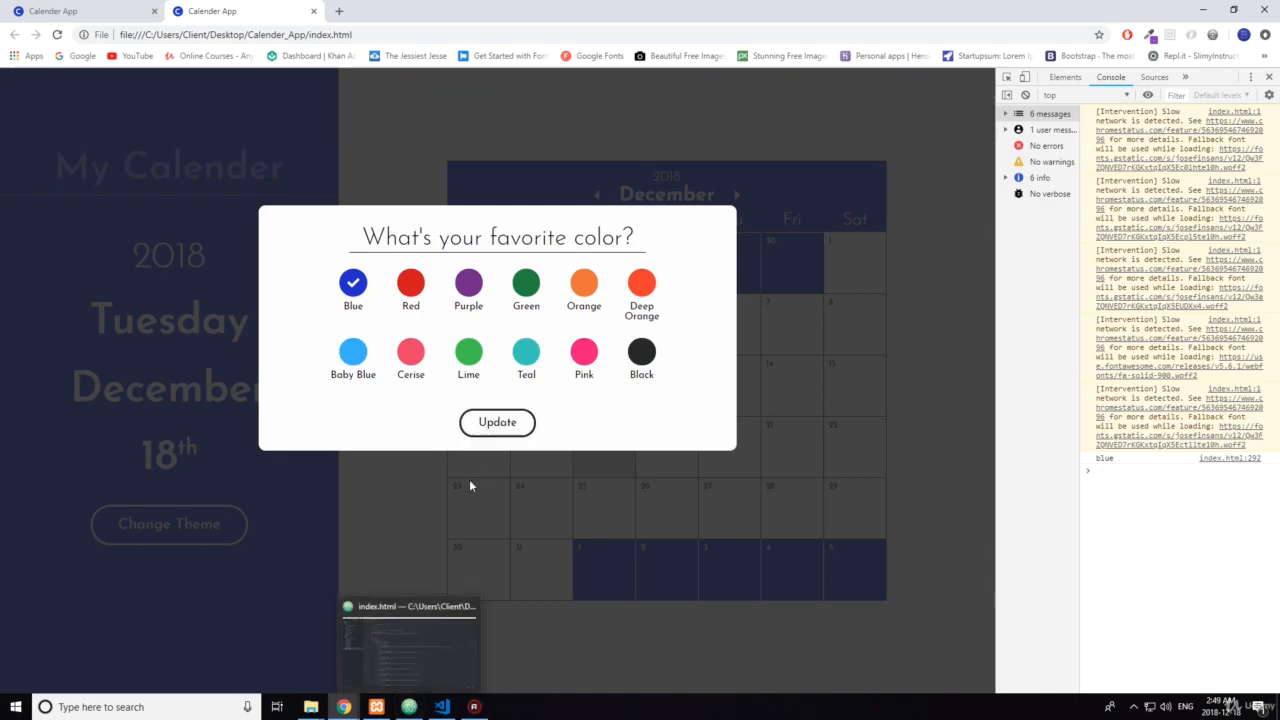
click(408, 708)
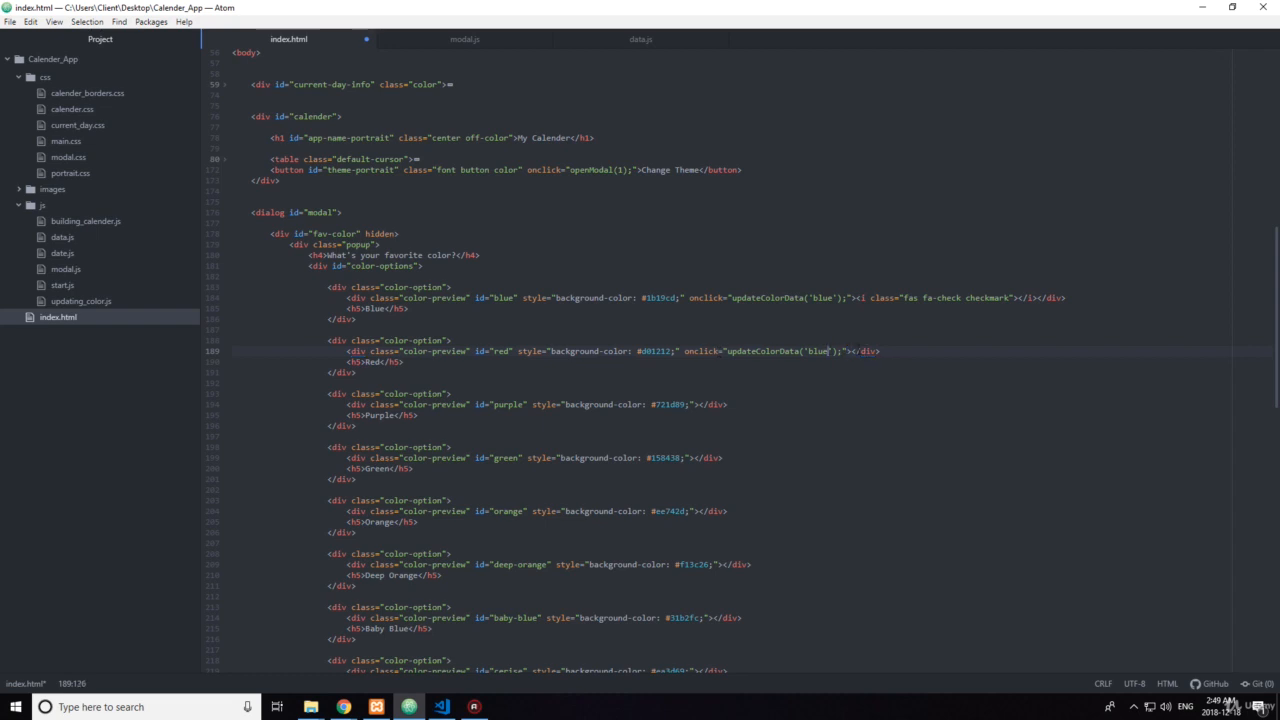
Step: Change the red color-preview's updateColorData argument from 'blue' to 'red' and save
text(red)
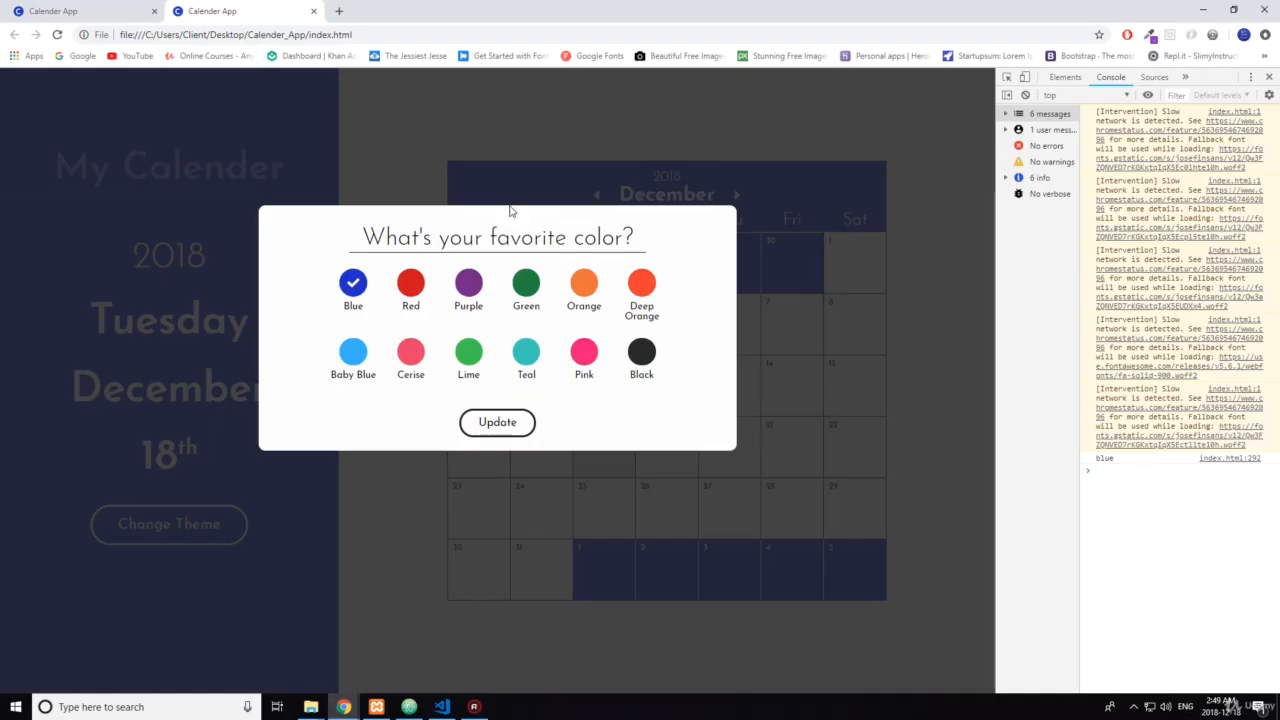
mouse_move(108, 68)
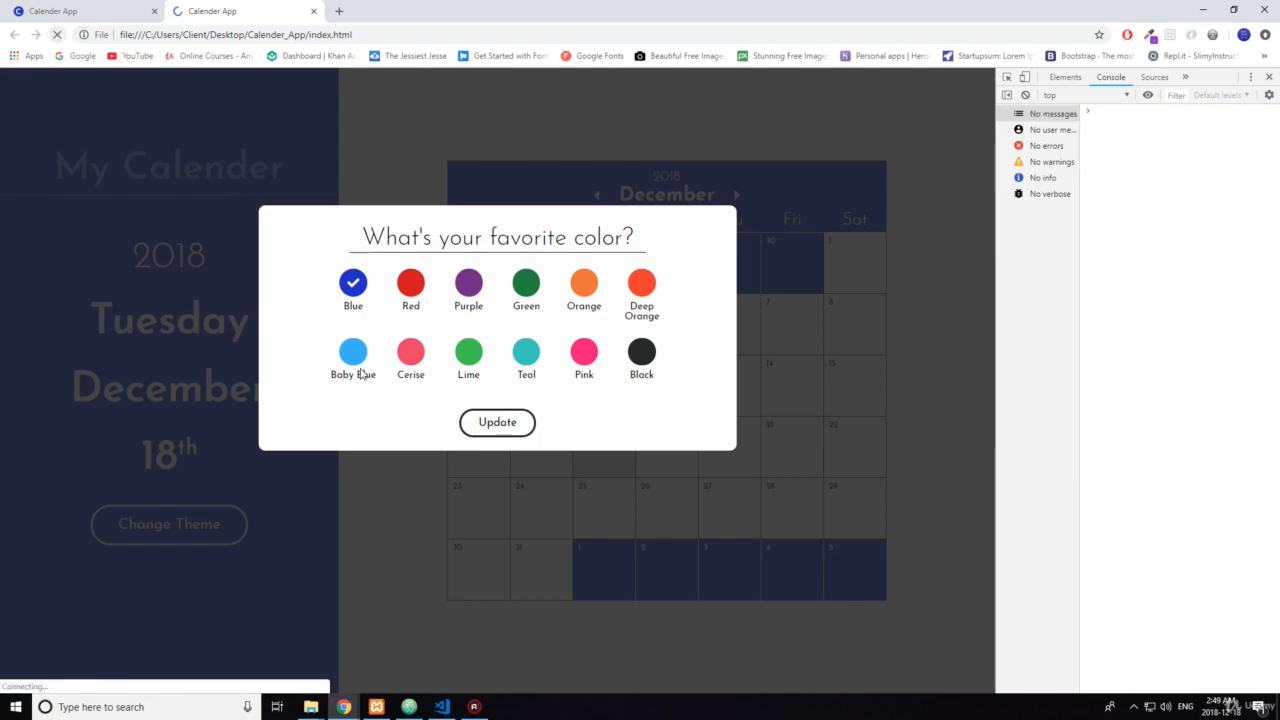
Step: Open the color picker and choose Red, Blue, Red, checking each name logs in the Console
click(496, 420)
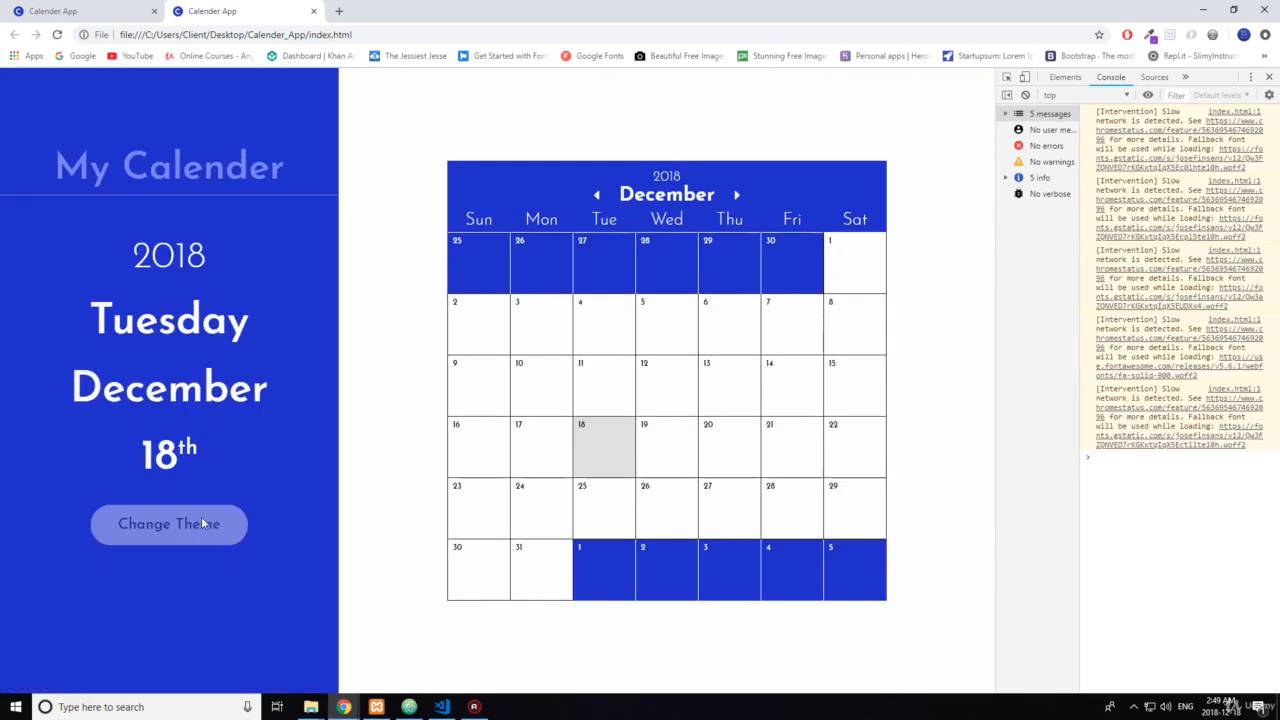
click(168, 524)
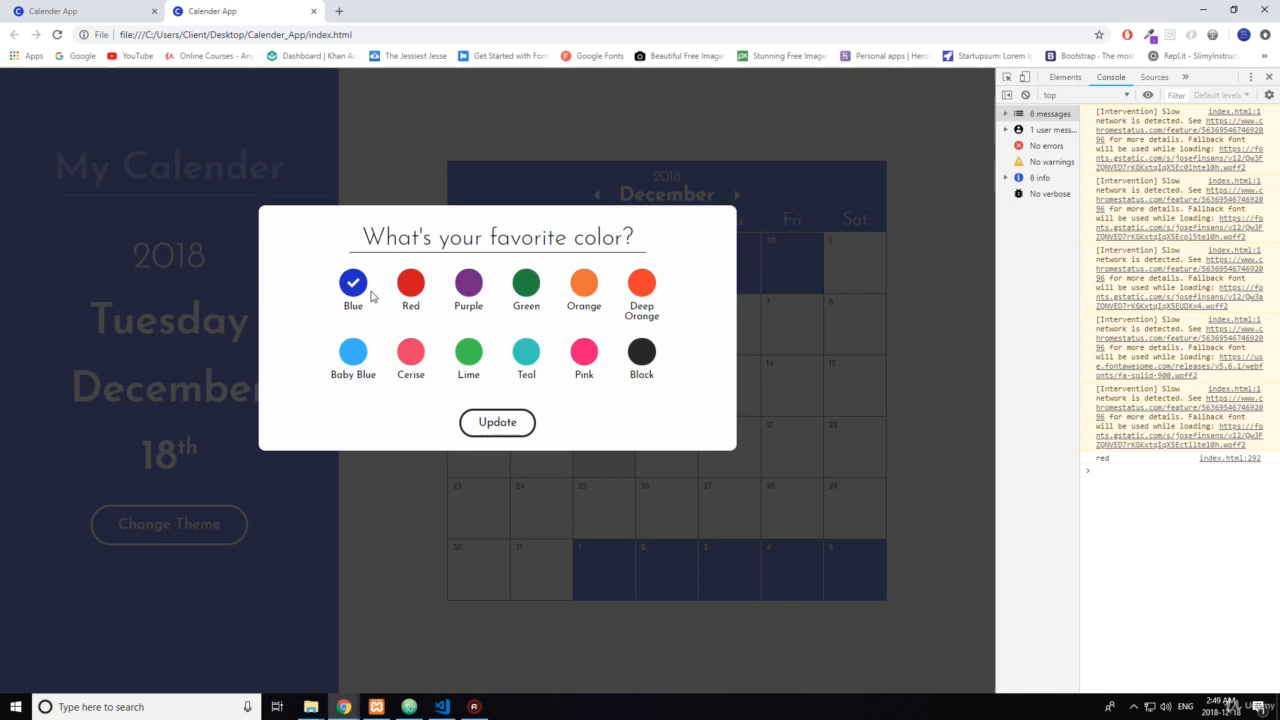
click(410, 282)
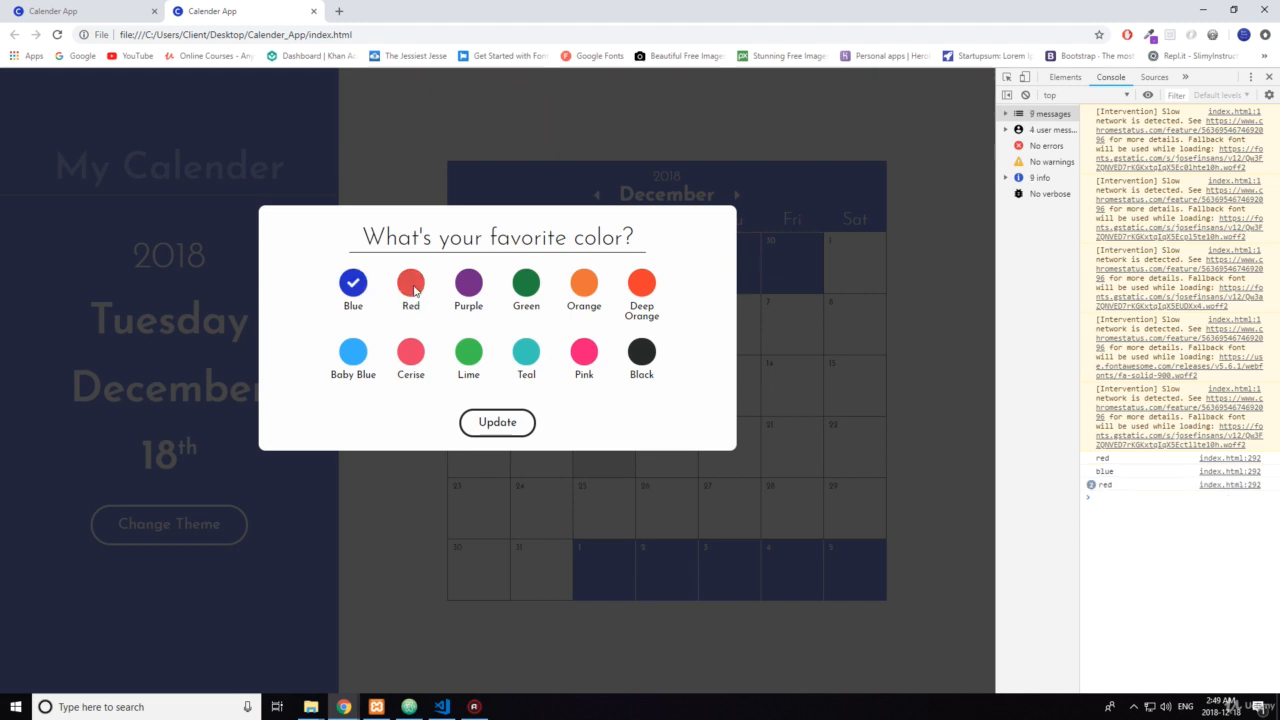
click(376, 708)
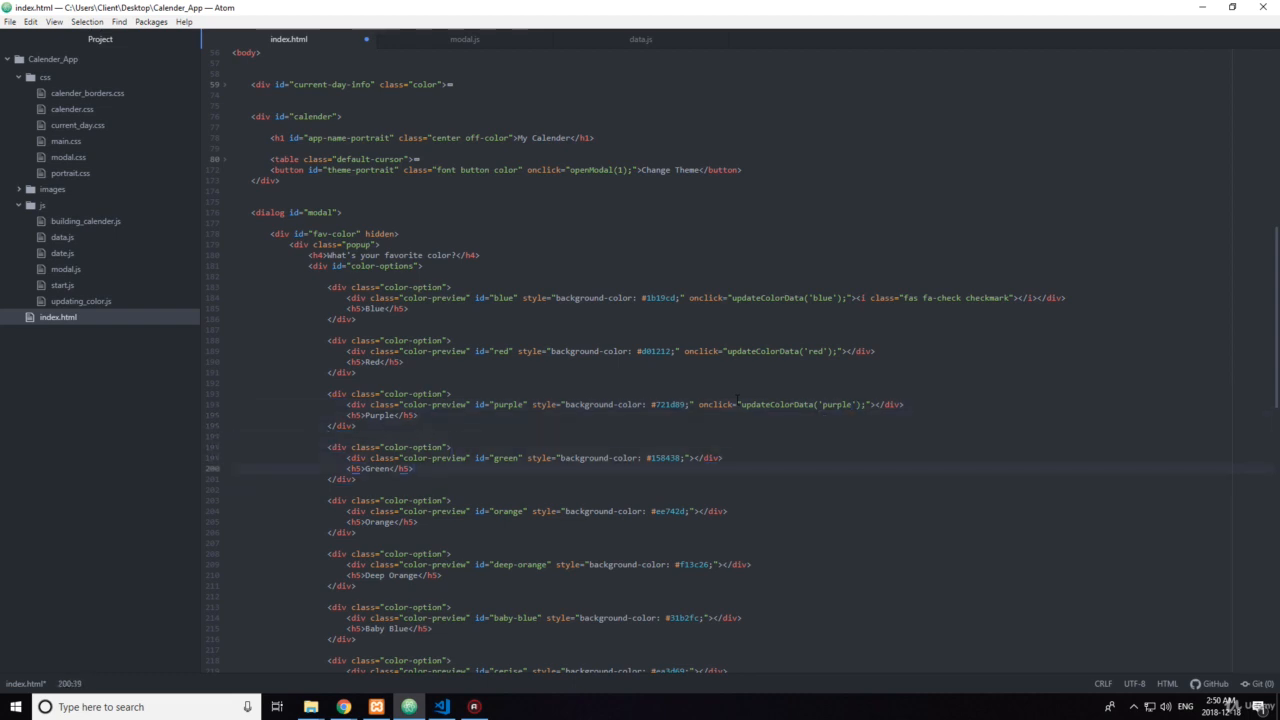
Step: Paste the updateColorData onclick into further swatches with arguments orange, -blue and cerise
text(onclick="updateColorData('blue');")
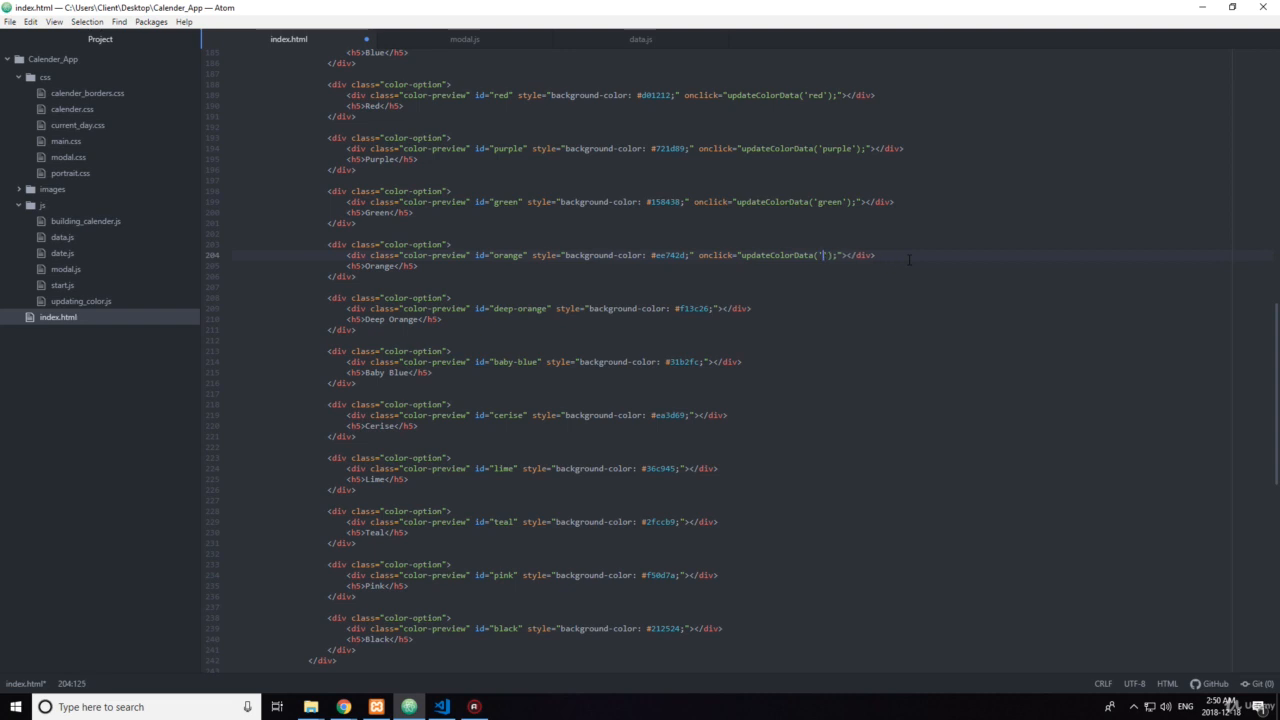
text(orange)
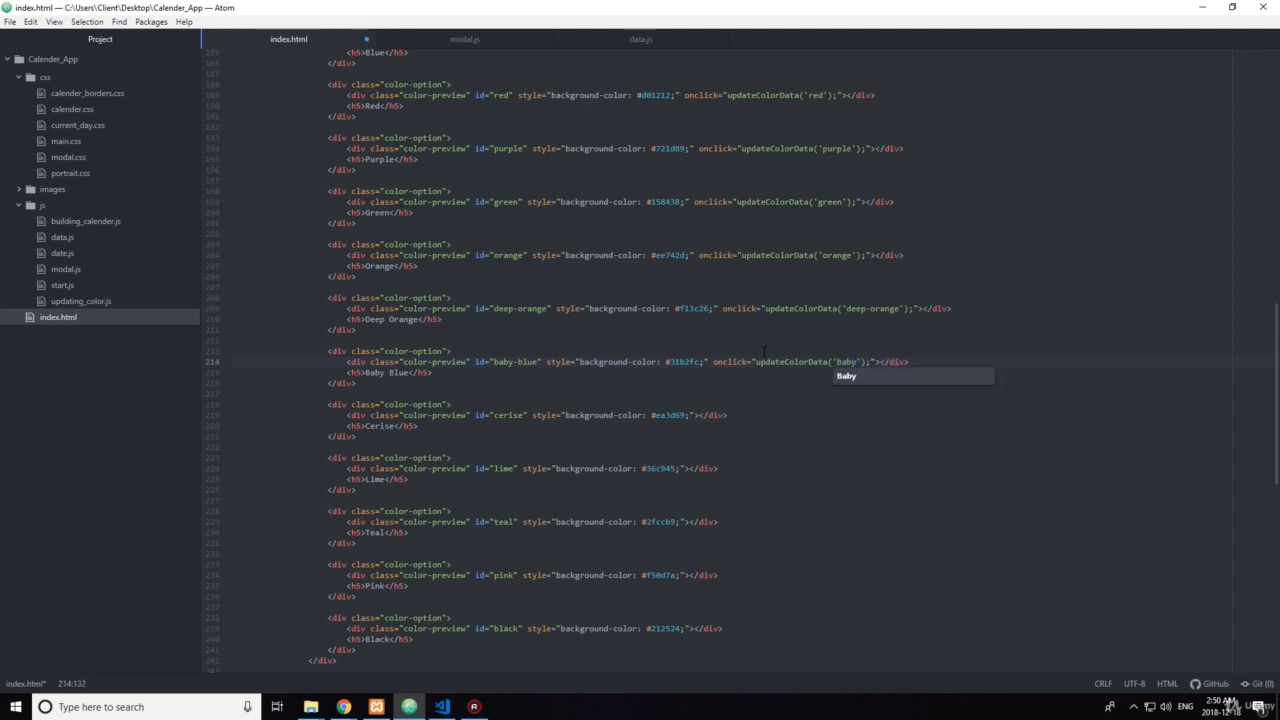
text(-blue)
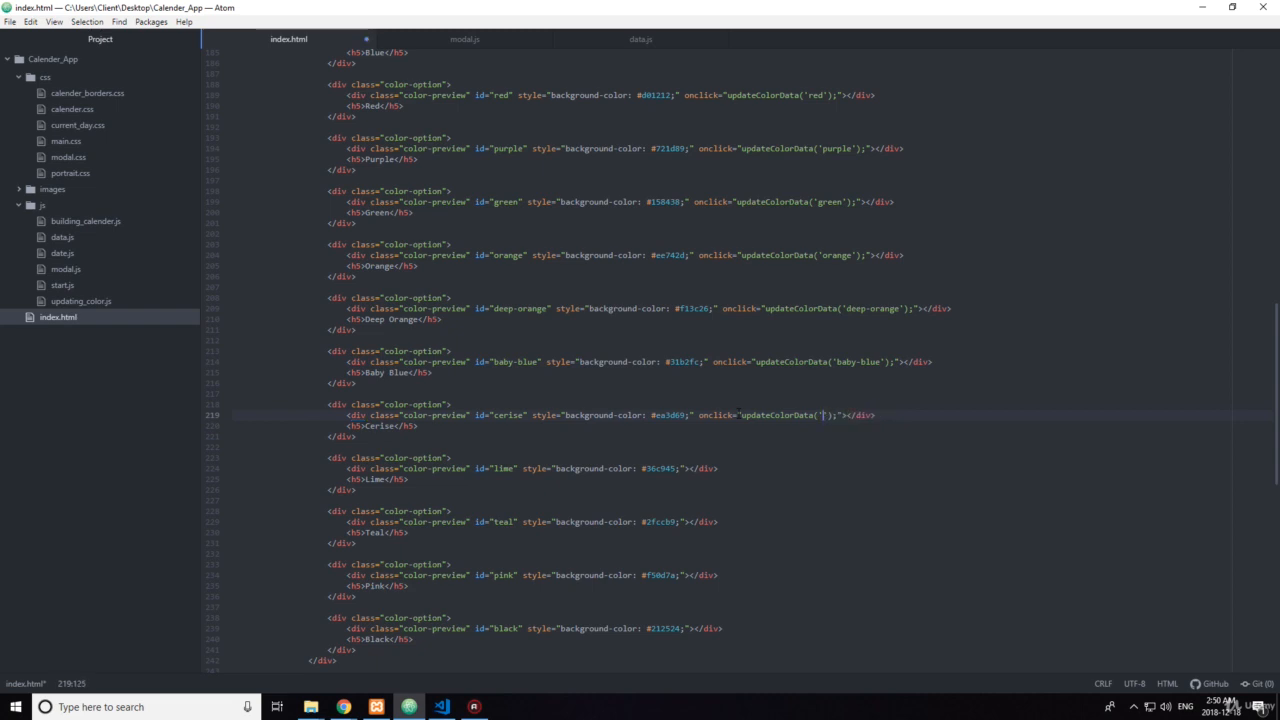
text(cerise)
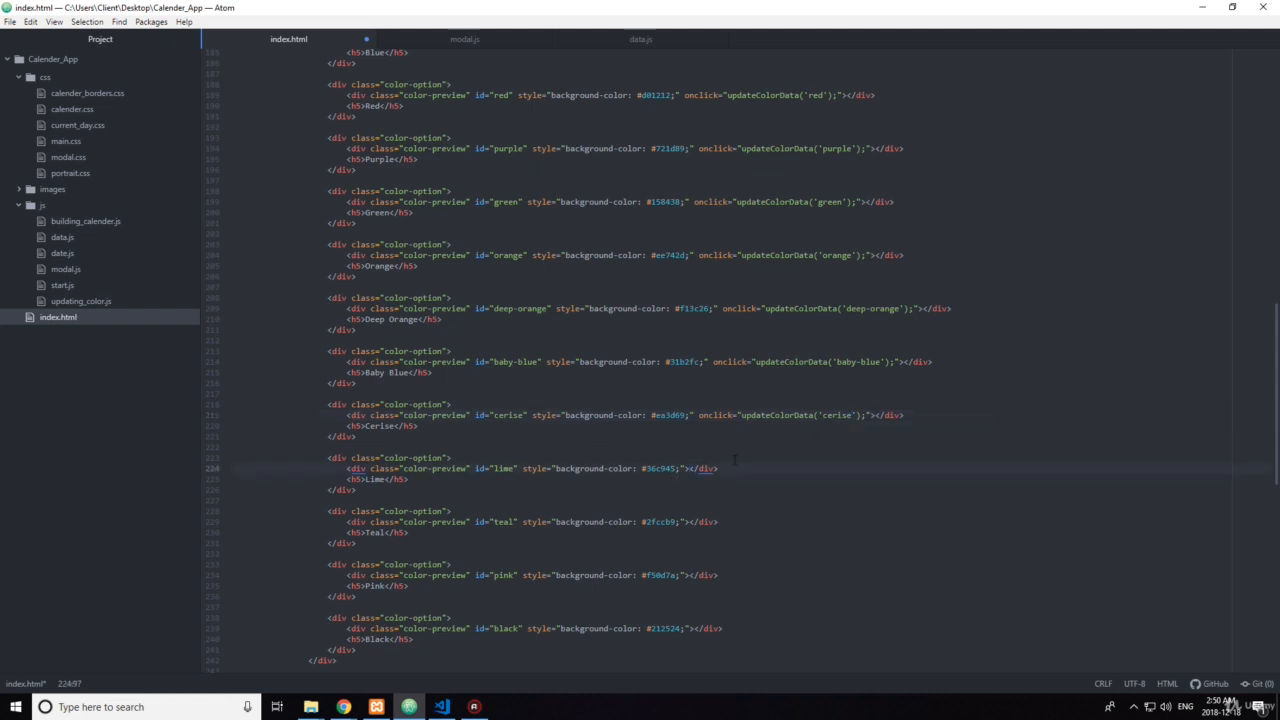
Step: Add updateColorData onclicks to the remaining swatches with lime and teal arguments, then save
text(onclick="updateColorData('blue');")
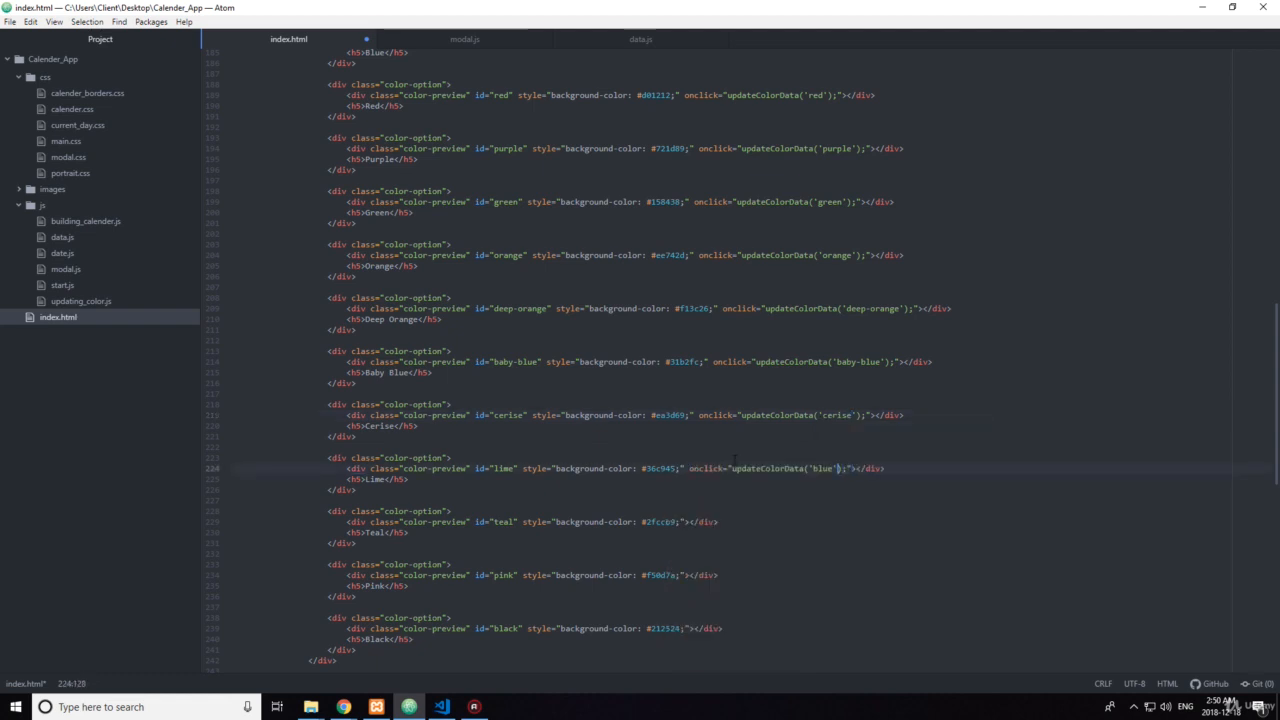
key(Backspace)
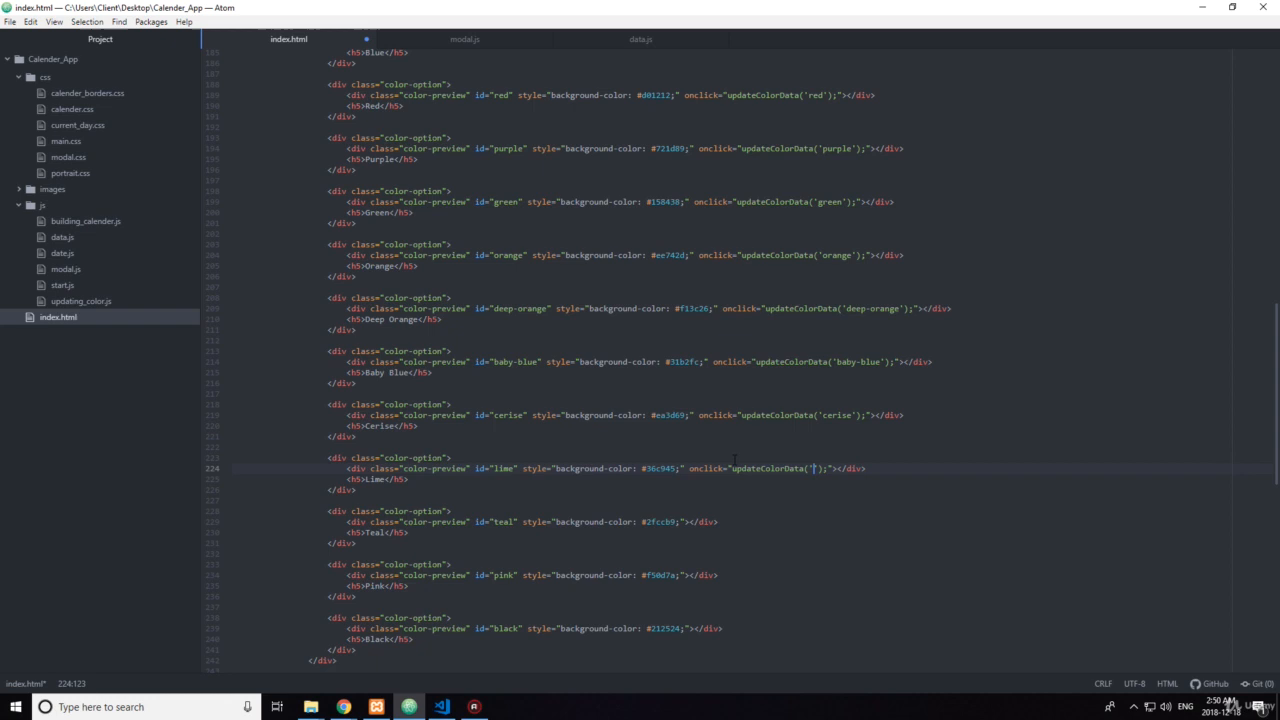
text(lime)
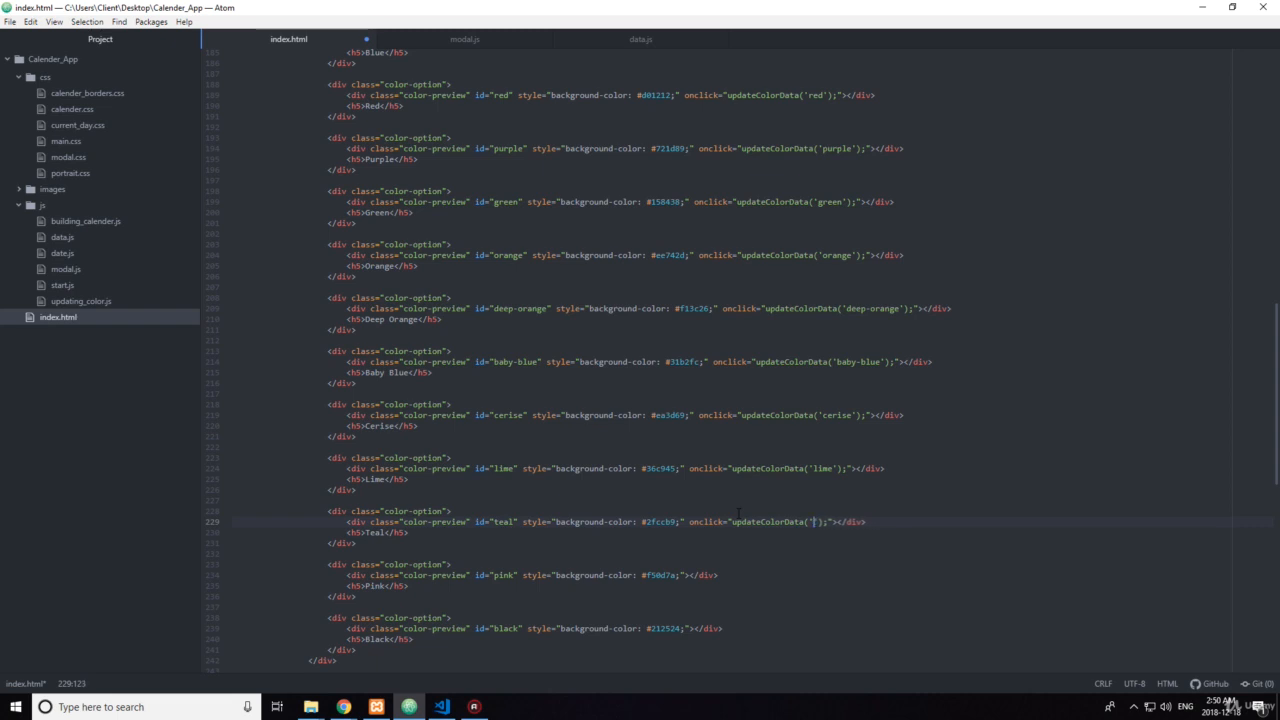
text(tel)
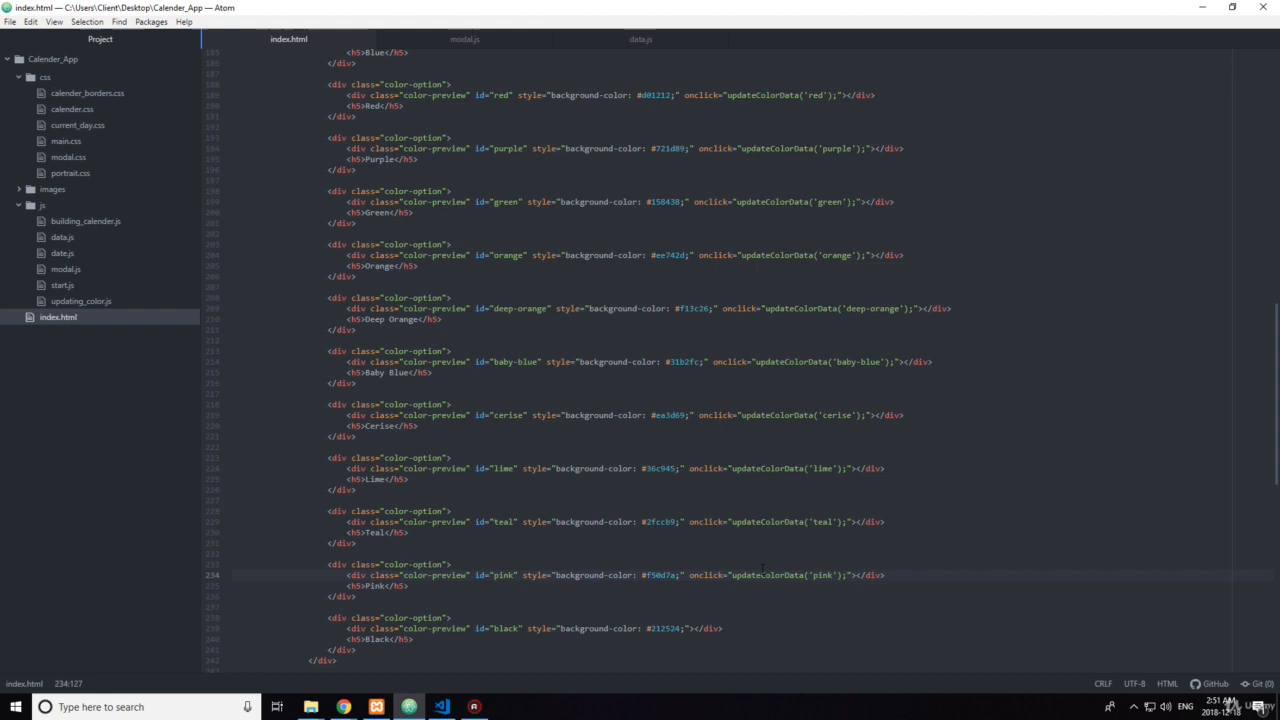
scroll(down, 3)
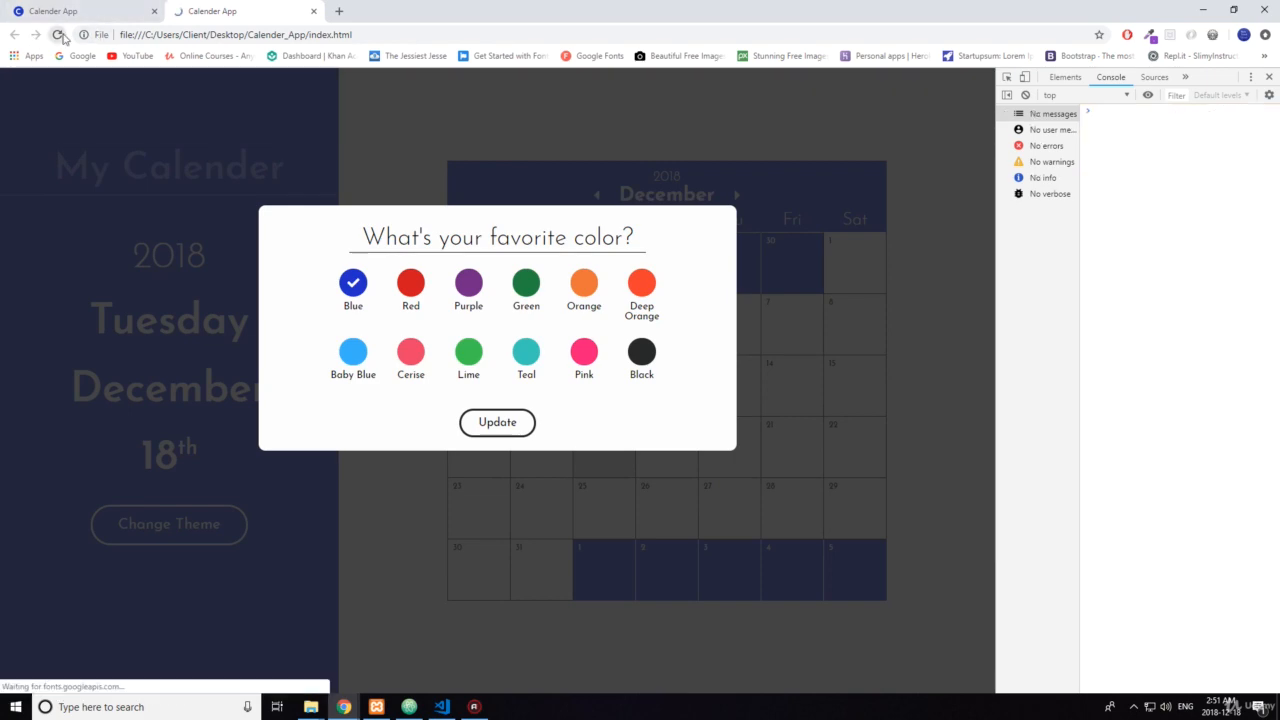
Step: Reload, confirm each swatch logs its own color name in the Console, and return to Atom
click(496, 420)
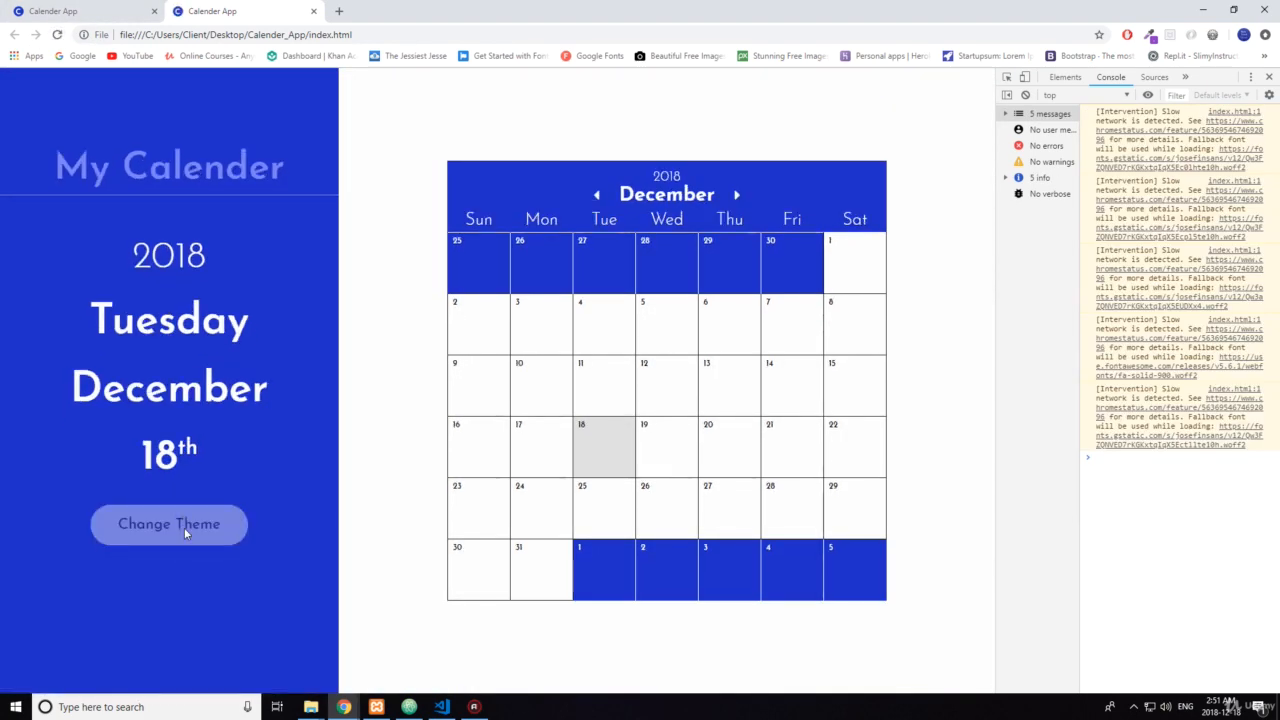
click(168, 524)
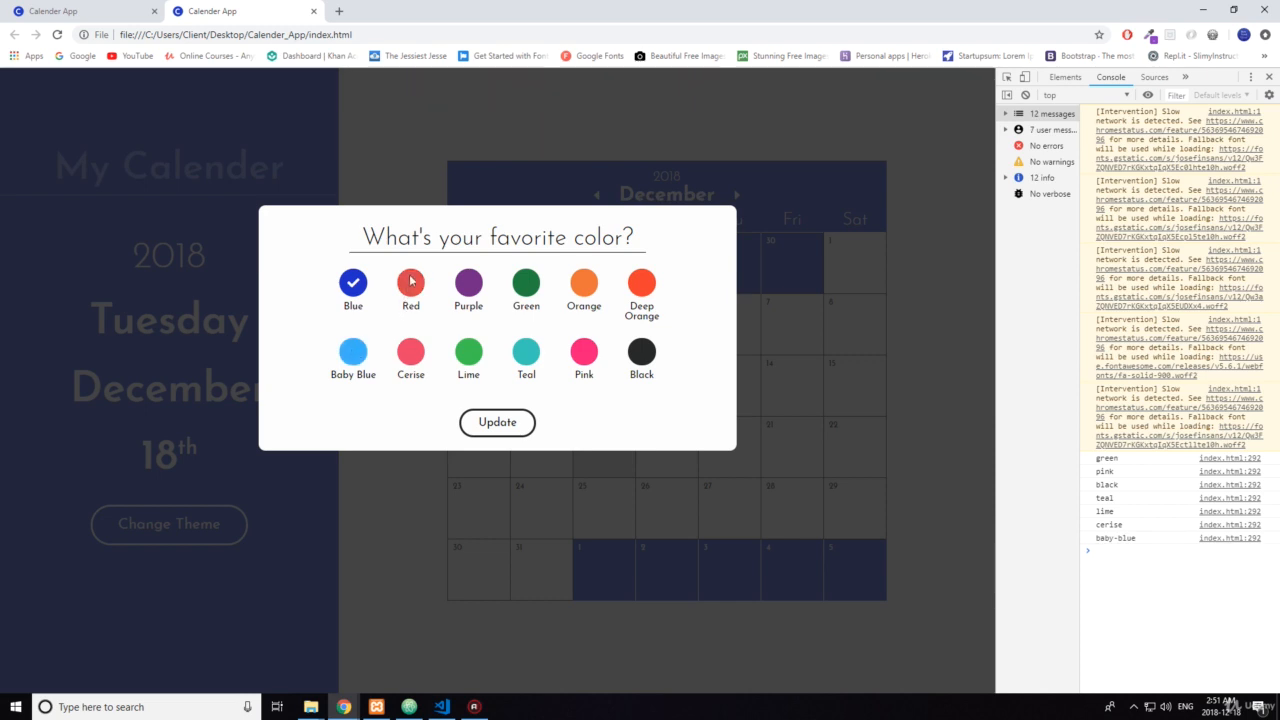
click(526, 282)
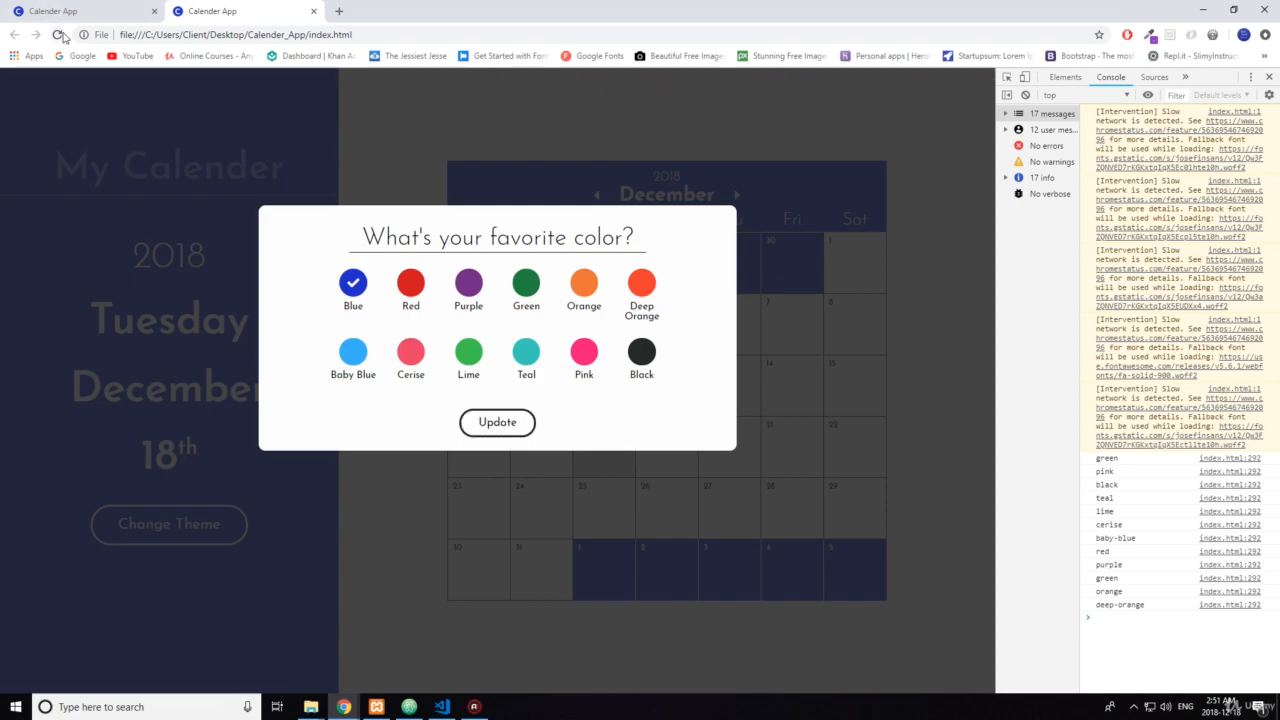
click(408, 708)
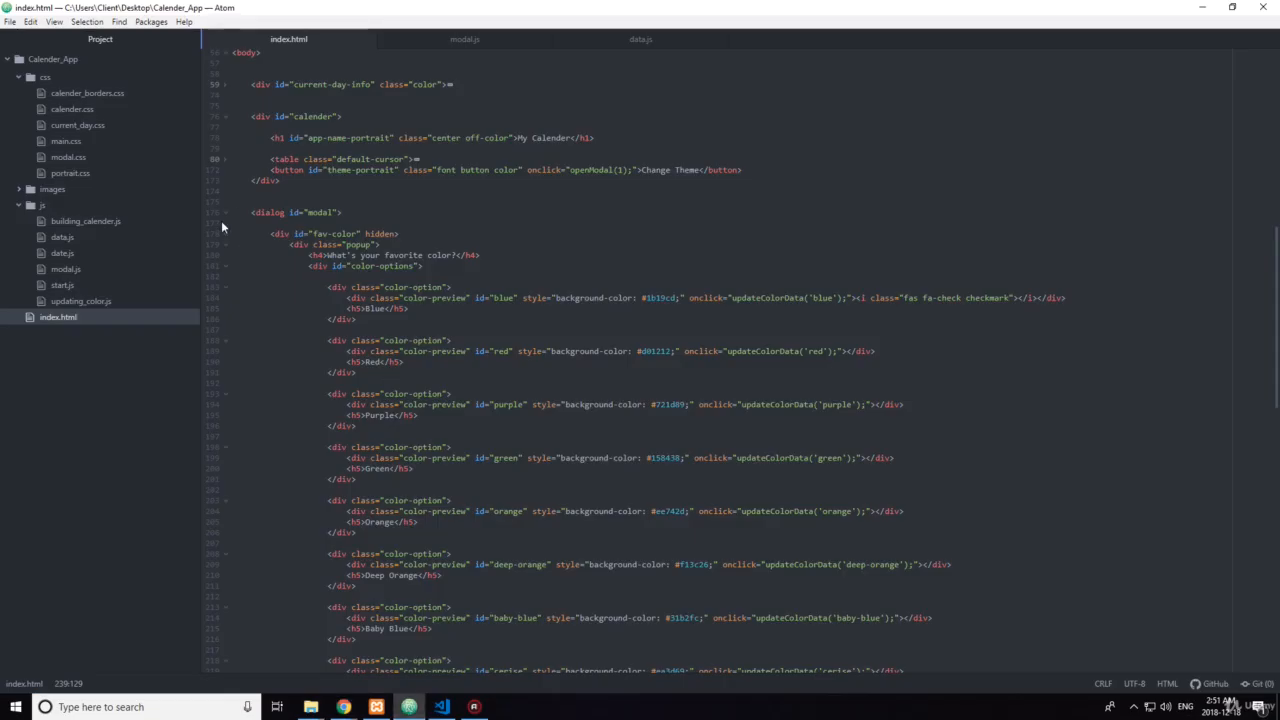